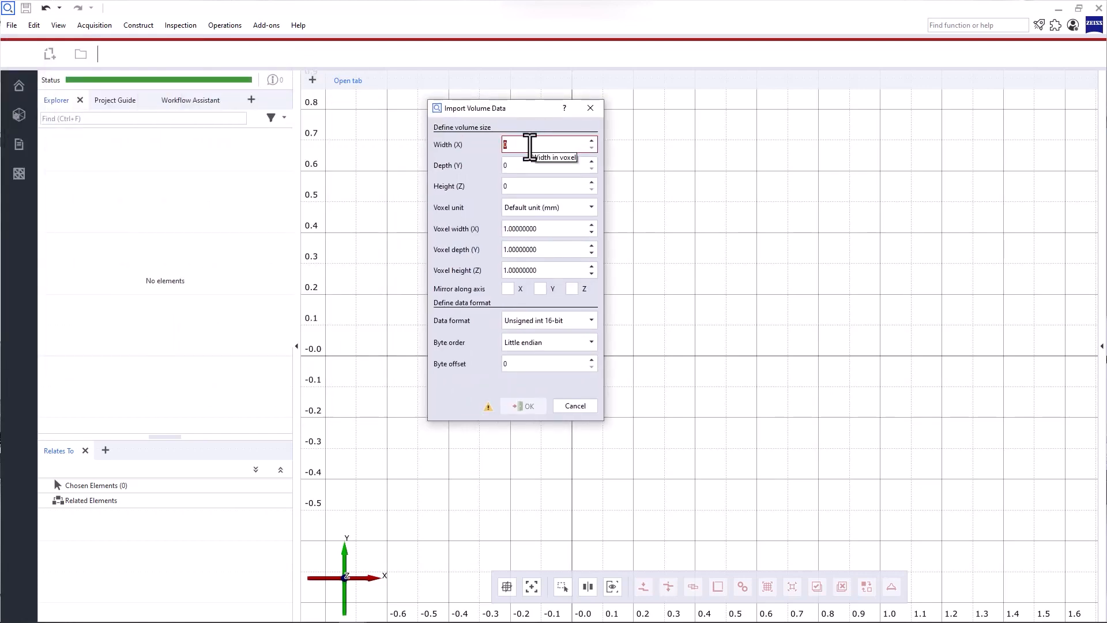
Step: Cancel the raw volume import after entering 704 and return to the start screen
type("704")
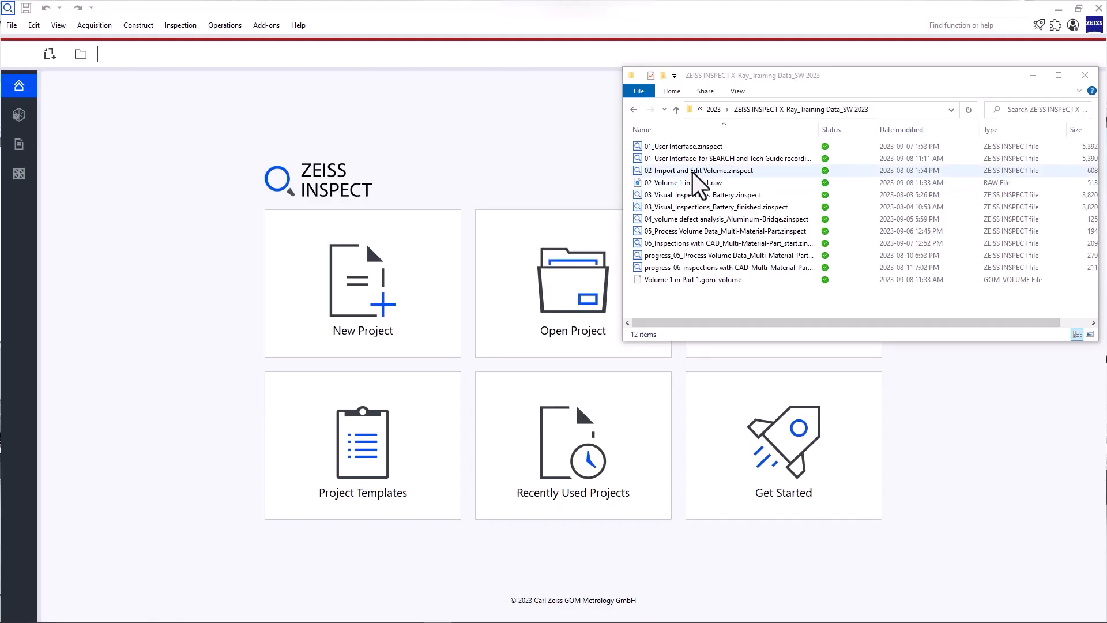
left_click(699, 170)
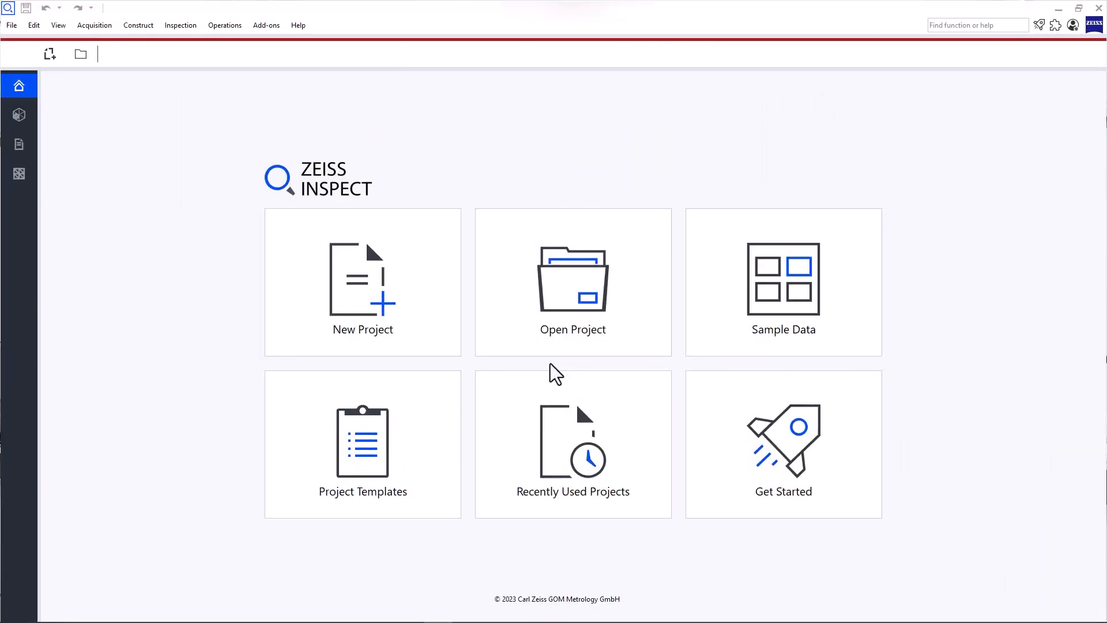
mouse_move(419, 329)
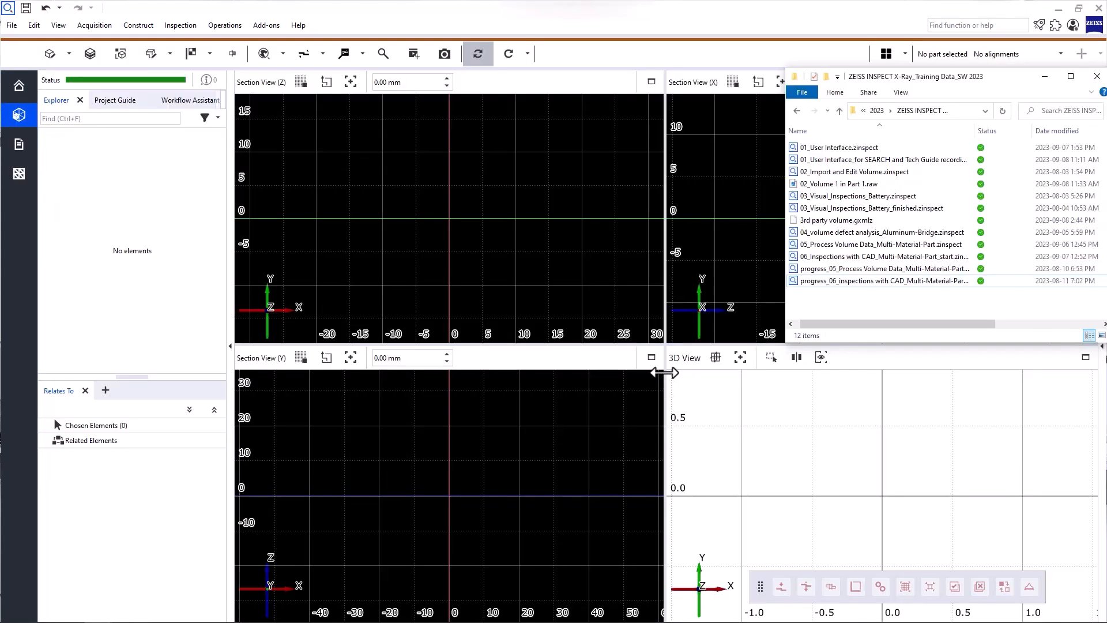
Step: Start a new empty project and pick the 3rd-party volume file in Explorer to bring in
left_click(837, 219)
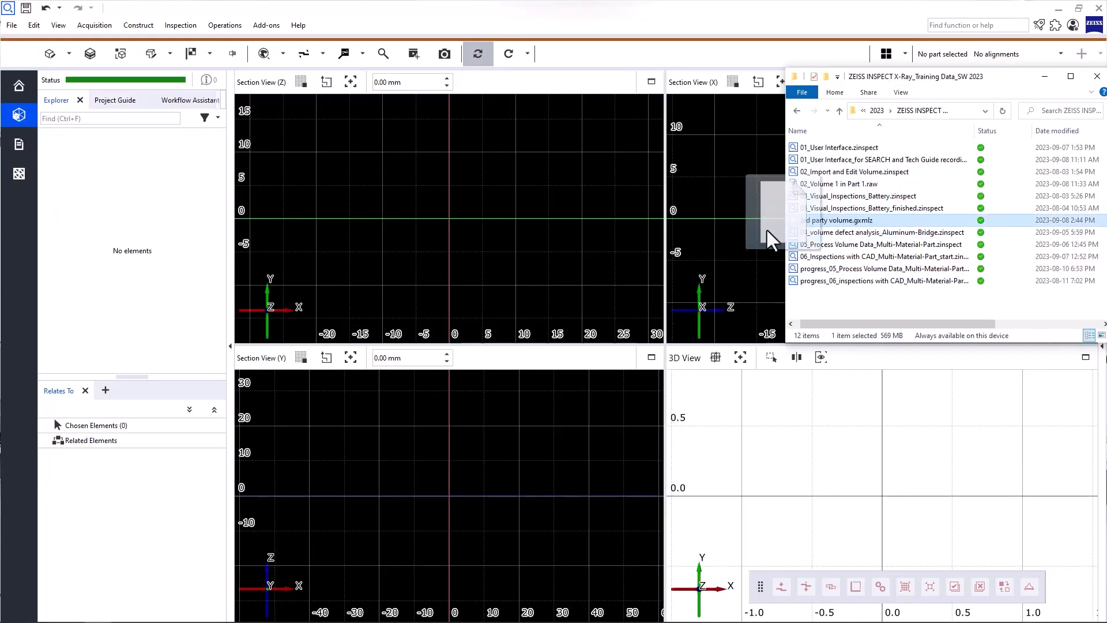
left_click(1096, 77)
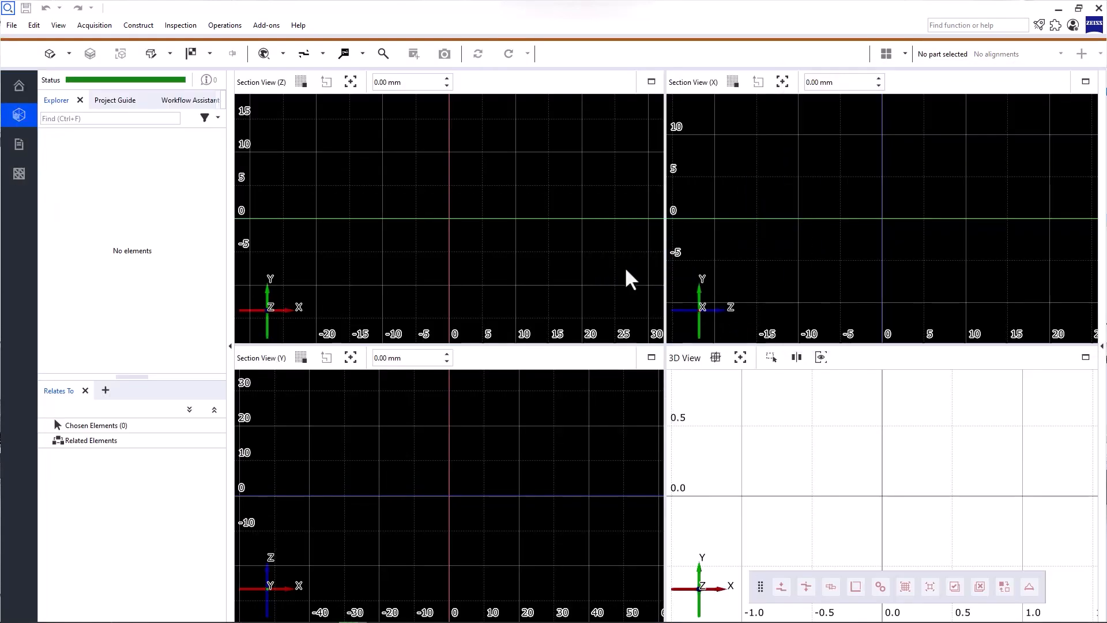
left_click(477, 54)
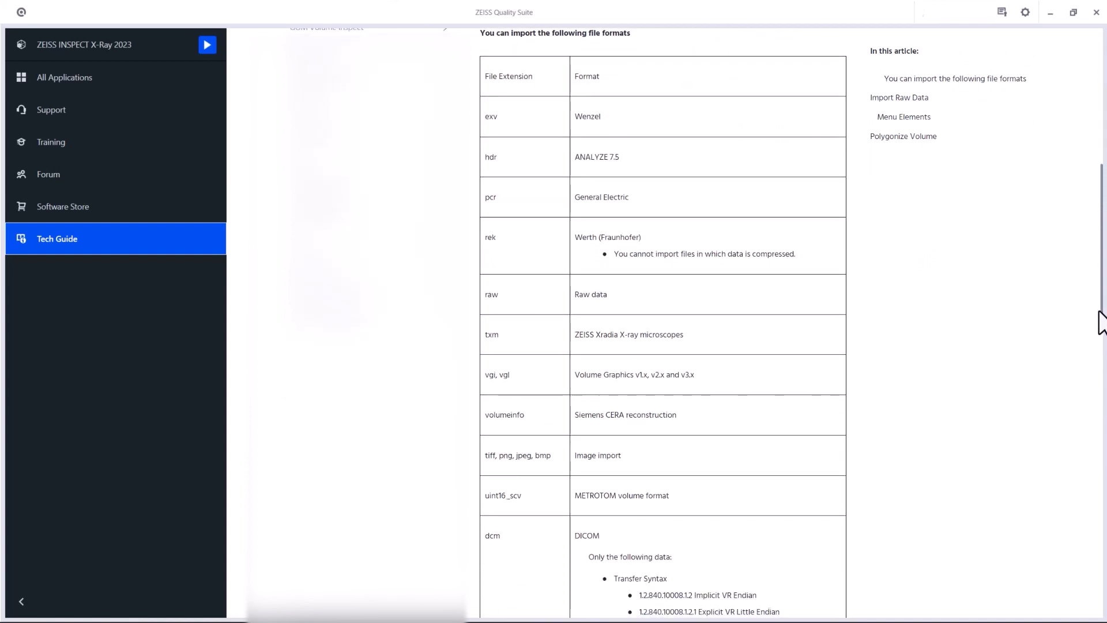
Step: Scroll the Tech Guide import-format table down to the DICOM requirements
scroll("down", 3)
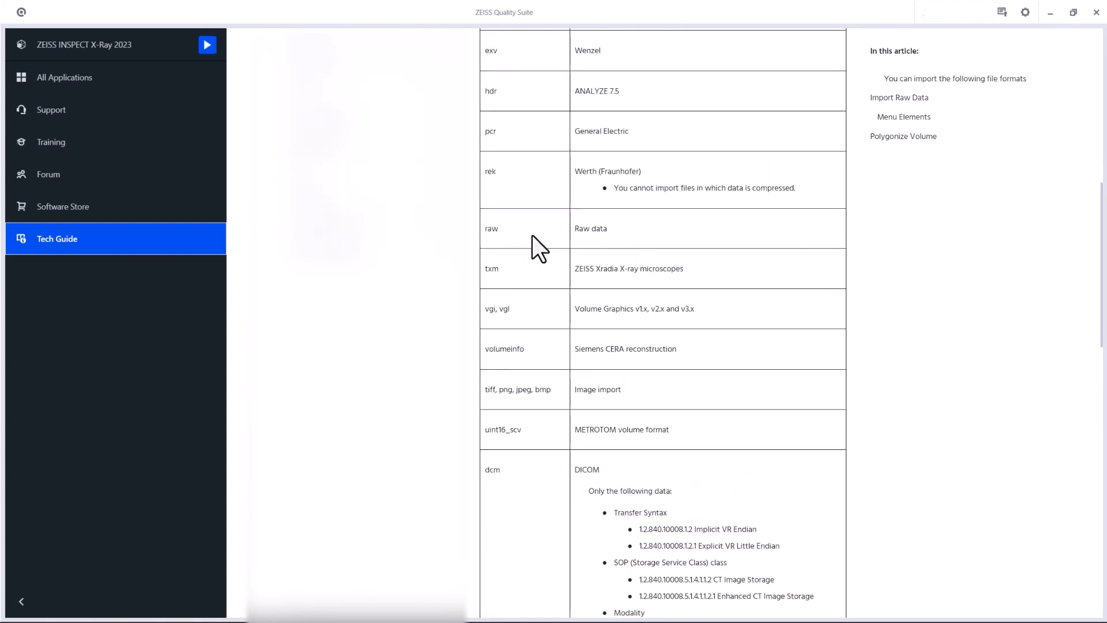
mouse_move(622, 243)
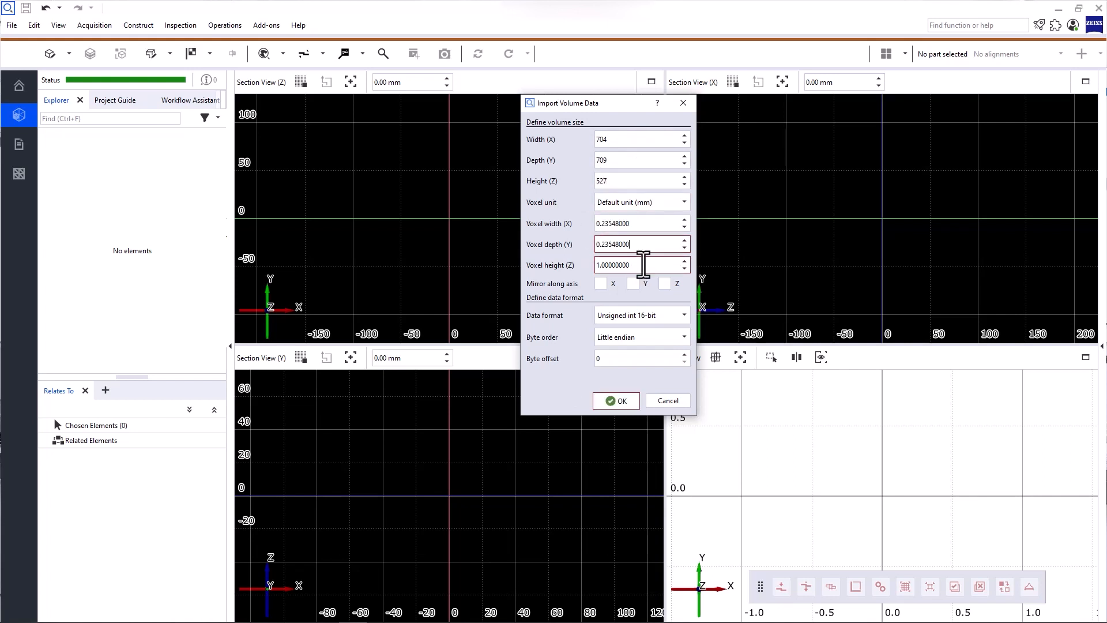
Step: Import the raw volume as 704×709×527 voxels of 0.23548 mm, signed int 16-bit
left_click(639, 315)
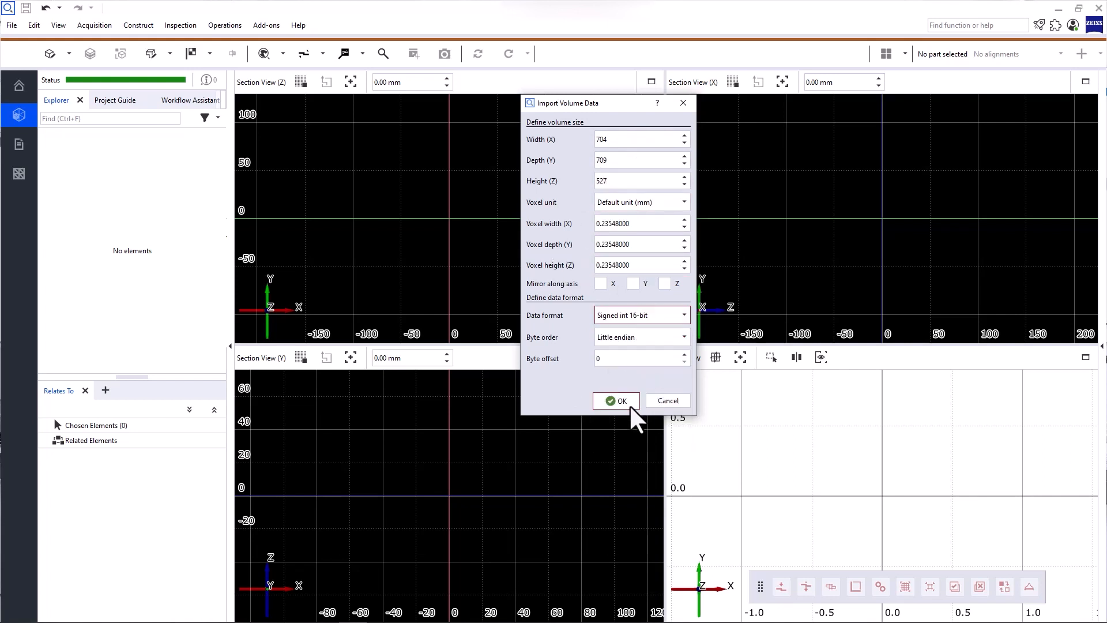
left_click(616, 400)
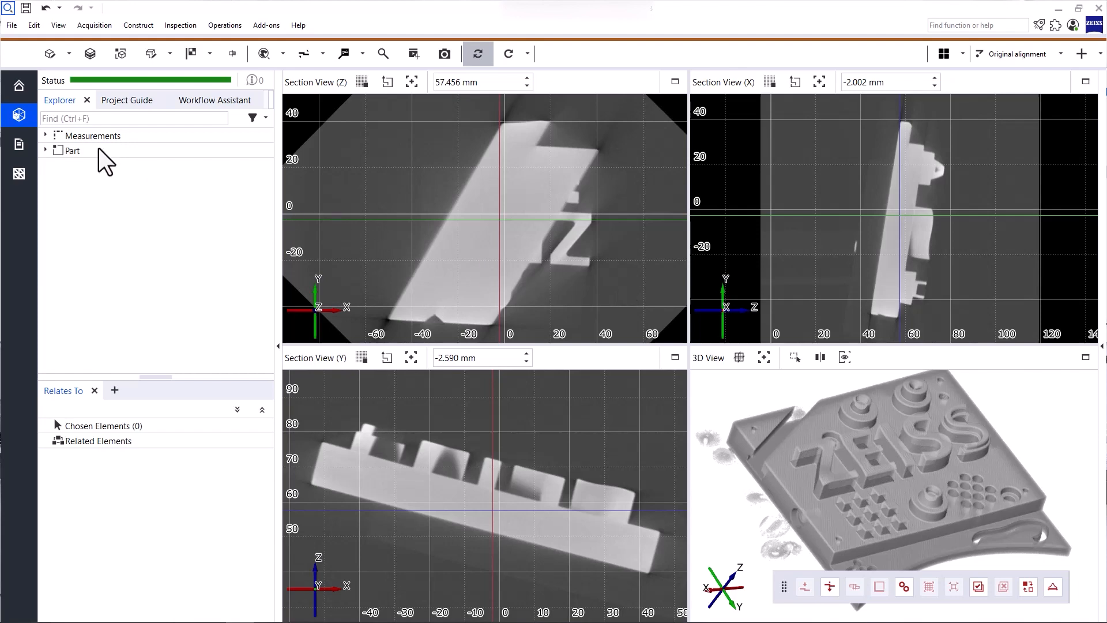
Step: Expand the Part element and rename it to 'ZEISS Training Object'
left_click(72, 149)
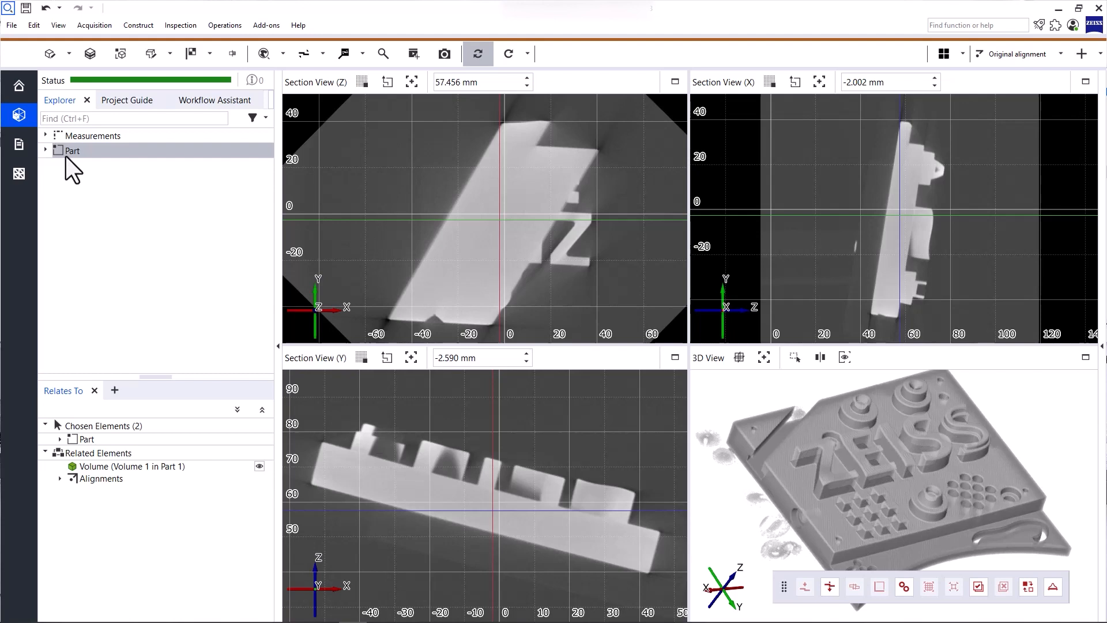
mouse_move(66, 154)
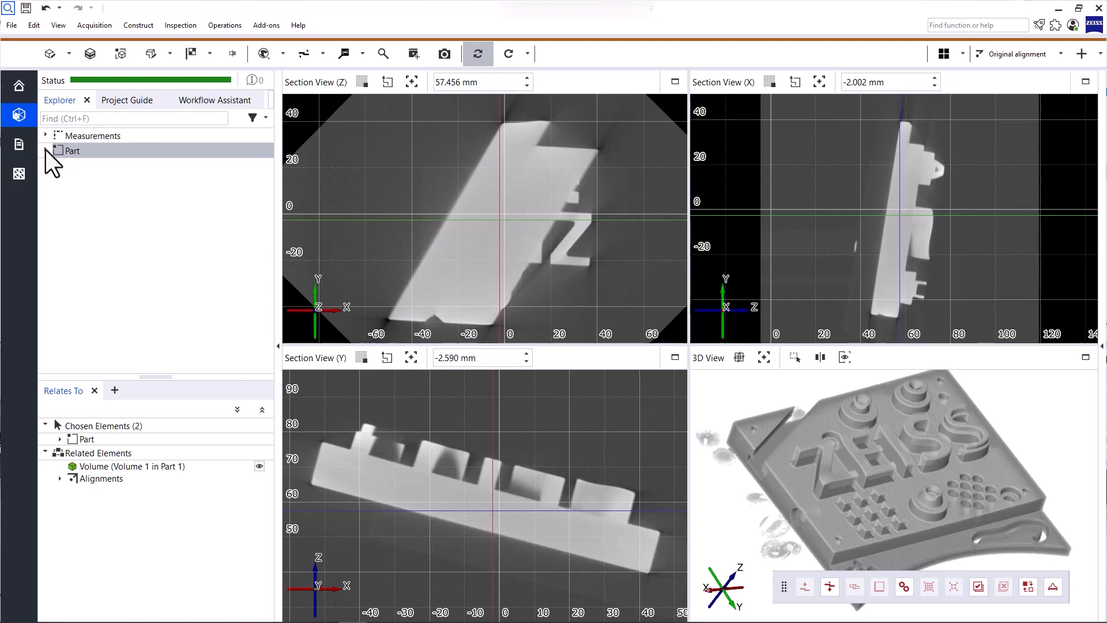
left_click(45, 149)
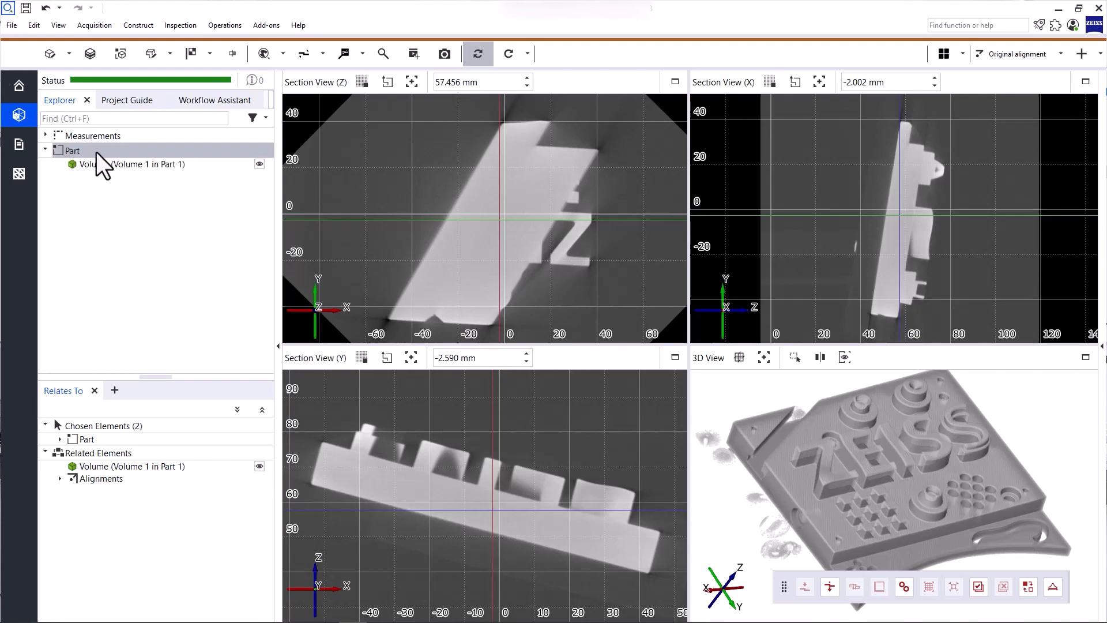
right_click(93, 164)
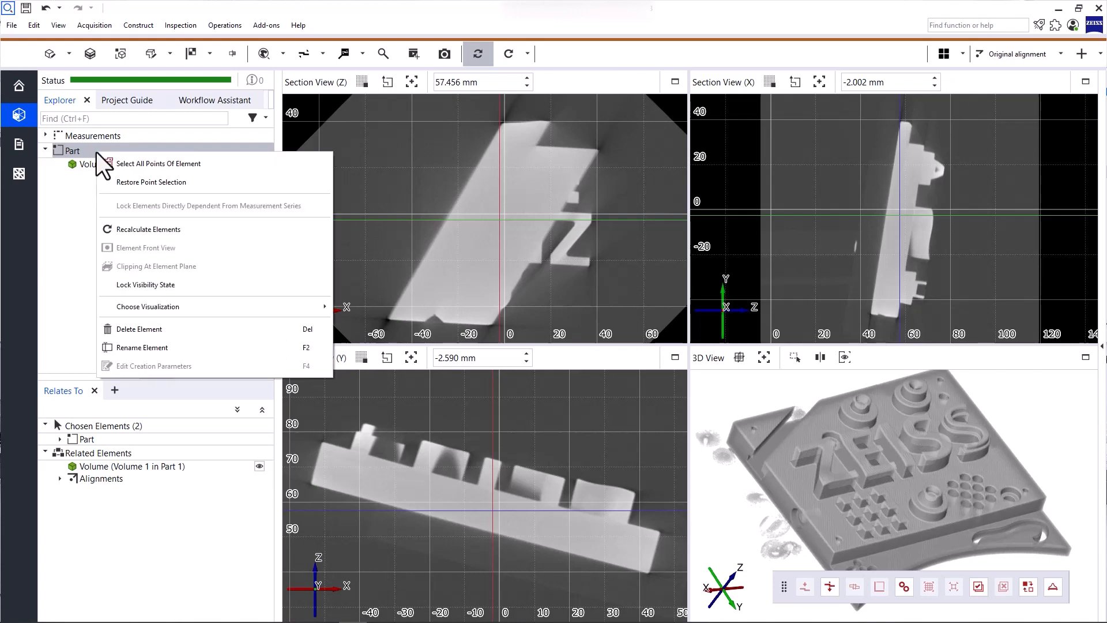
mouse_move(142, 347)
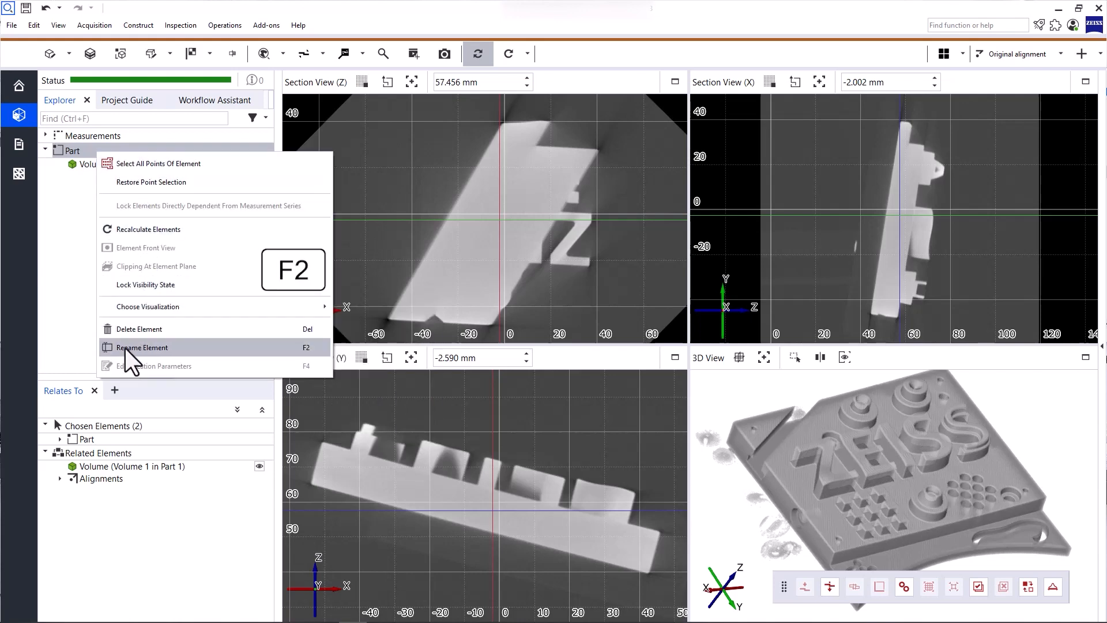
mouse_move(321, 365)
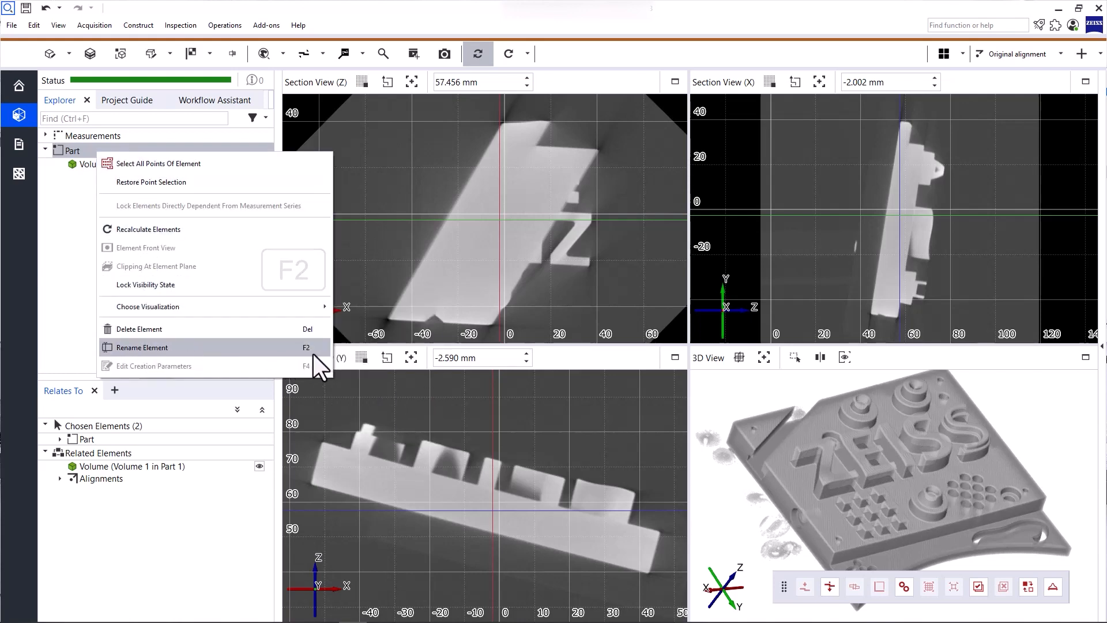
left_click(141, 347)
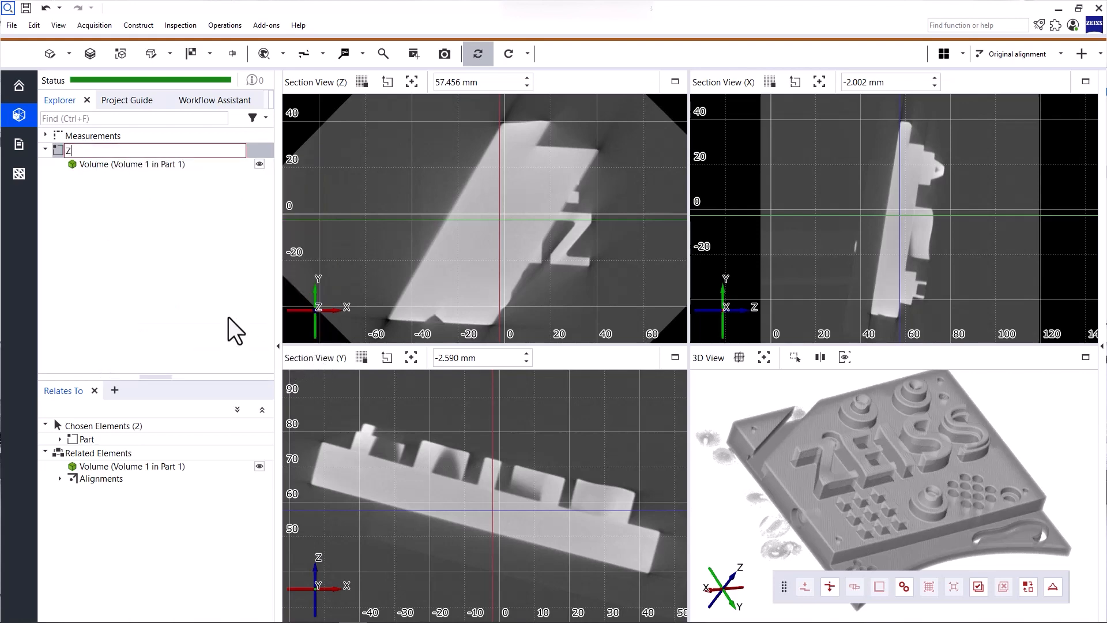
type("EISS Training")
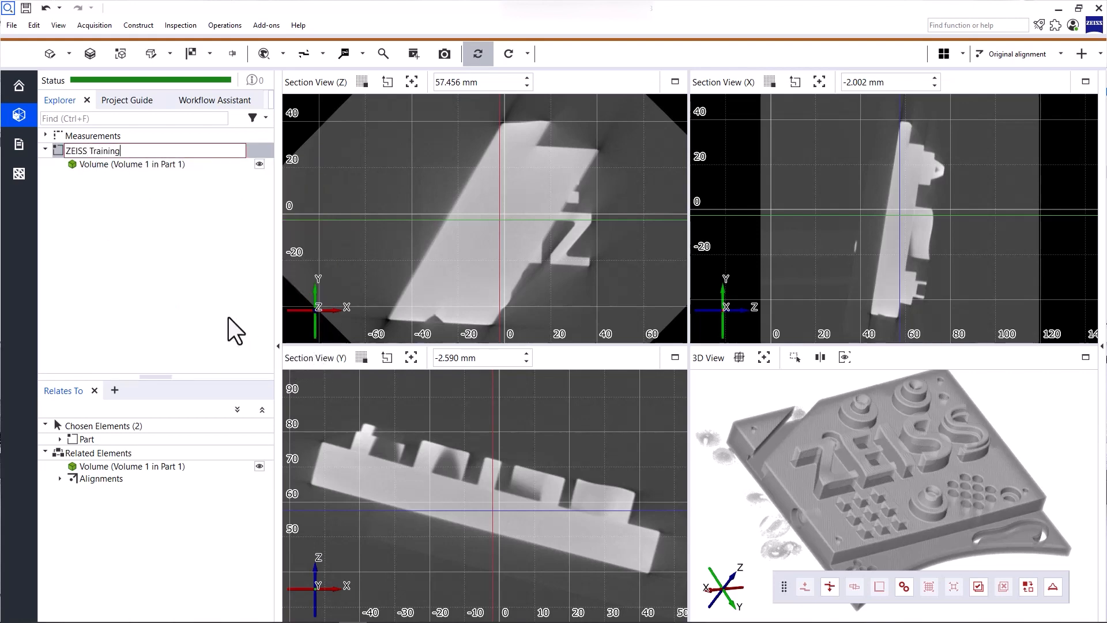
type("Object")
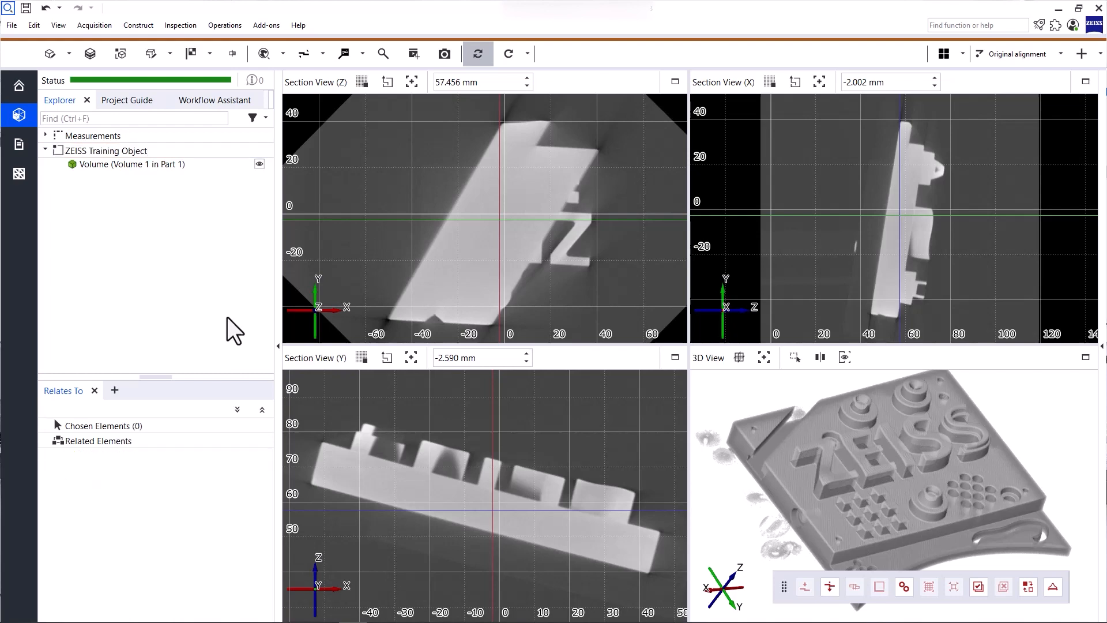
Step: Select Volume 1 in Part 1 under Measurements and bring up its element actions
left_click(130, 163)
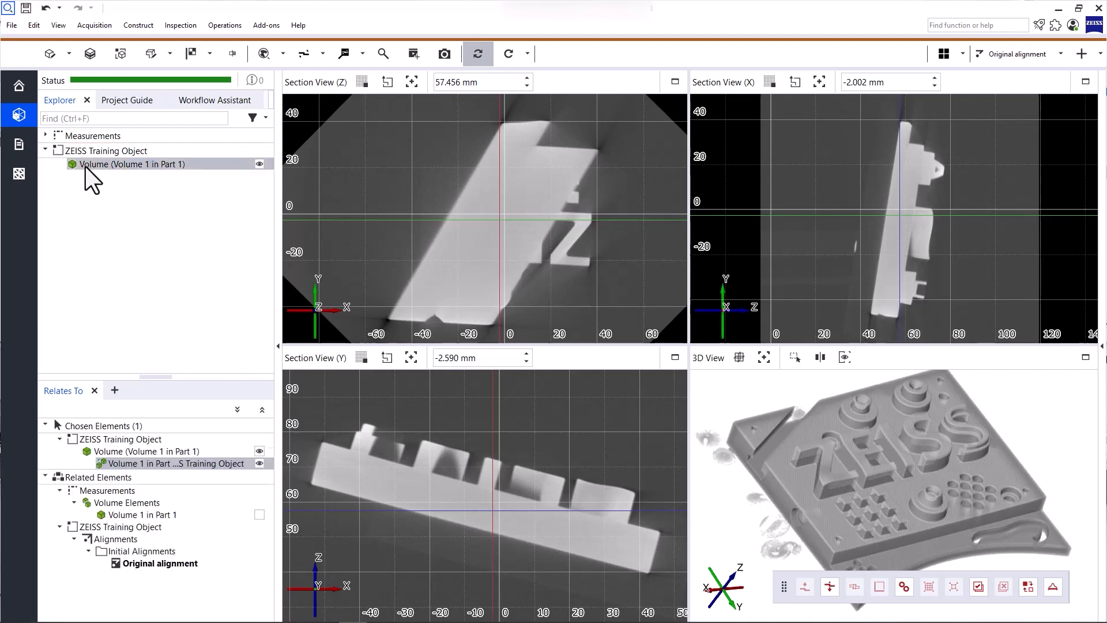
mouse_move(191, 180)
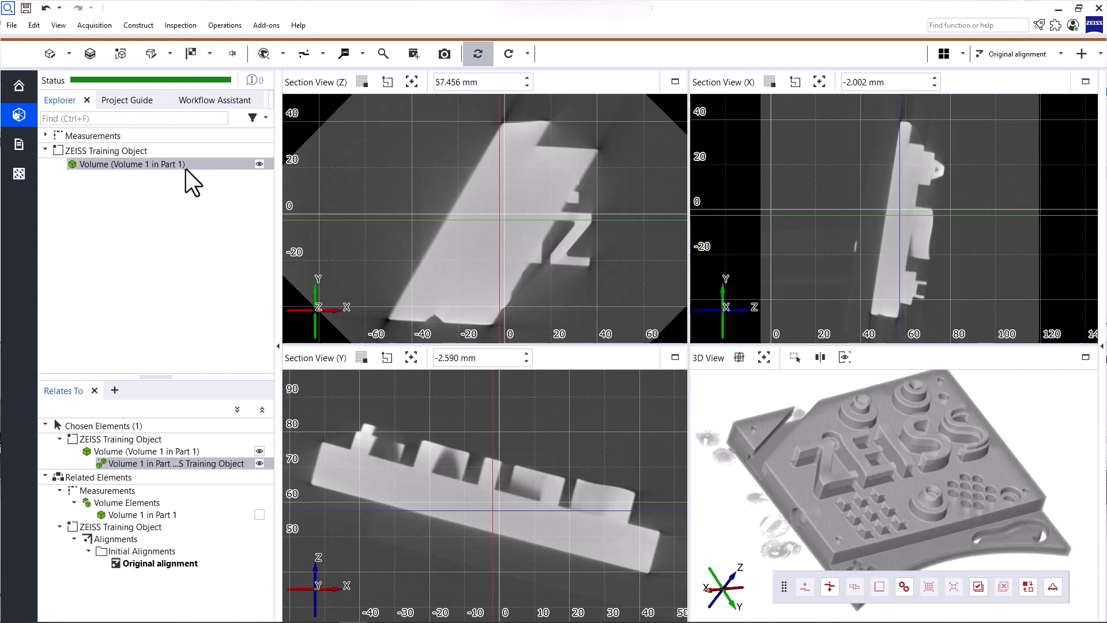
mouse_move(137, 173)
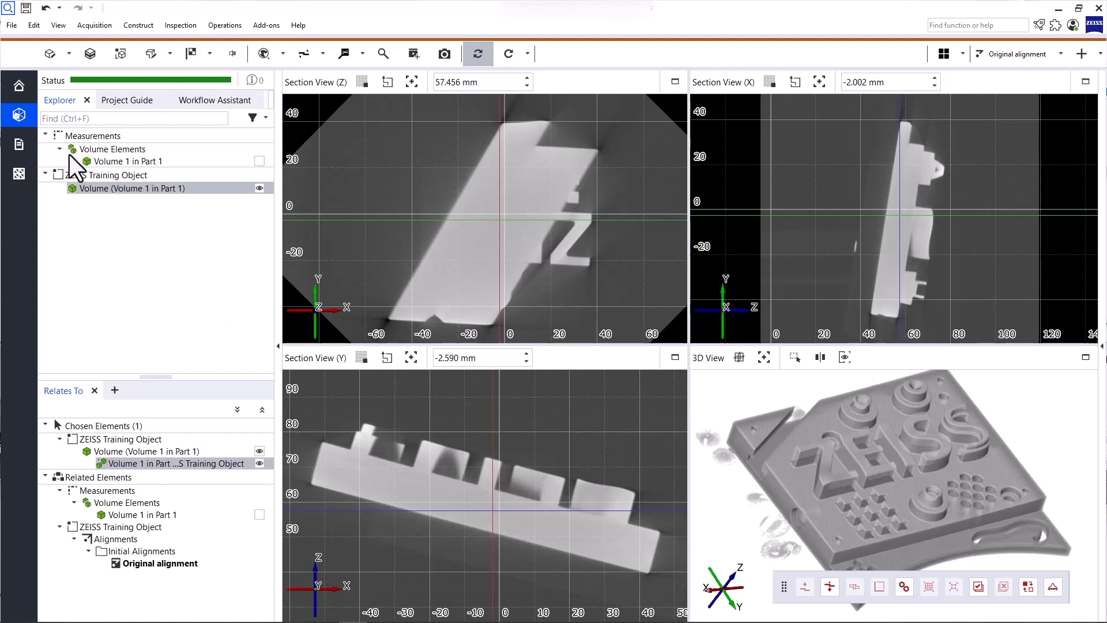
left_click(126, 161)
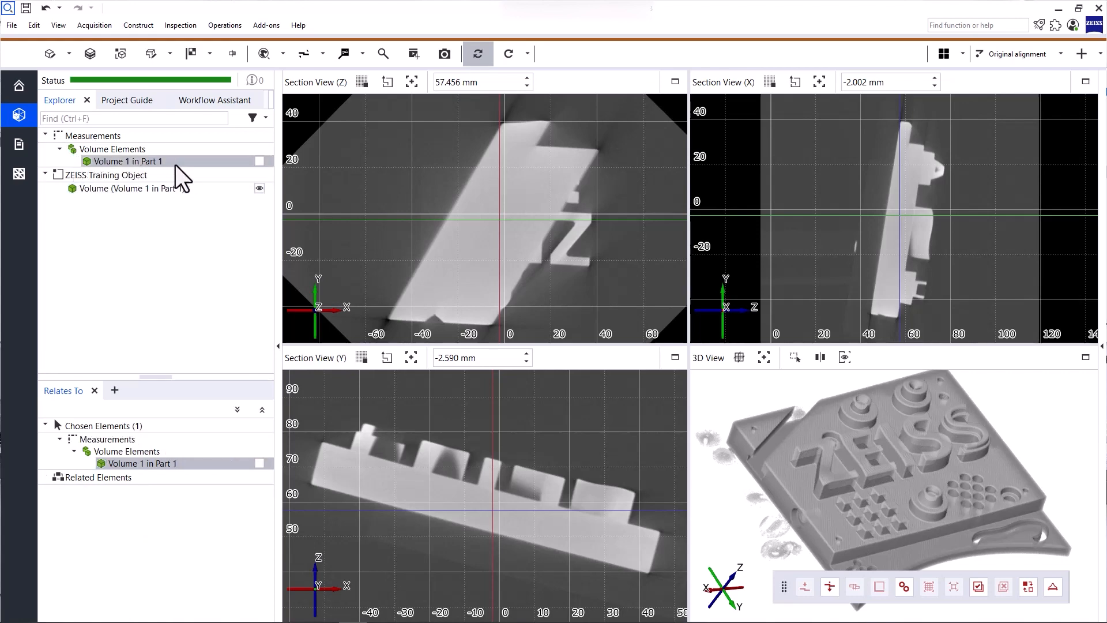
right_click(127, 162)
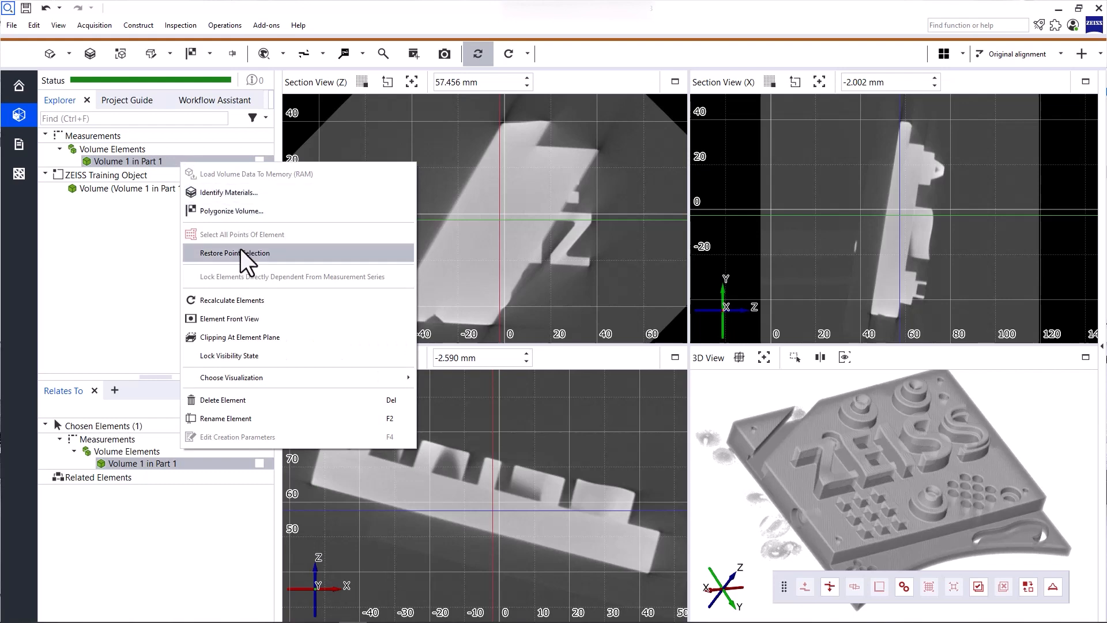
mouse_move(282, 400)
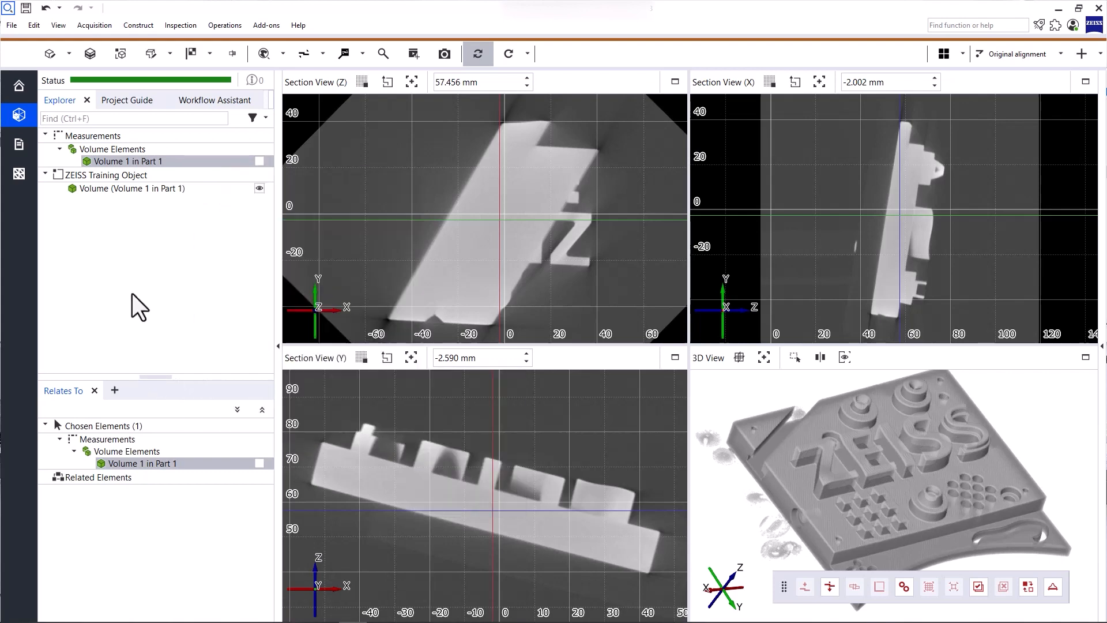
mouse_move(157, 224)
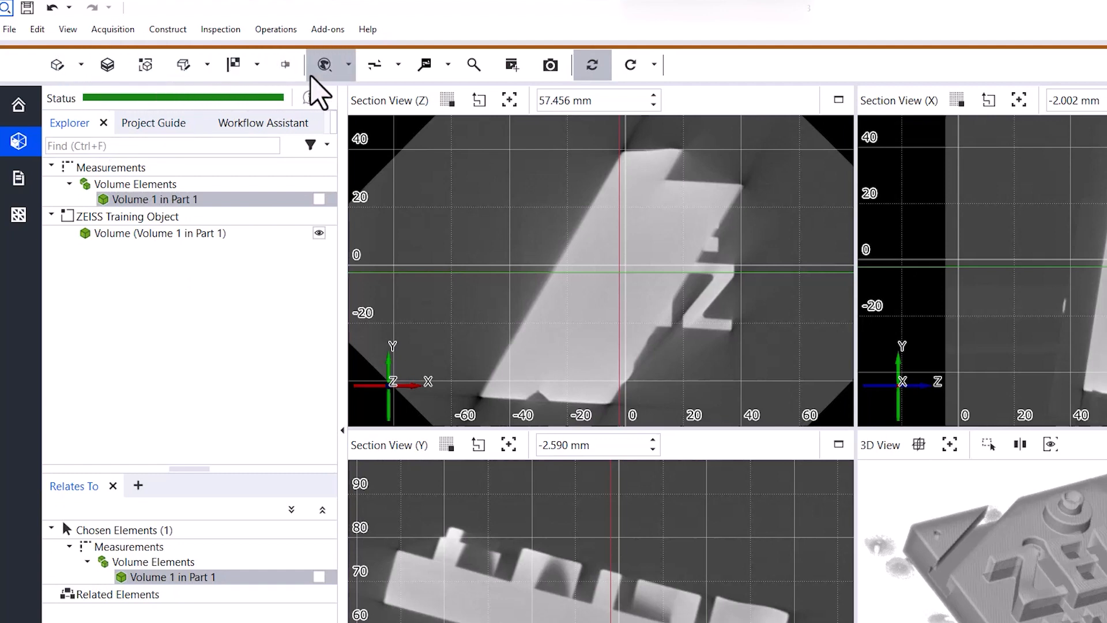
Step: Show the volume operations list: Reduce Volume Size, Extract Volume Areas, Filter Volume
left_click(80, 64)
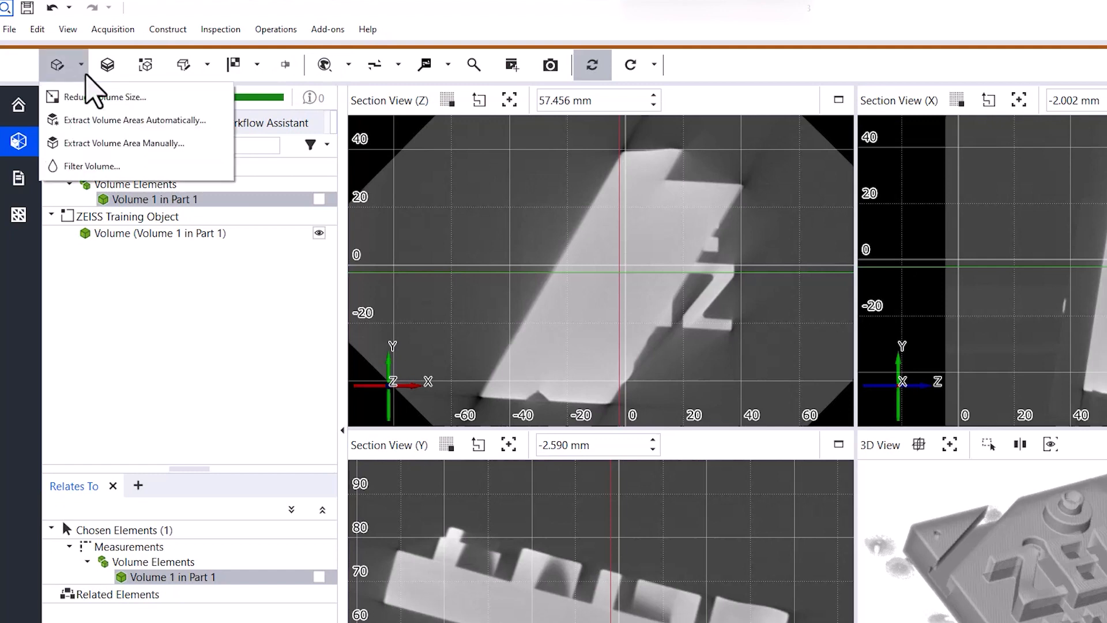
mouse_move(106, 97)
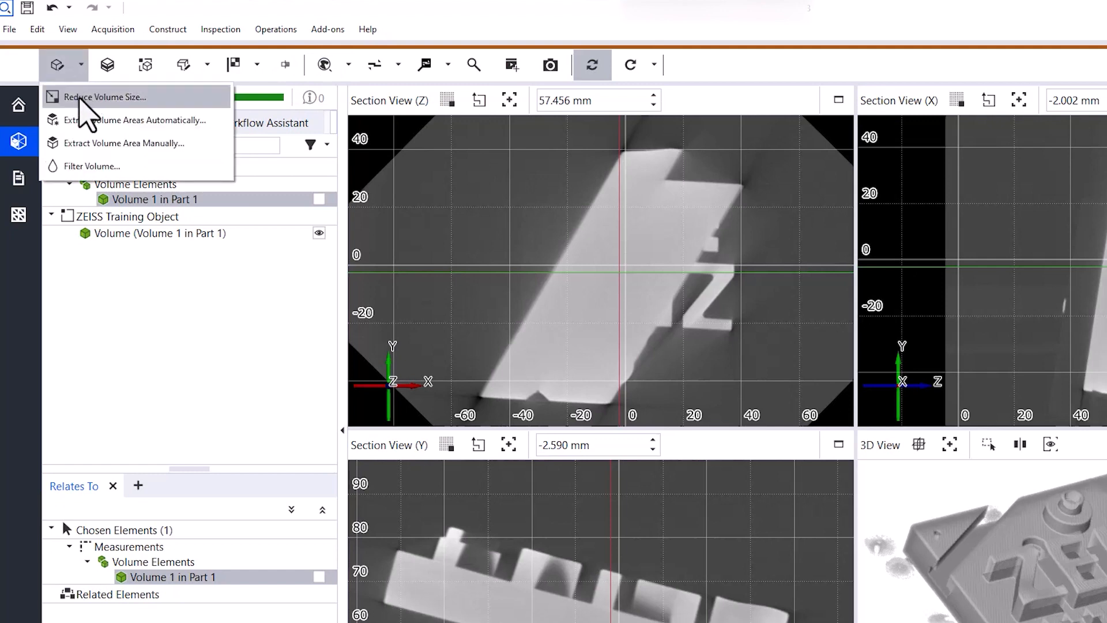
mouse_move(169, 124)
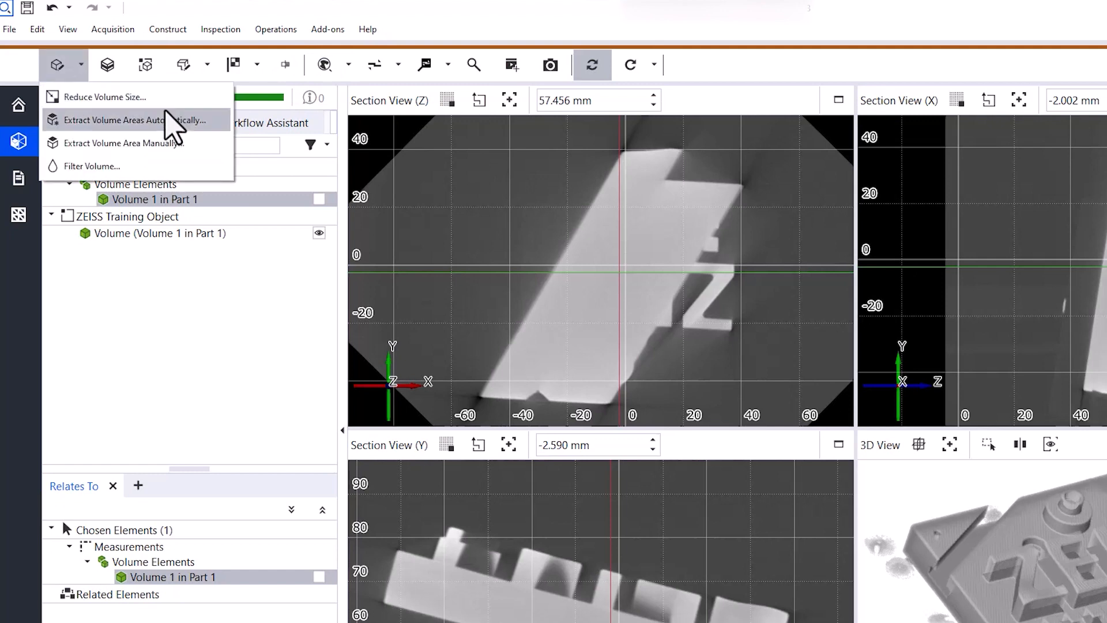
mouse_move(170, 137)
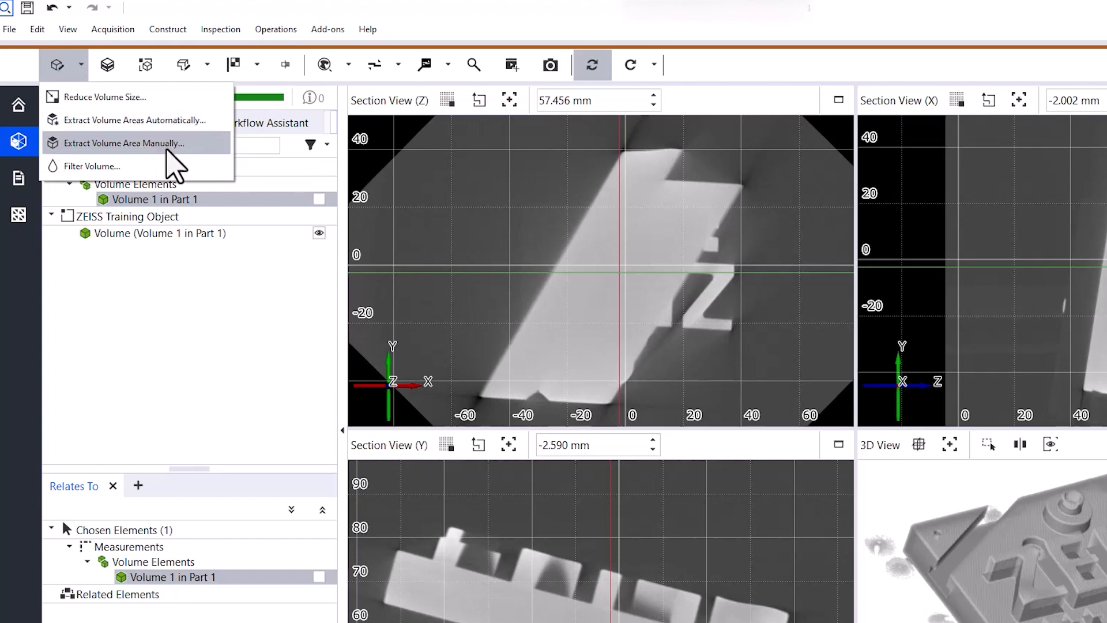
mouse_move(92, 166)
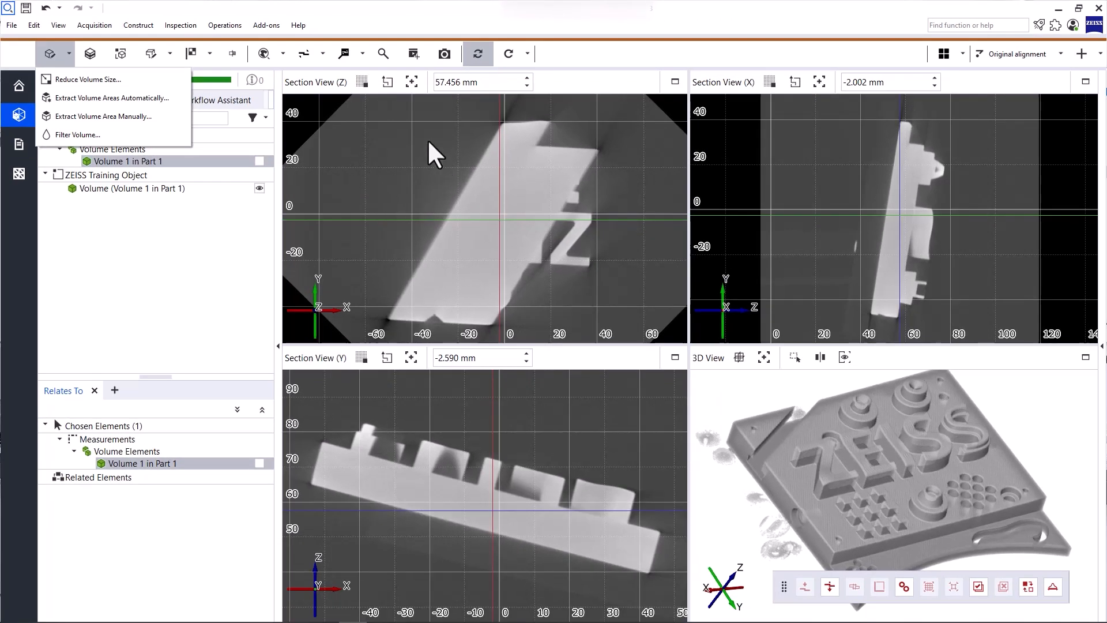
mouse_move(412, 196)
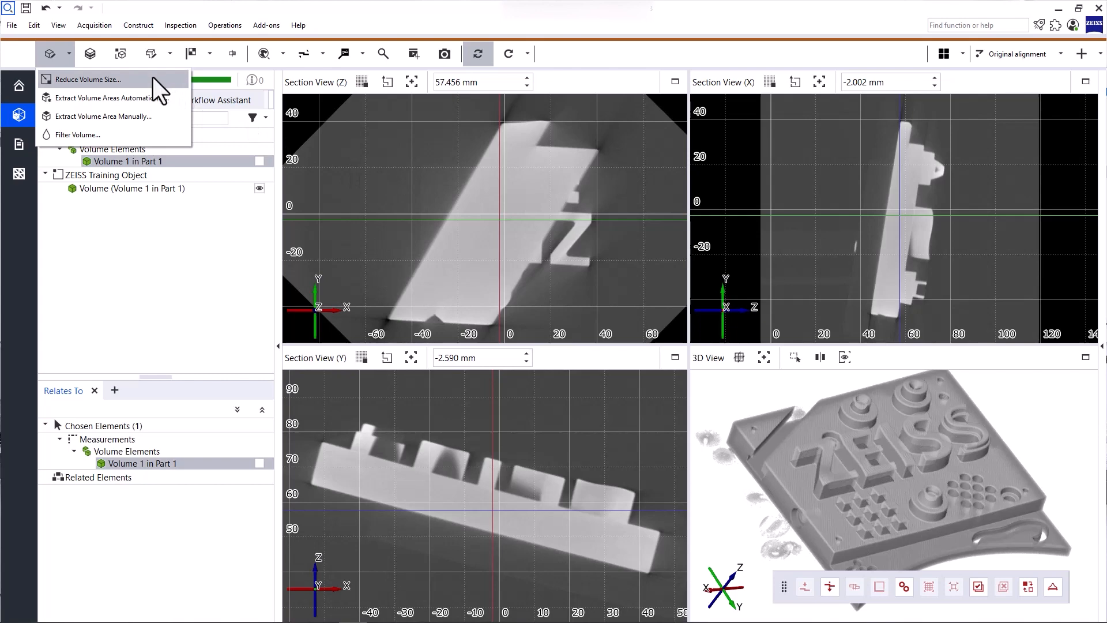
mouse_move(162, 96)
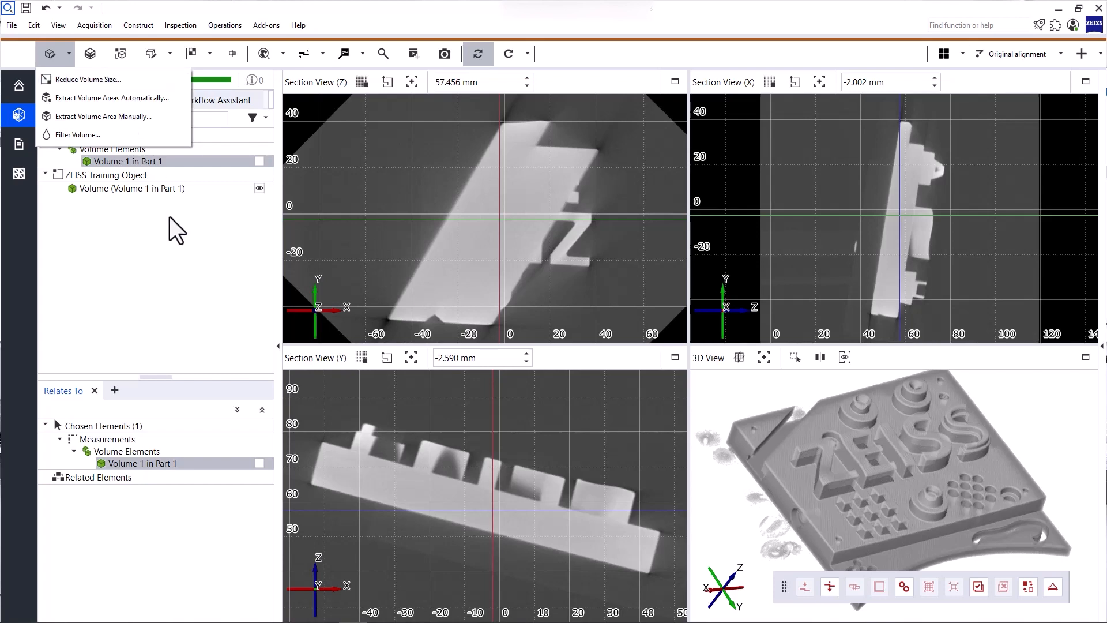
Step: Start Reduce Volume Size on the training object's volume
left_click(132, 187)
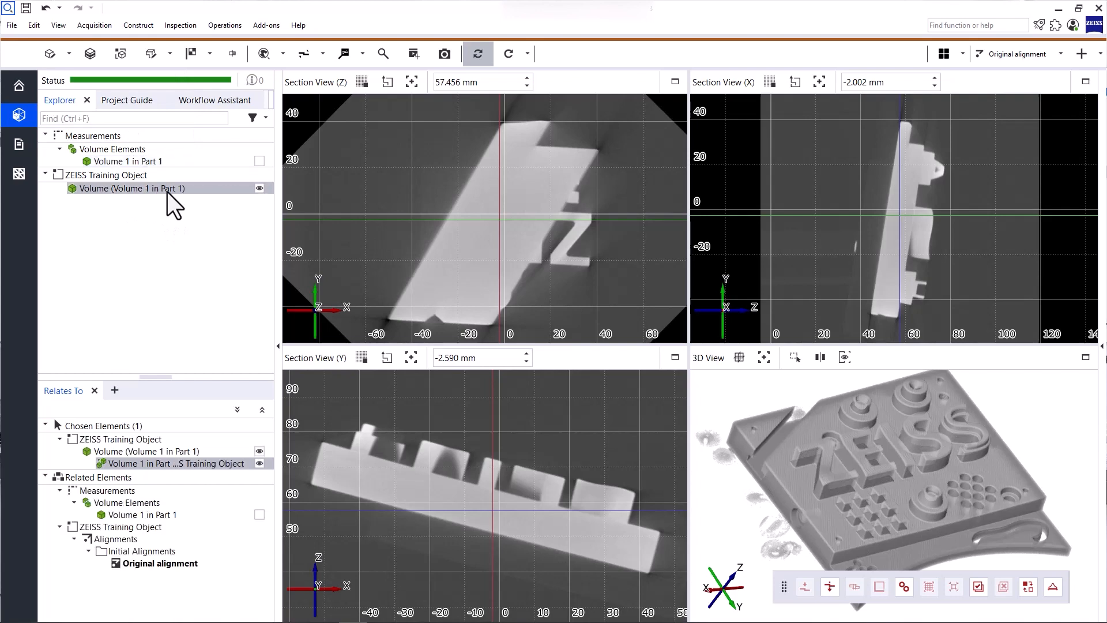
left_click(49, 54)
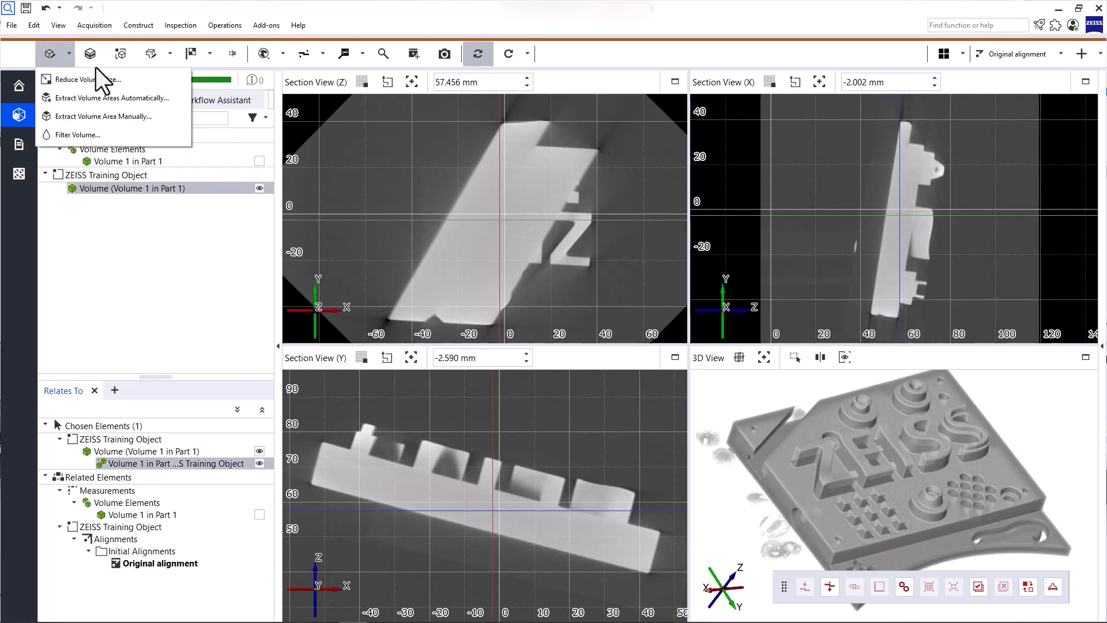
left_click(83, 79)
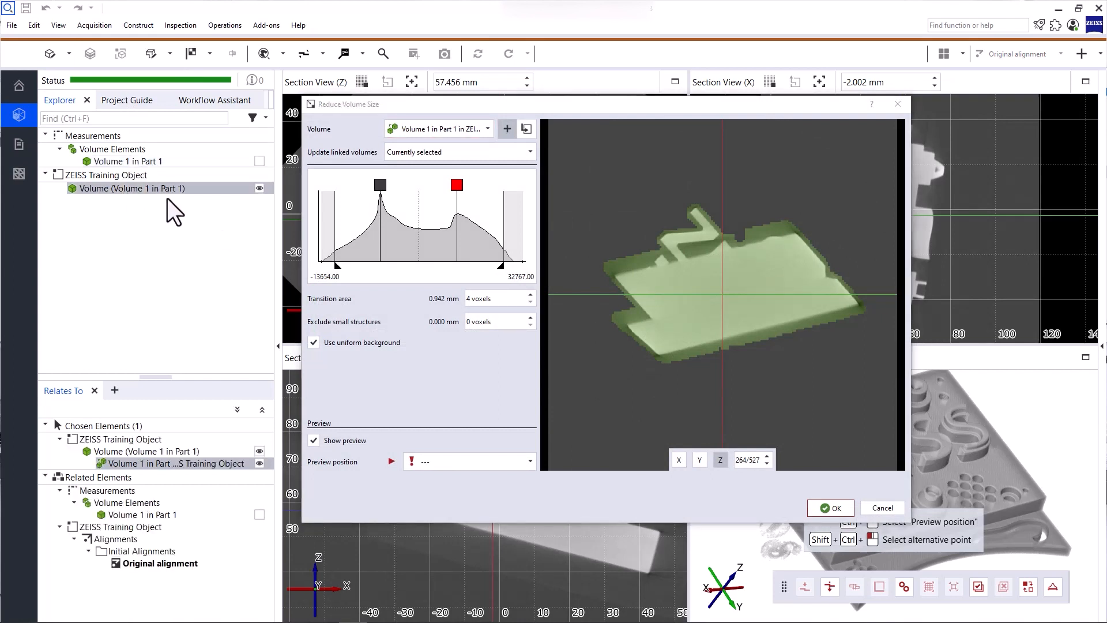
mouse_move(385, 149)
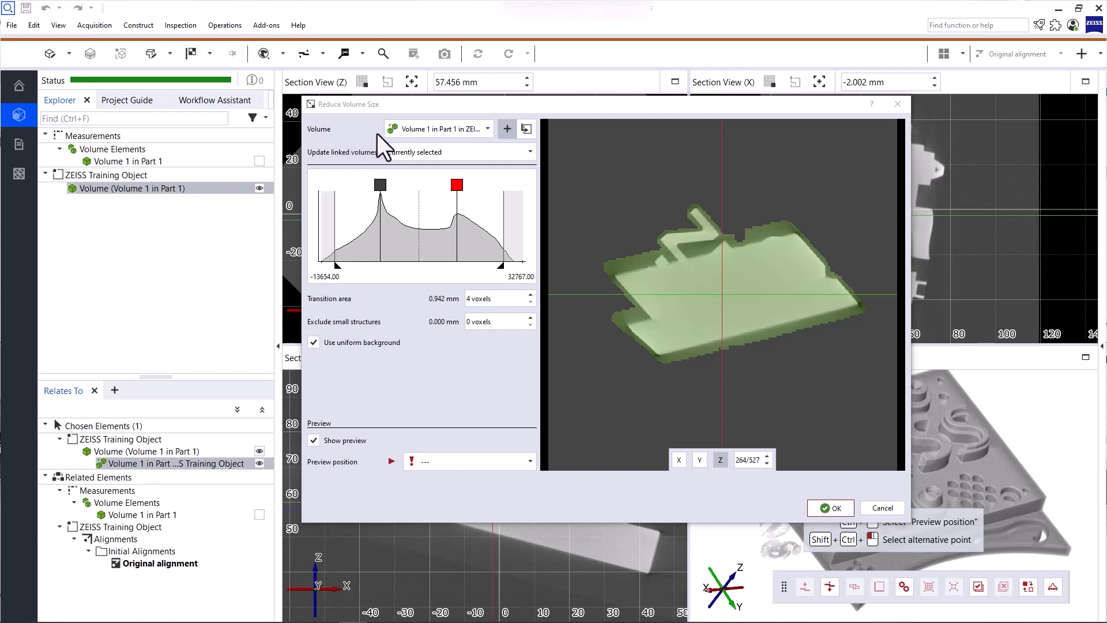
Step: Keep Volume 1 in Part 1 as the volume and update only currently selected linked volumes
left_click(486, 128)
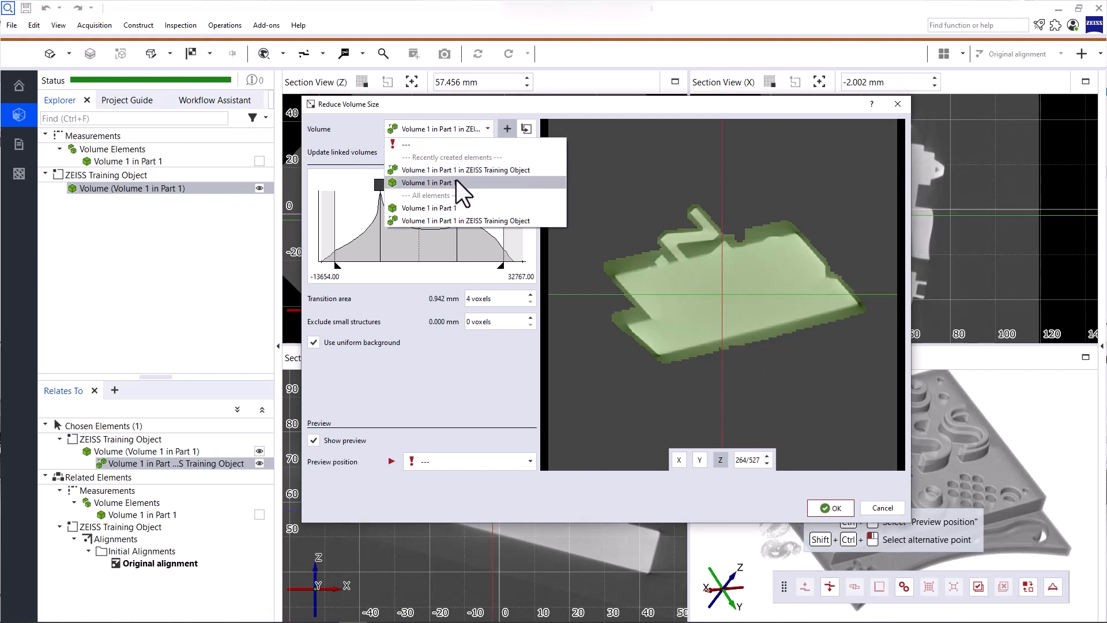
left_click(427, 182)
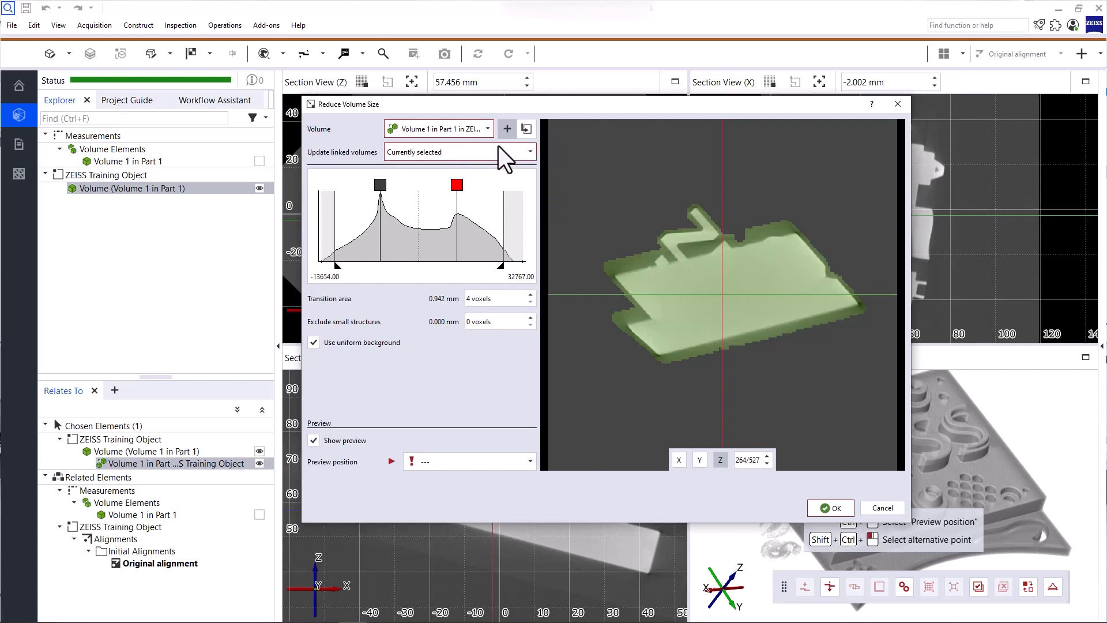
mouse_move(506, 128)
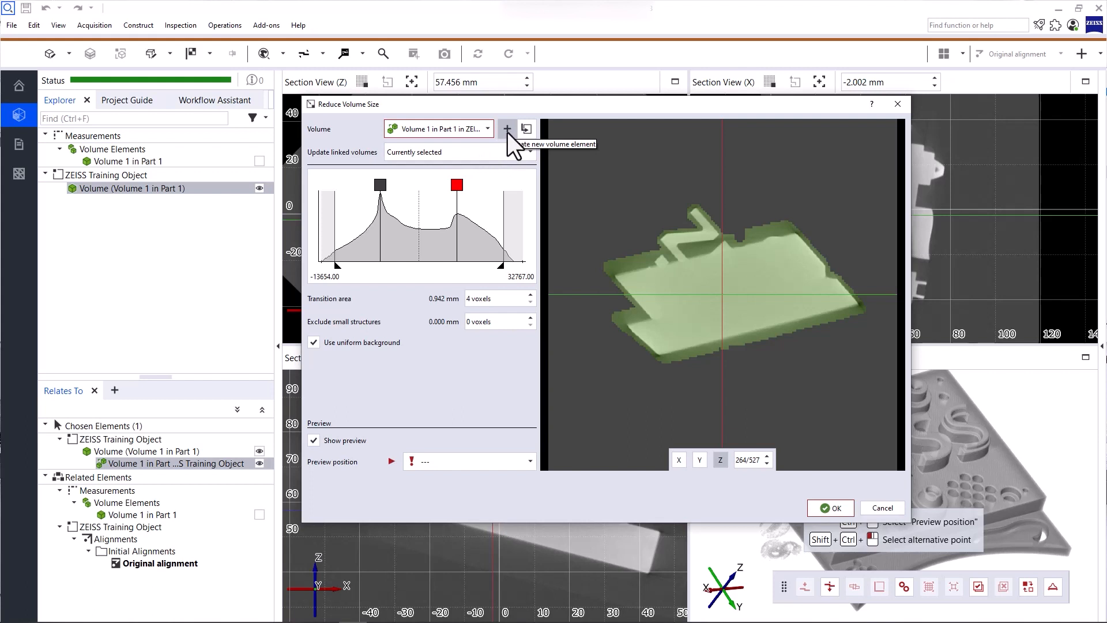
mouse_move(526, 128)
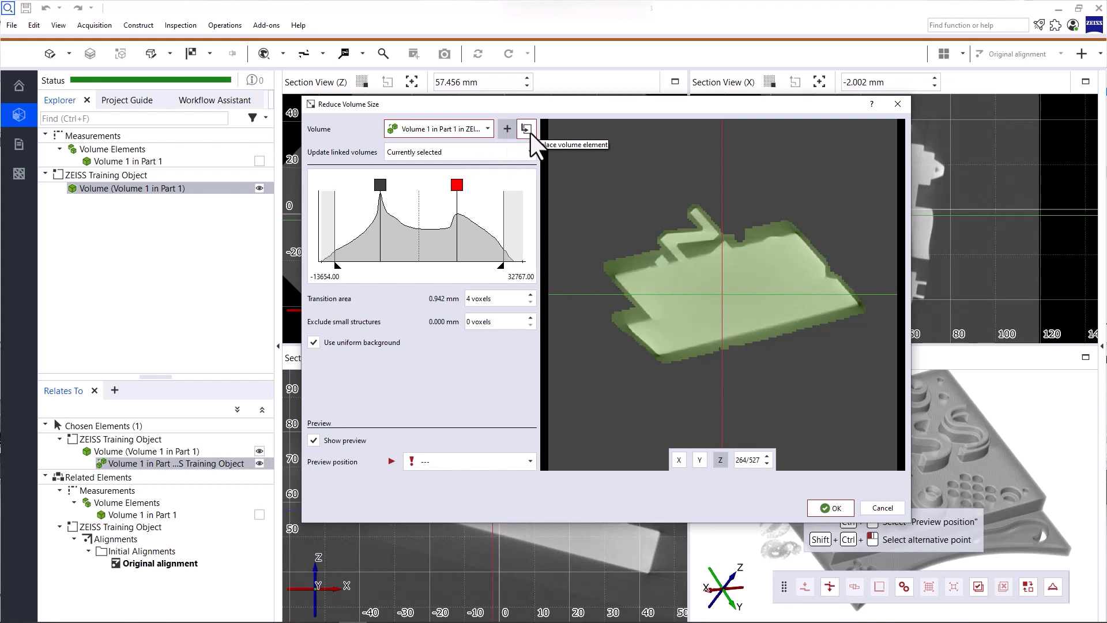
mouse_move(536, 152)
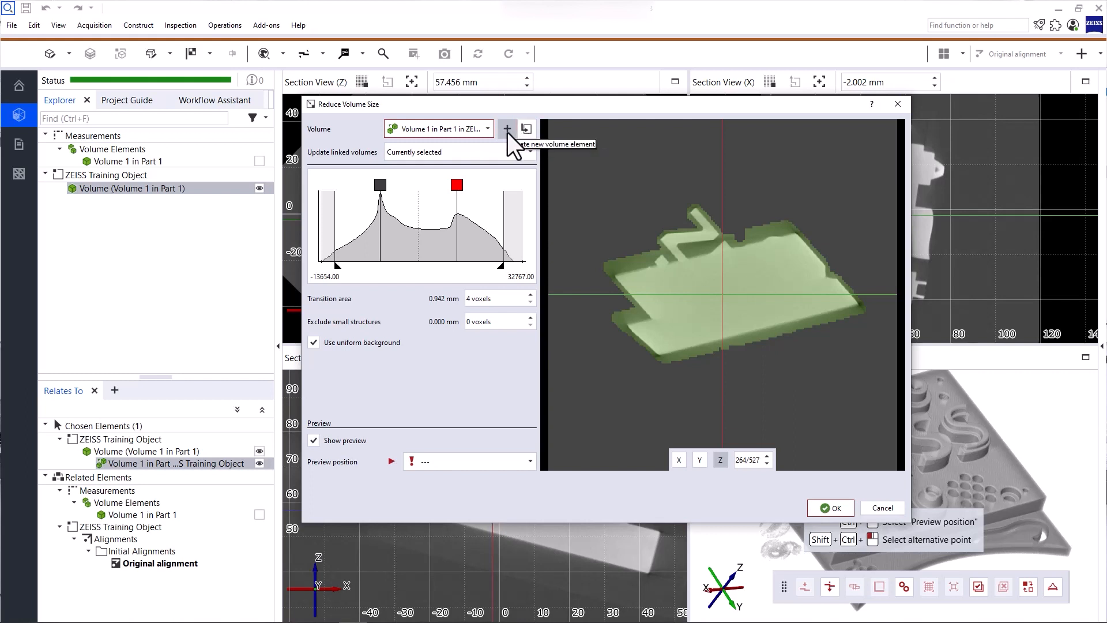
mouse_move(332, 177)
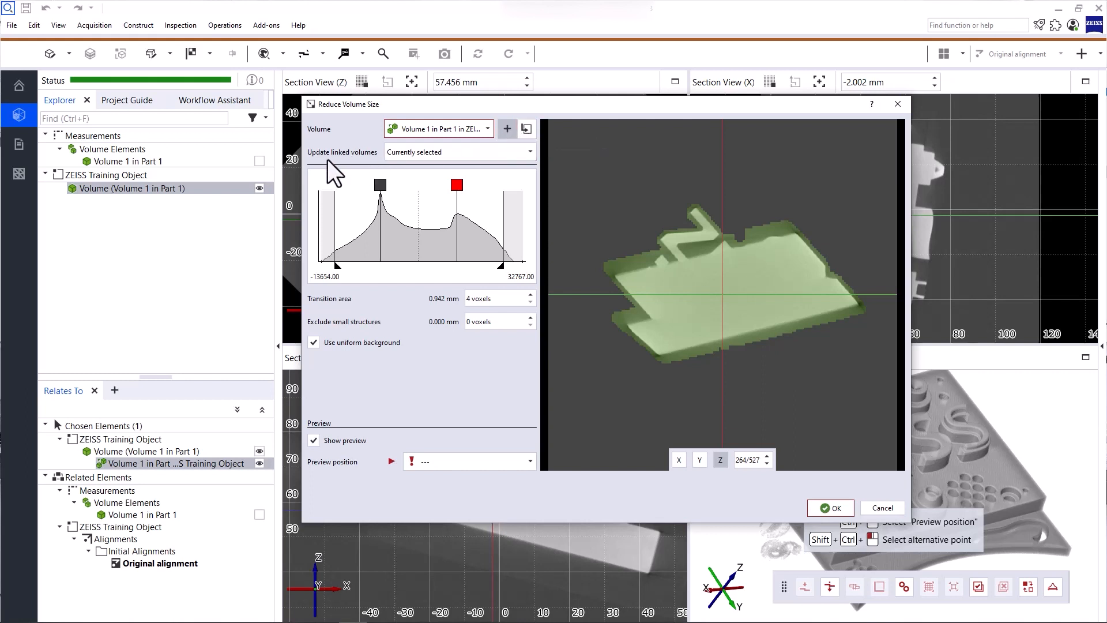
left_click(459, 152)
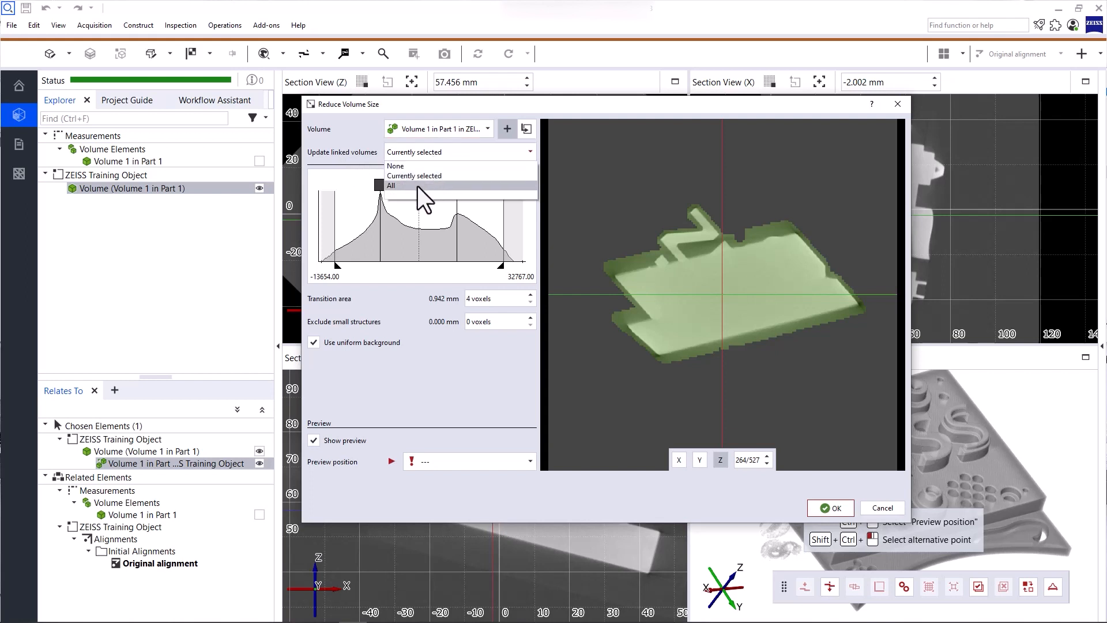
mouse_move(423, 176)
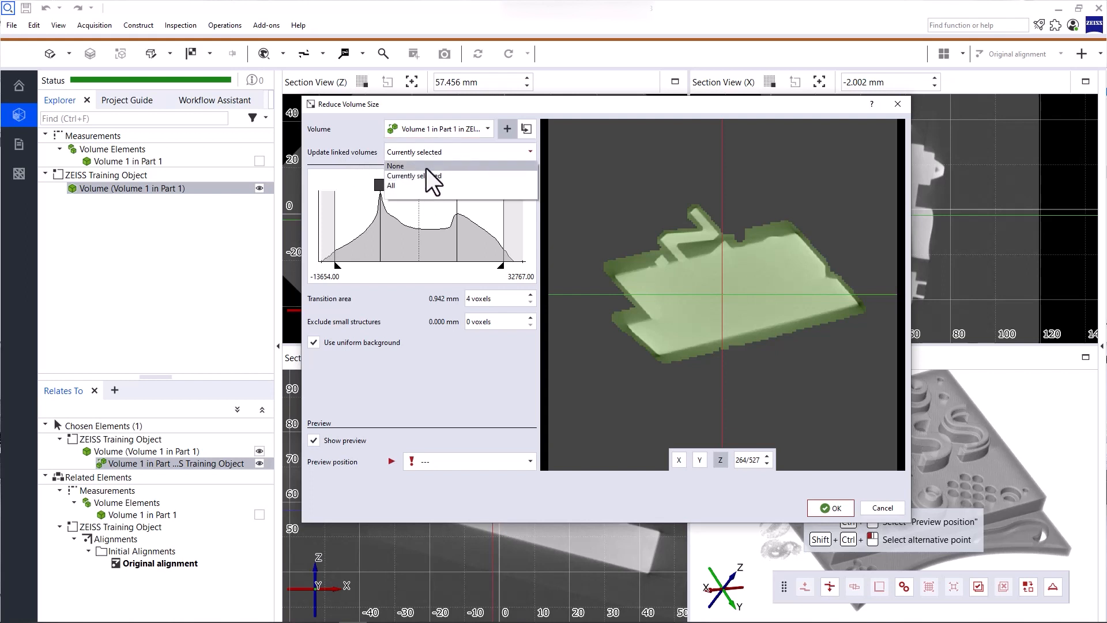
left_click(413, 176)
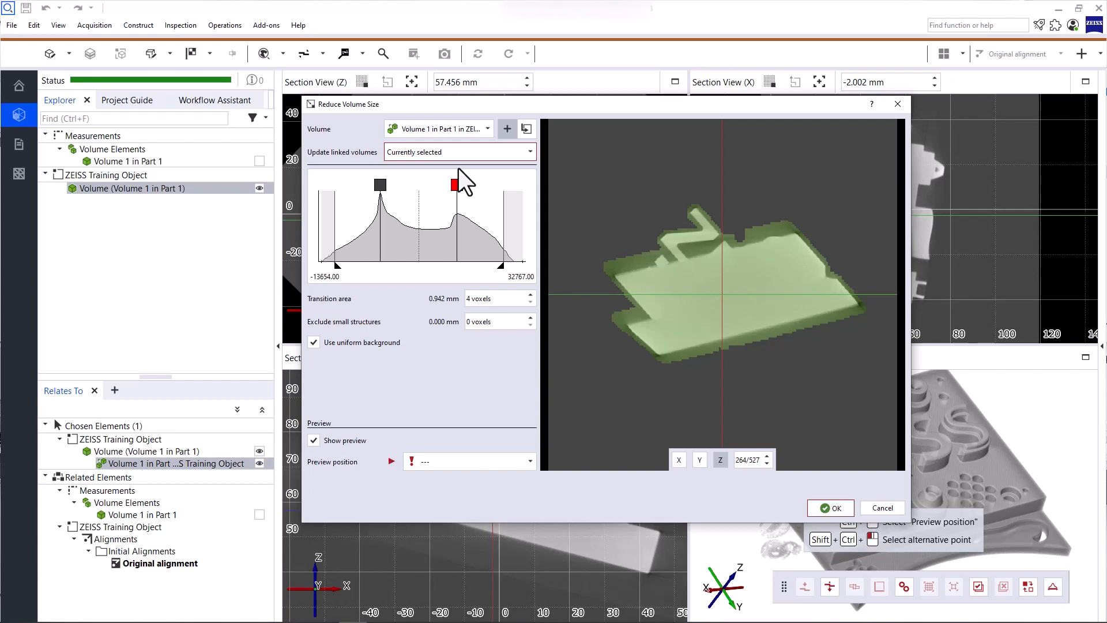
mouse_move(465, 182)
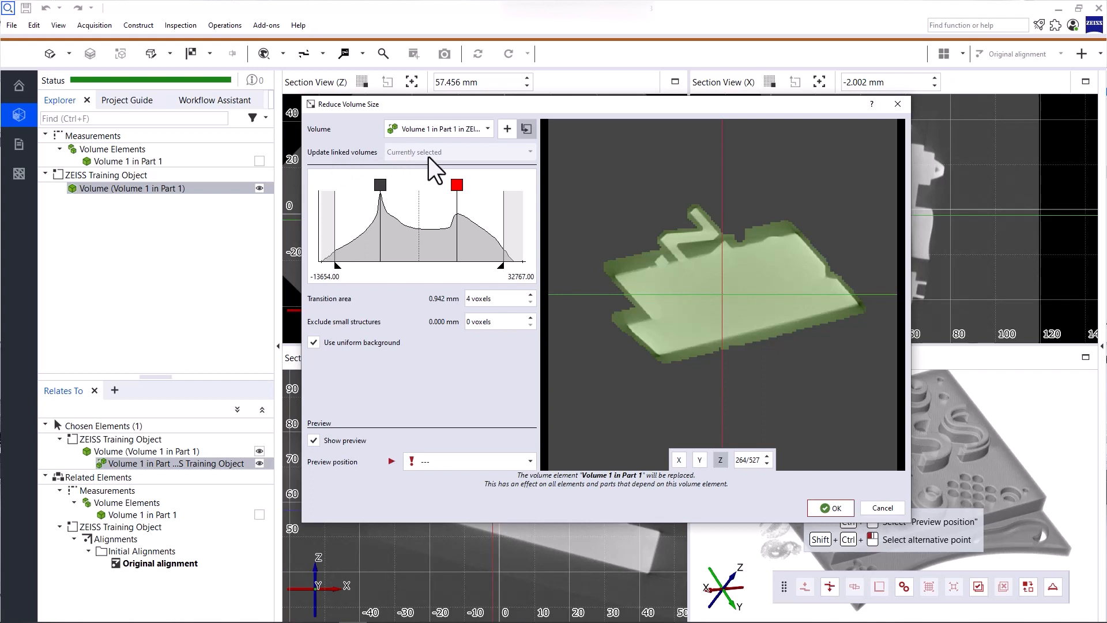
mouse_move(436, 166)
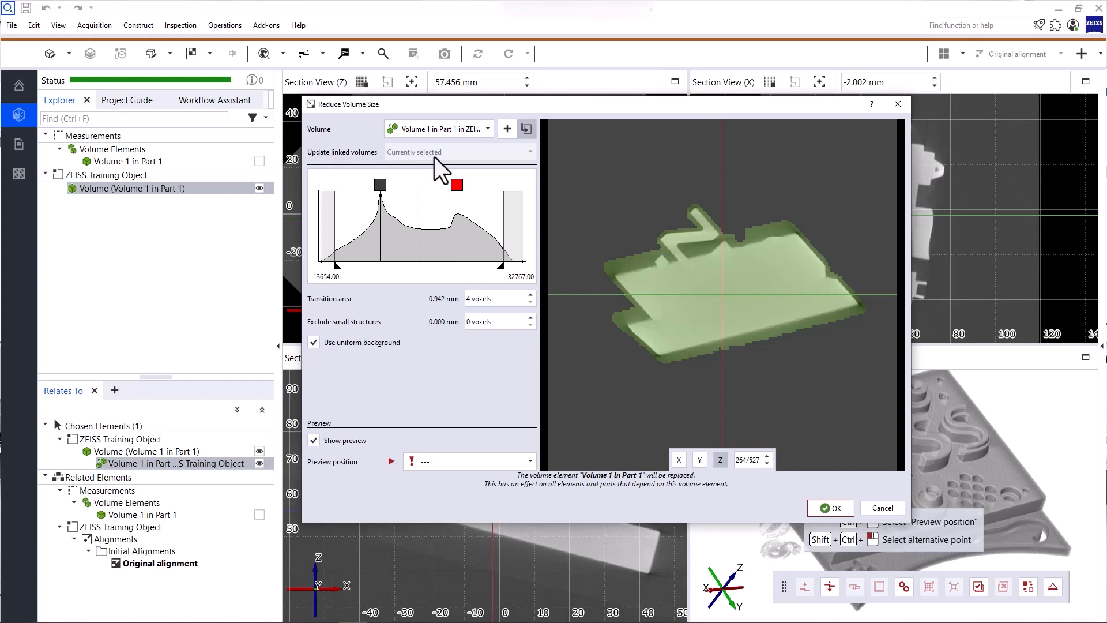
mouse_move(494, 161)
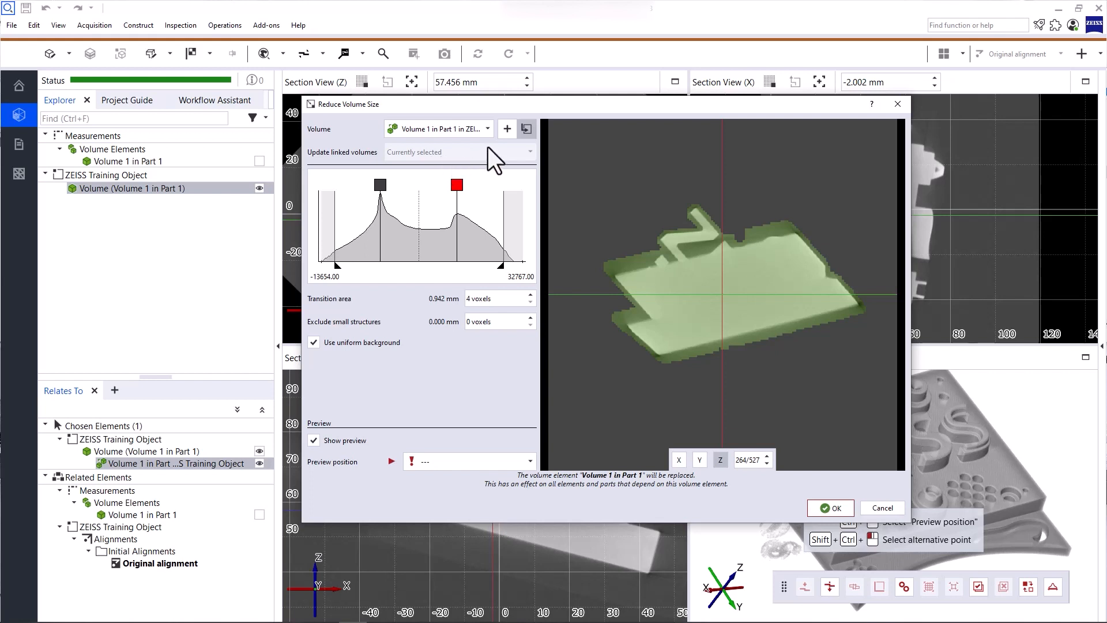
mouse_move(691, 293)
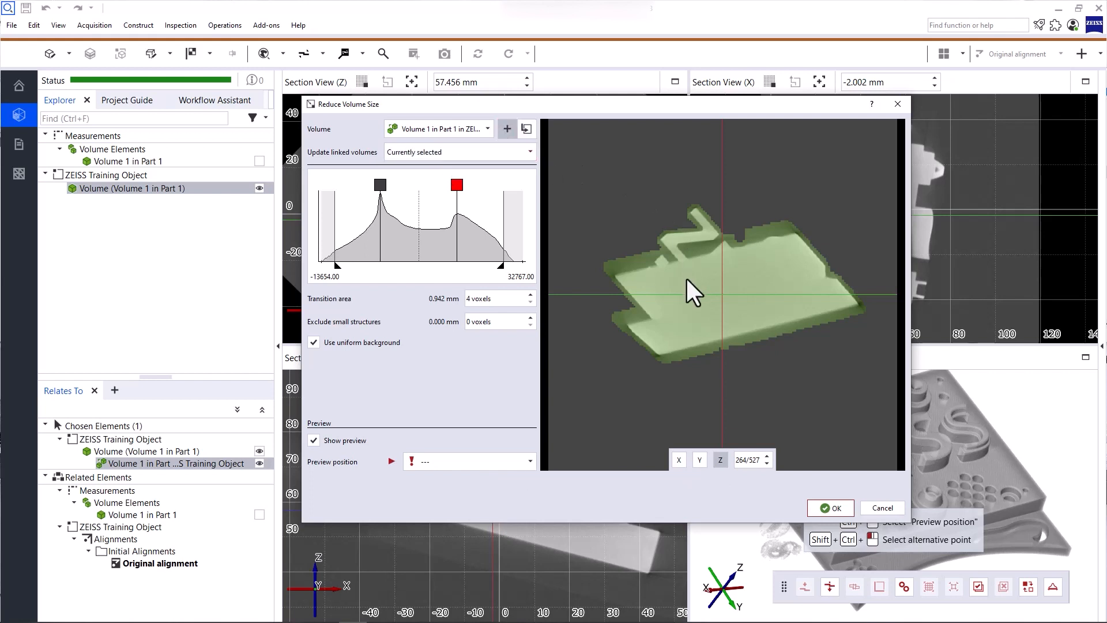
mouse_move(700, 296)
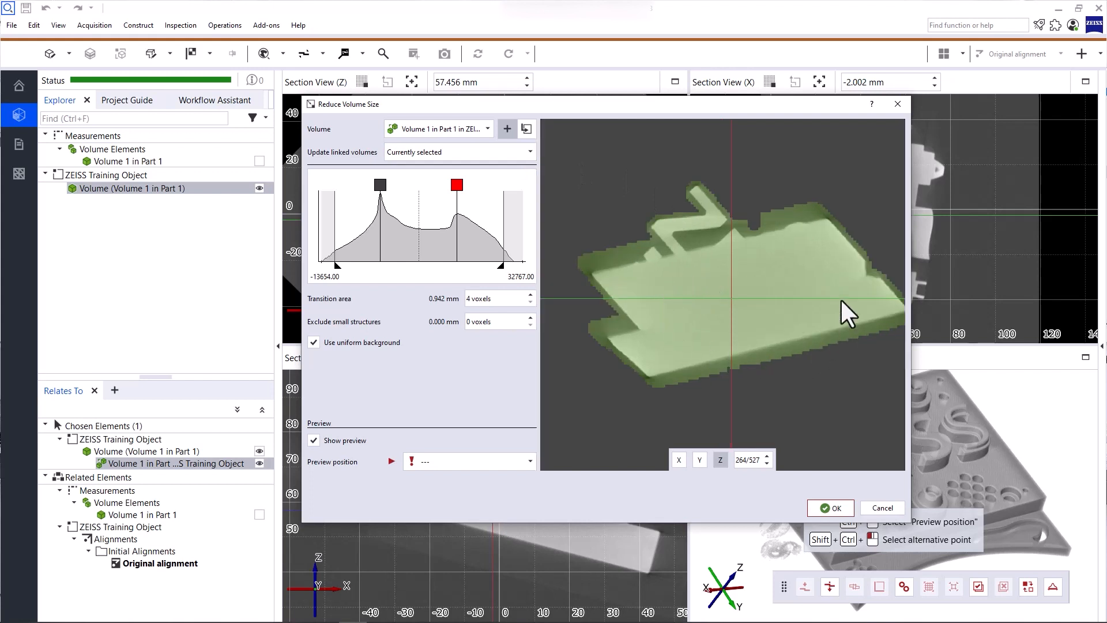
mouse_move(754, 296)
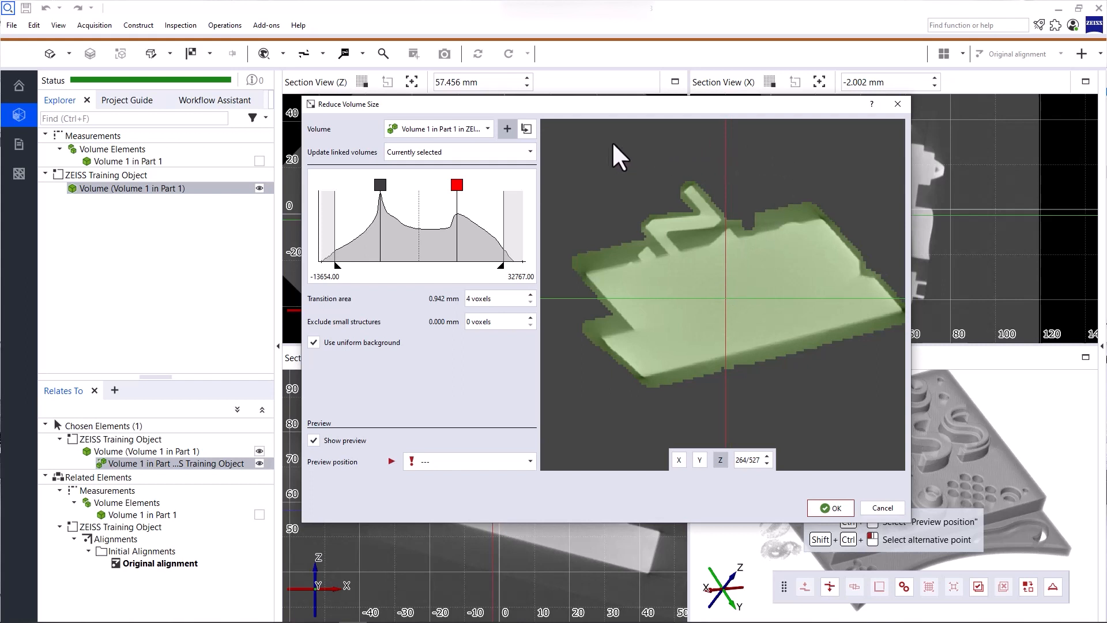
mouse_move(579, 419)
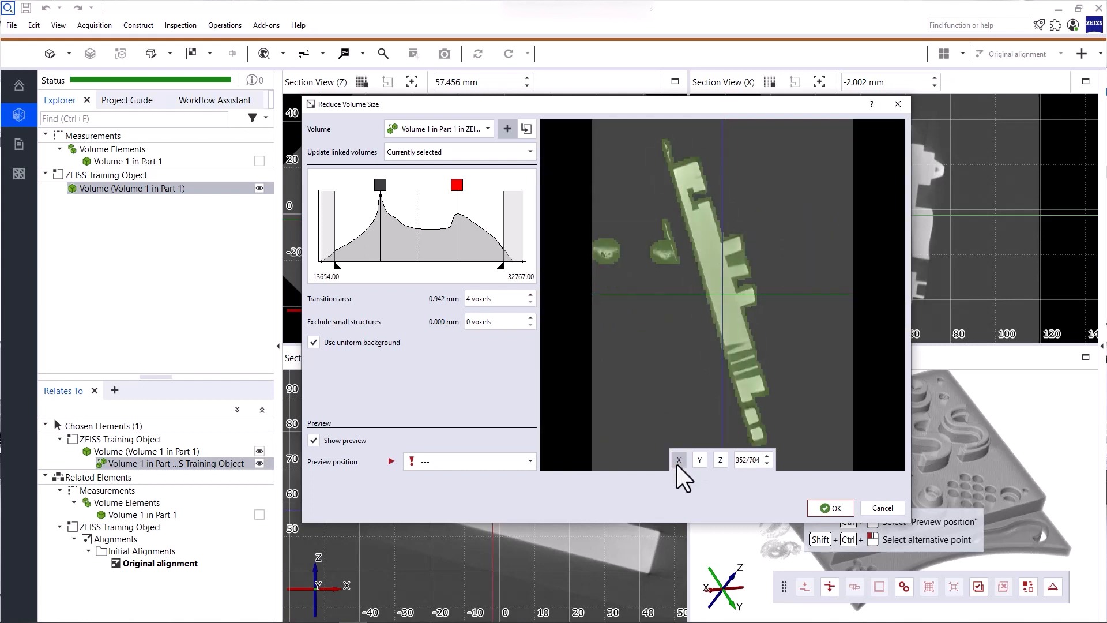
Step: Preview as an X slice and toggle 'Use uniform background' off and back on to compare
left_click(748, 460)
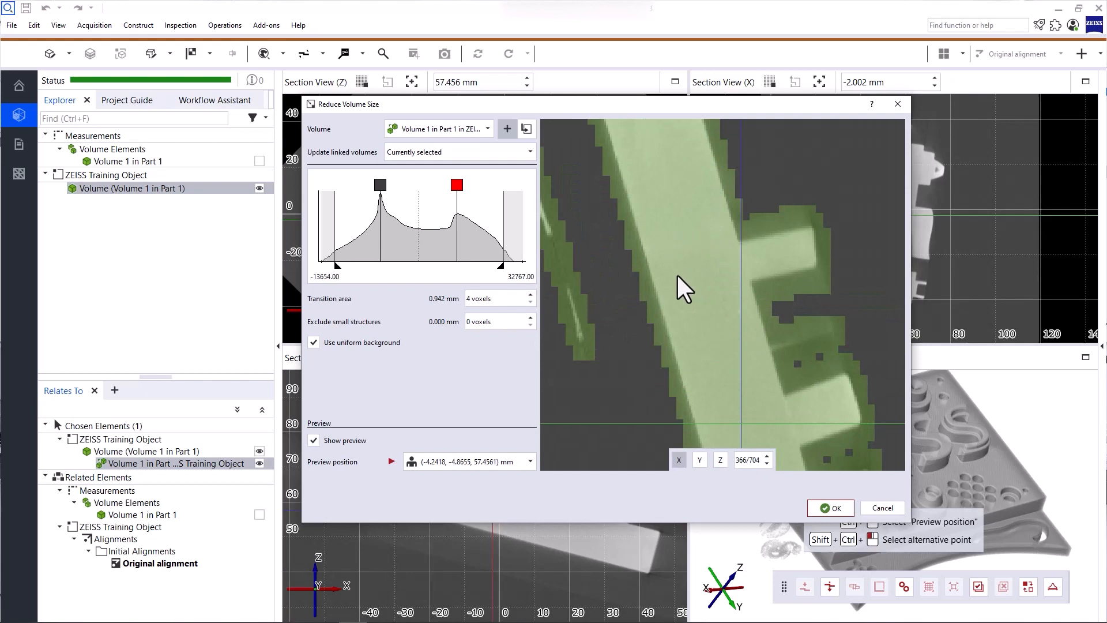
mouse_move(776, 237)
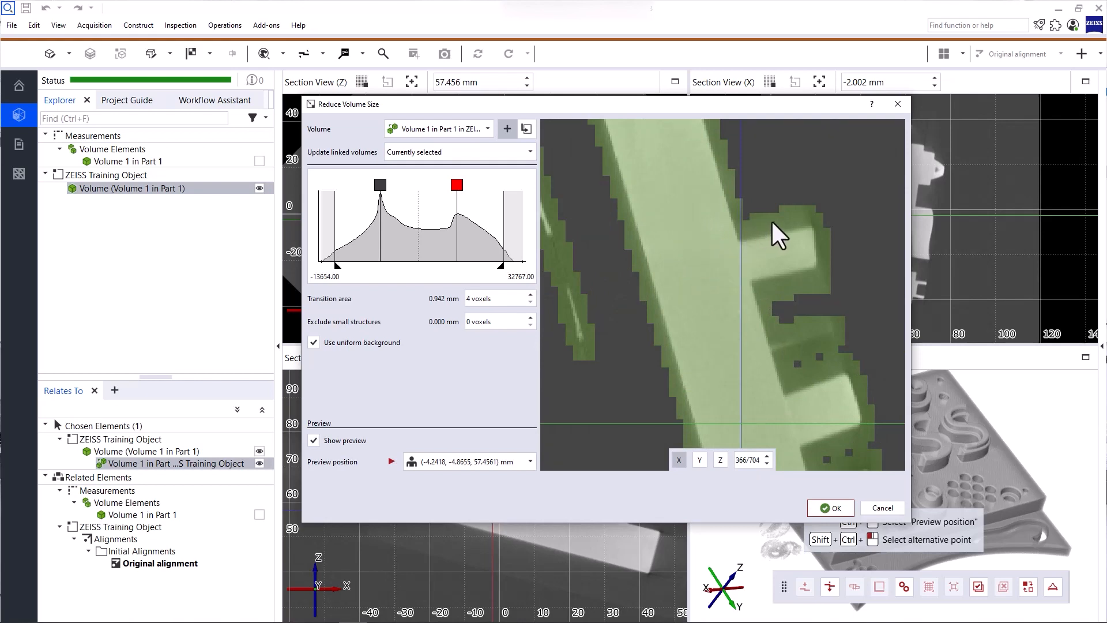
mouse_move(807, 296)
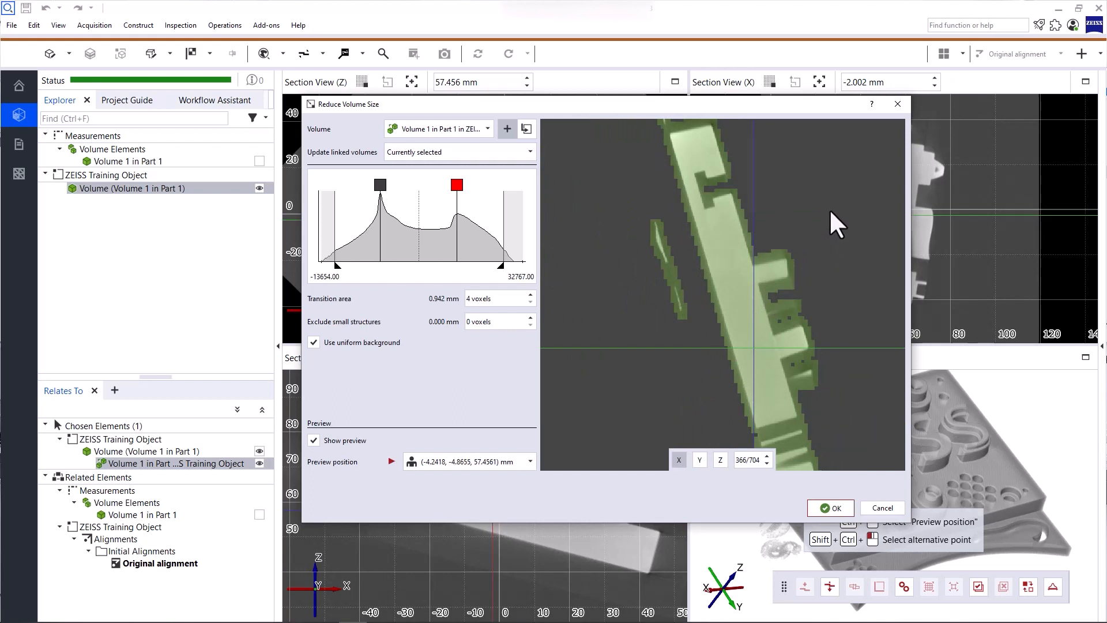
mouse_move(316, 365)
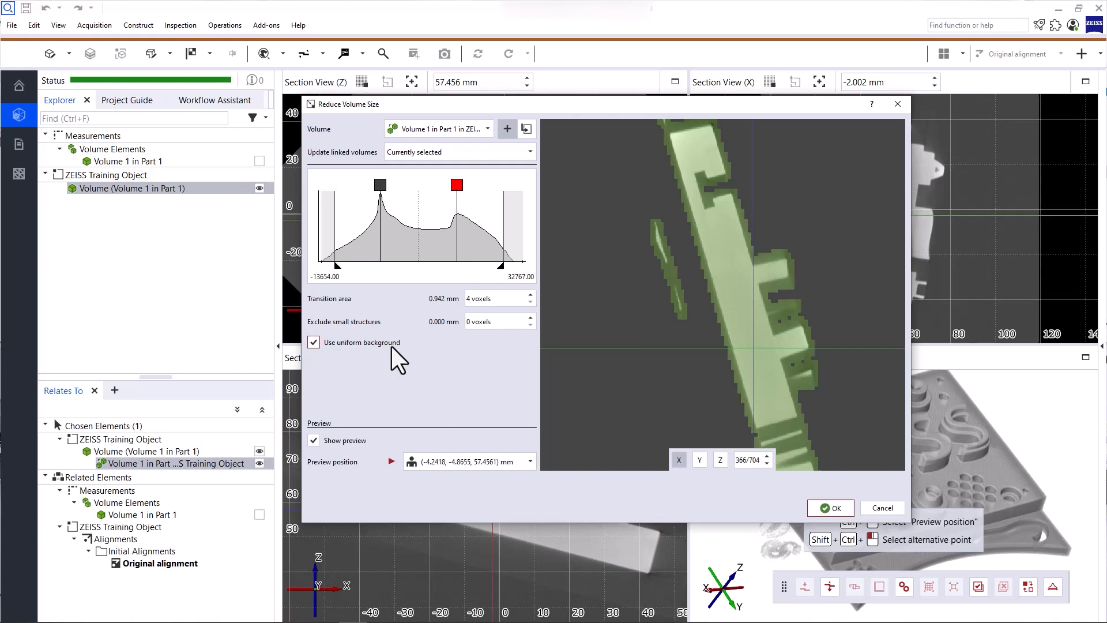
mouse_move(318, 356)
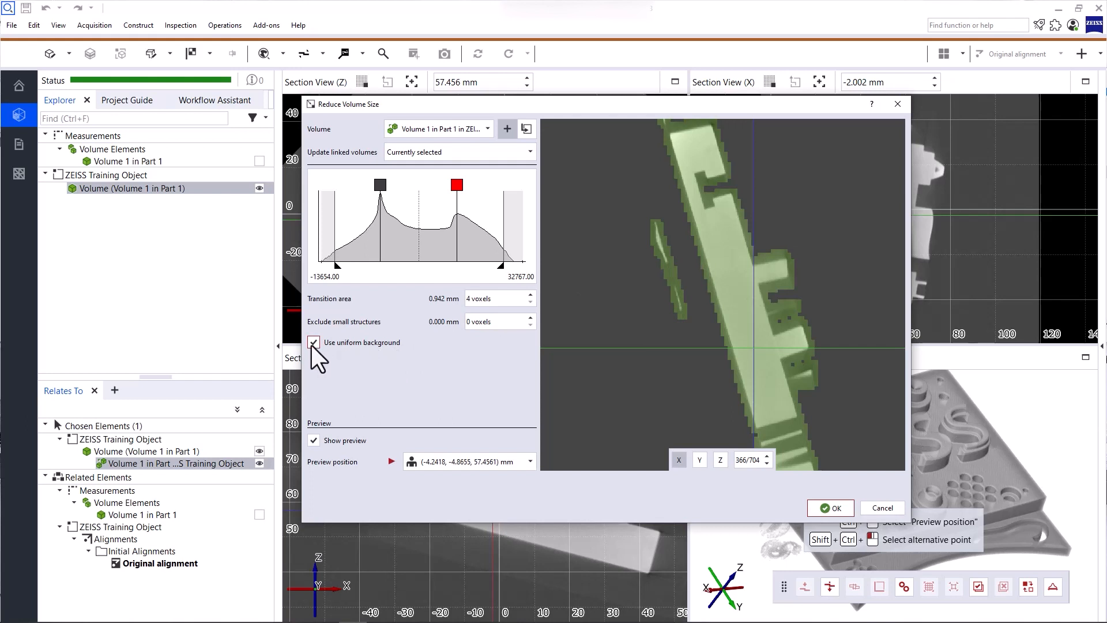
left_click(314, 343)
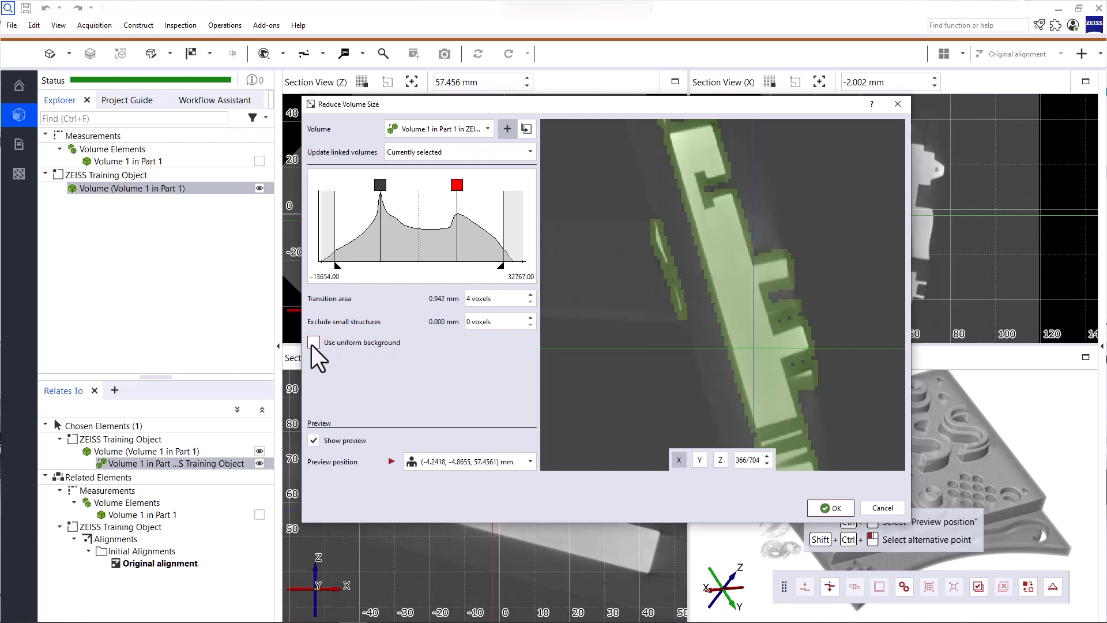
left_click(314, 343)
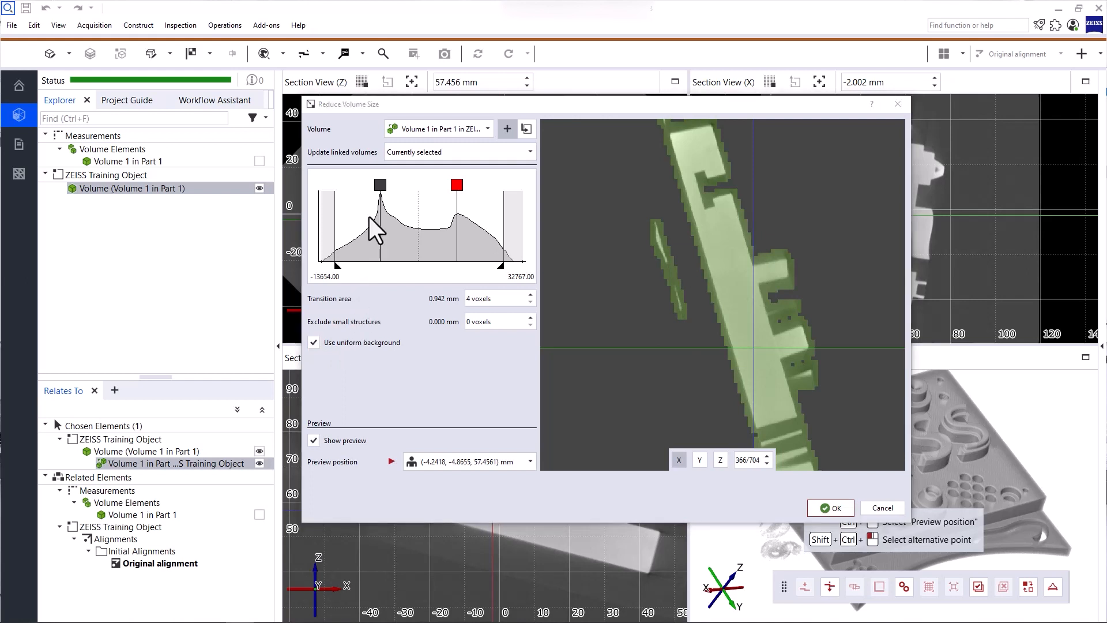
mouse_move(325, 225)
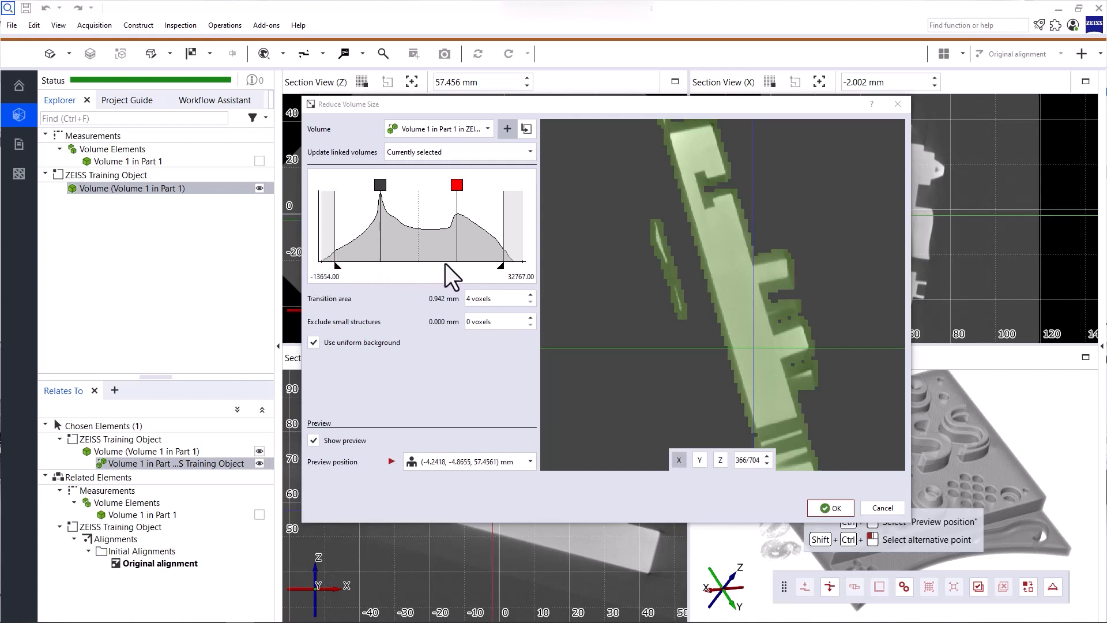
mouse_move(499, 278)
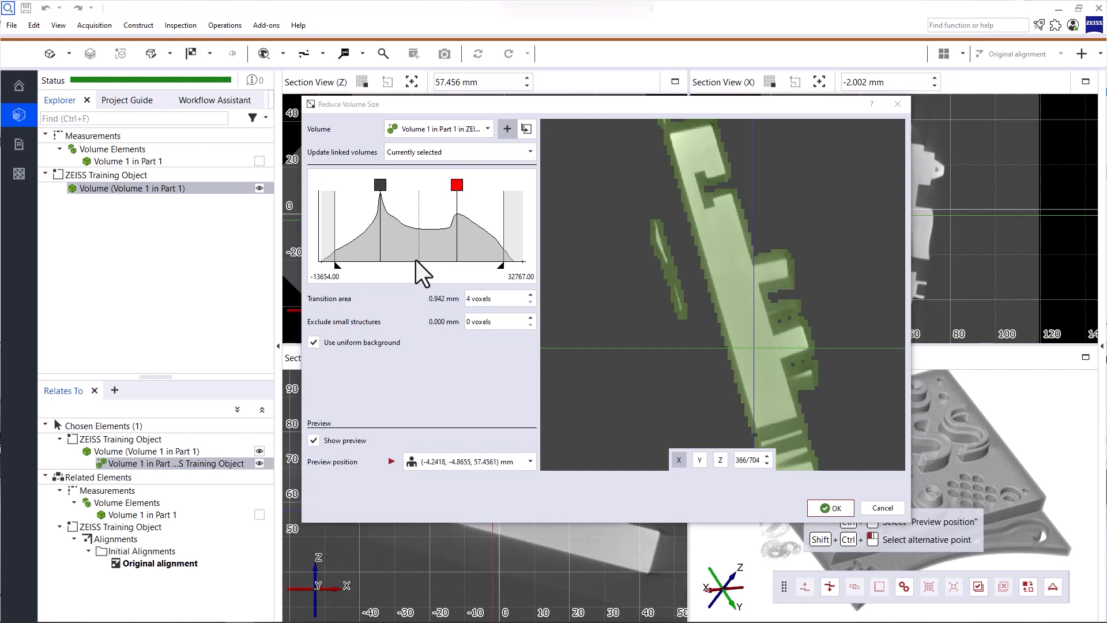
mouse_move(410, 233)
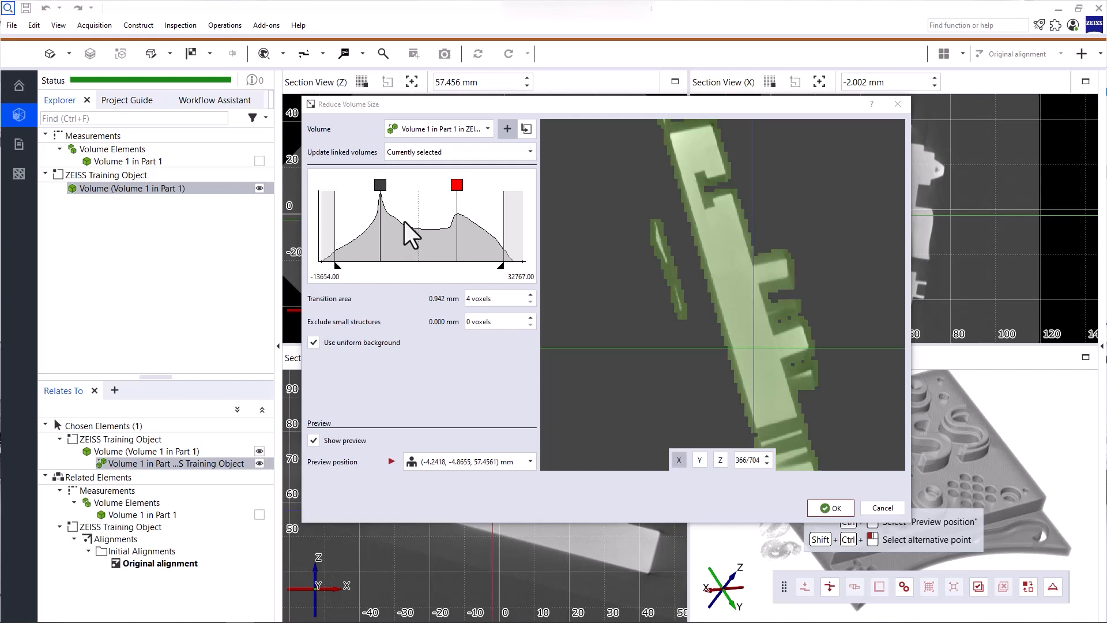
mouse_move(734, 273)
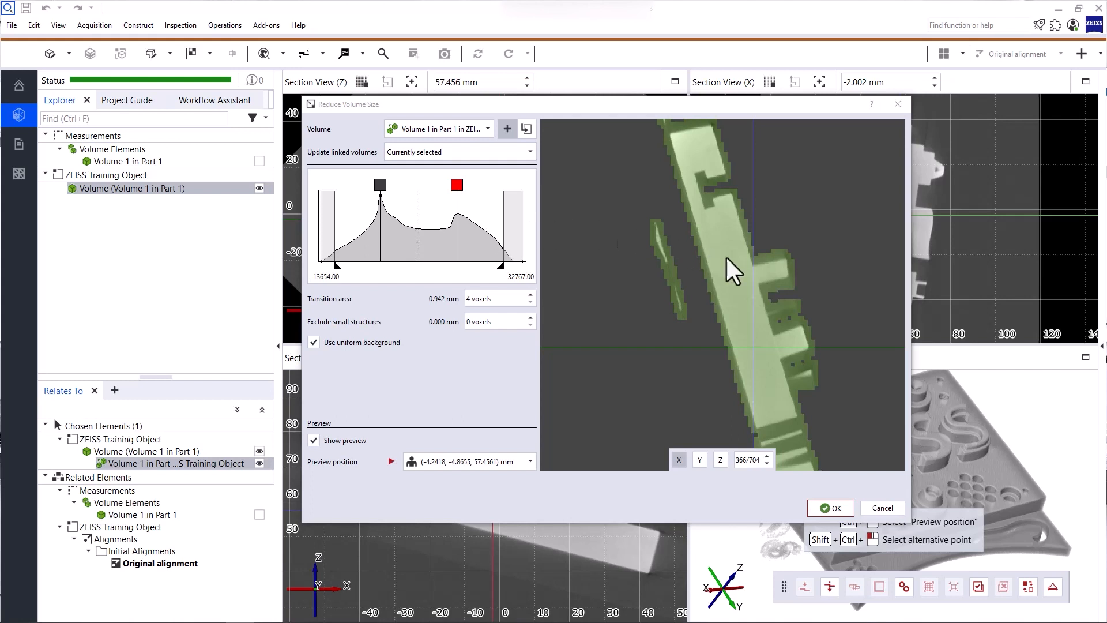
mouse_move(420, 243)
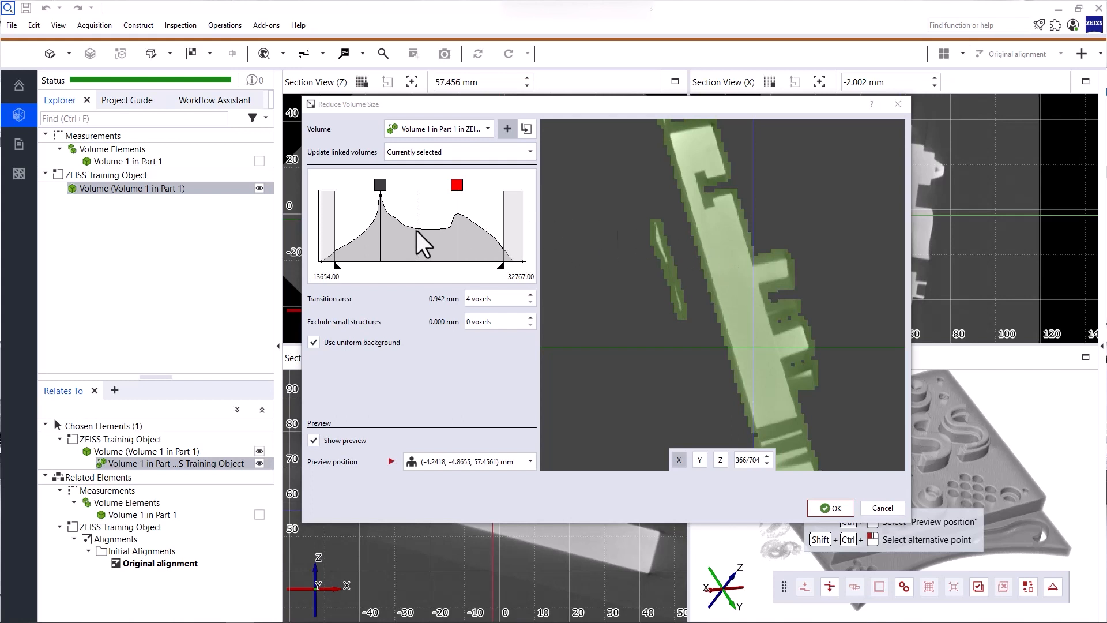
mouse_move(406, 212)
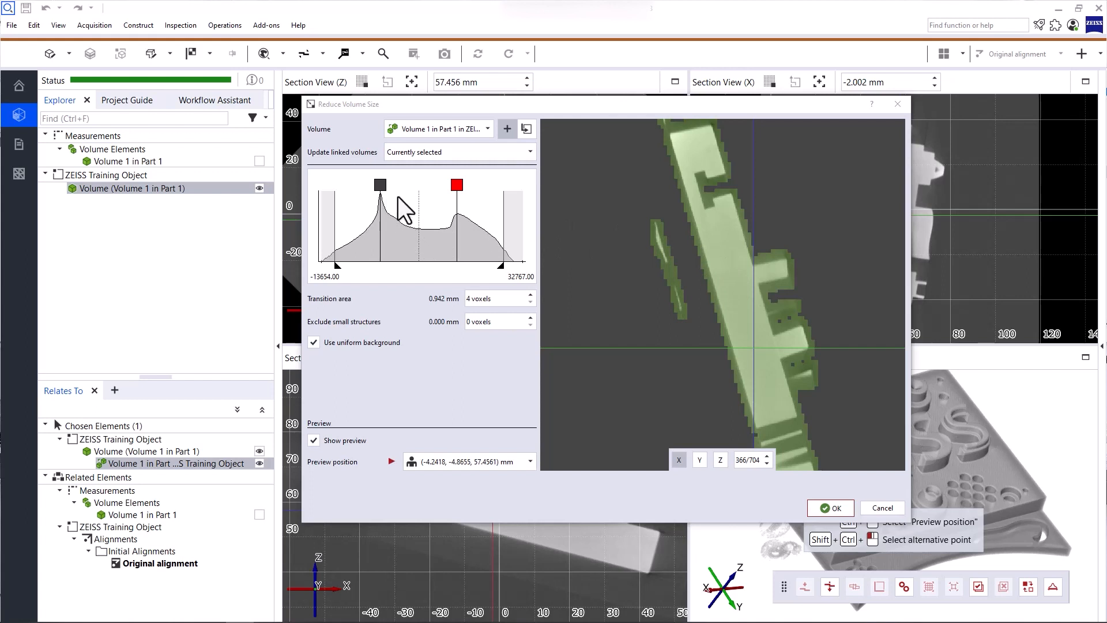
mouse_move(461, 230)
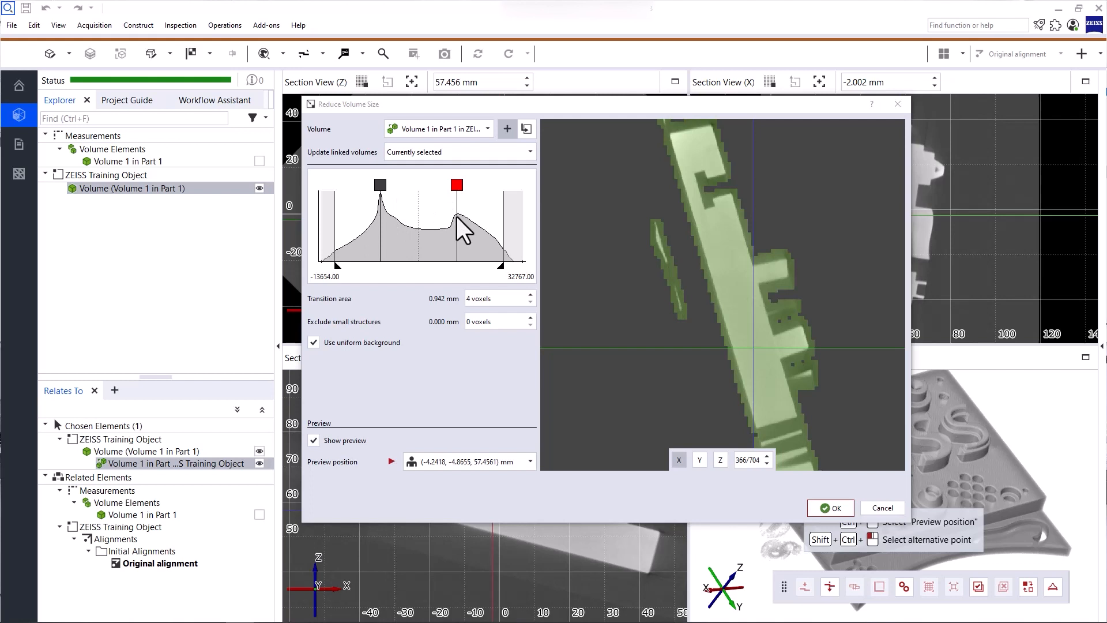
Step: Try the background threshold, then set the transition area to 16 and back to 8 voxels (1.884 mm)
left_click_drag(459, 226, 380, 185)
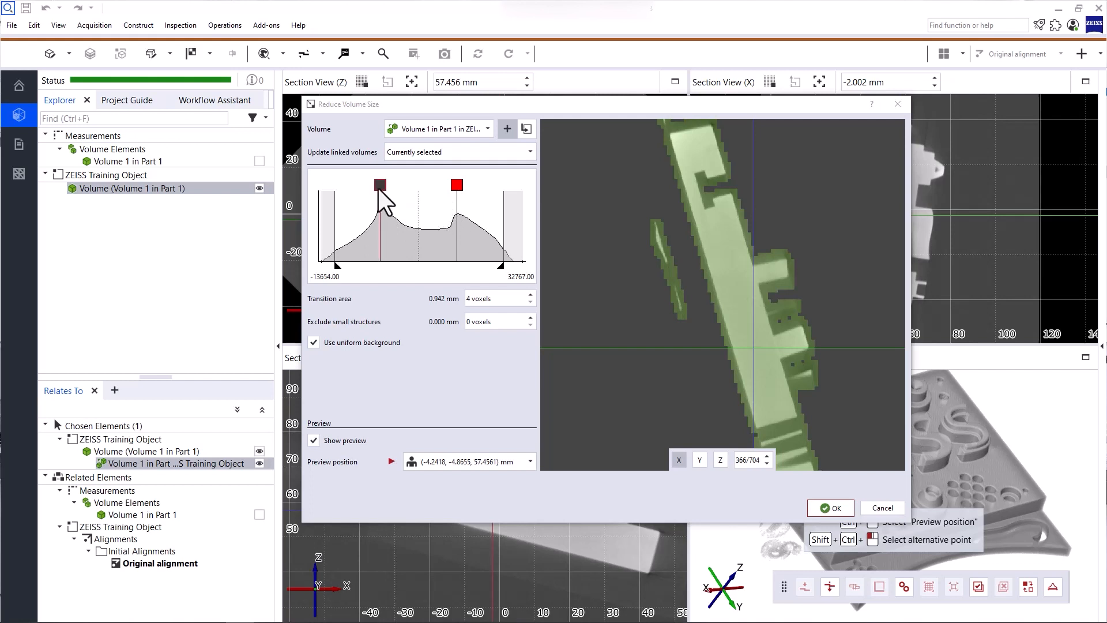
mouse_move(385, 205)
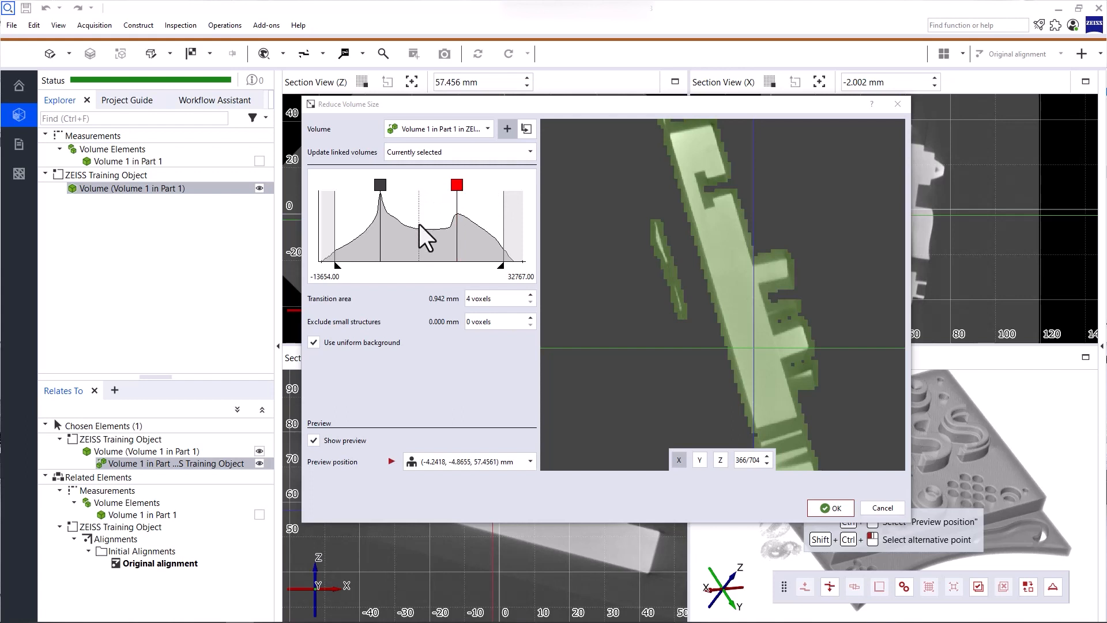
mouse_move(425, 275)
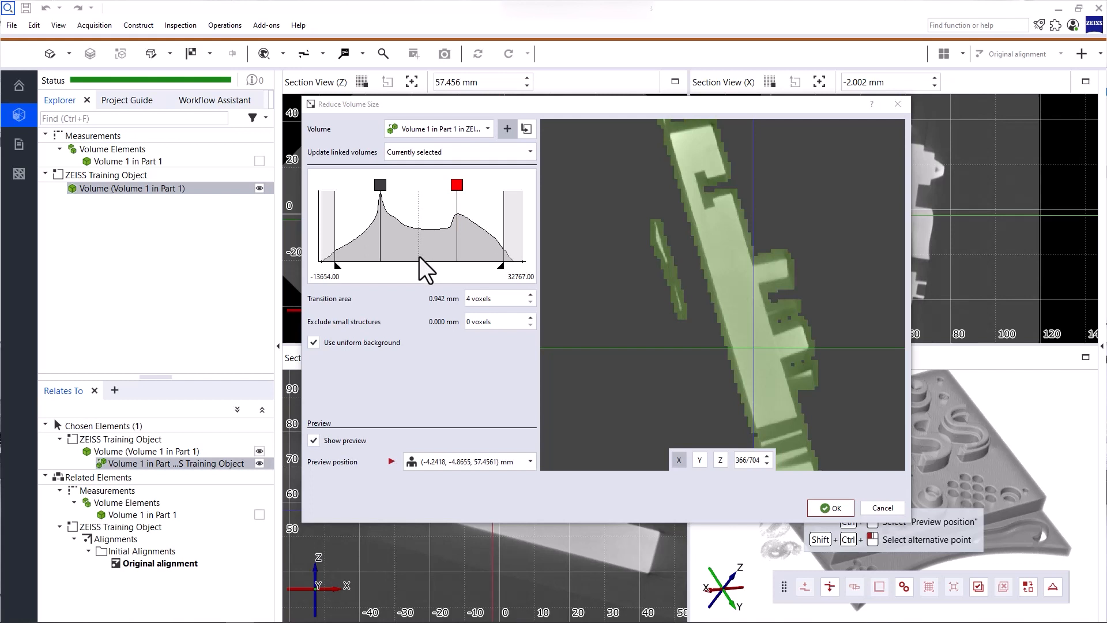
mouse_move(370, 259)
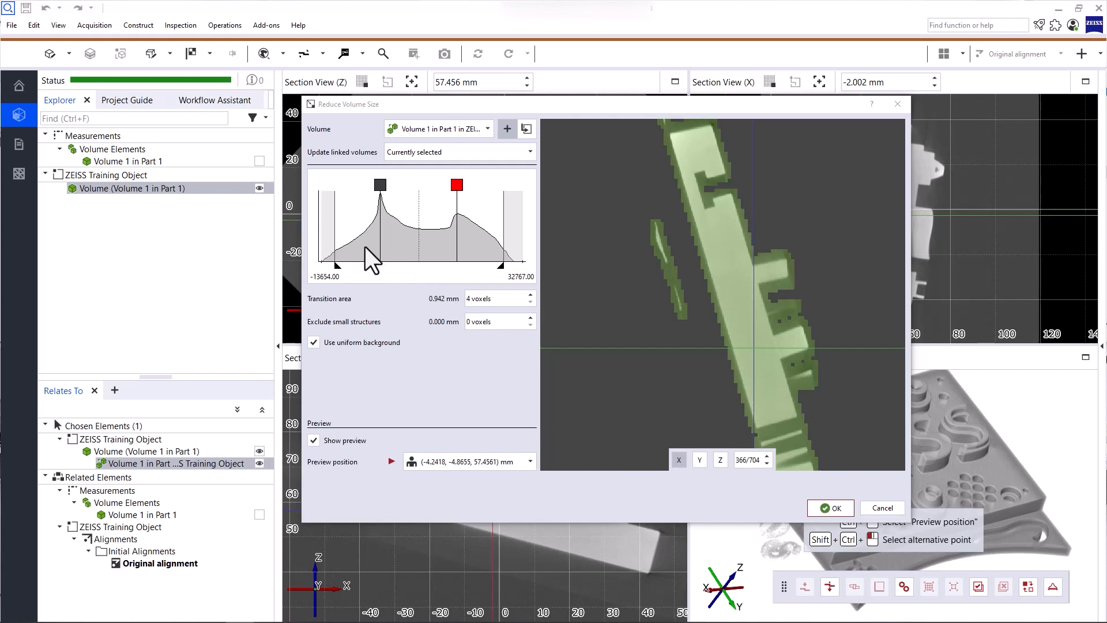
mouse_move(329, 262)
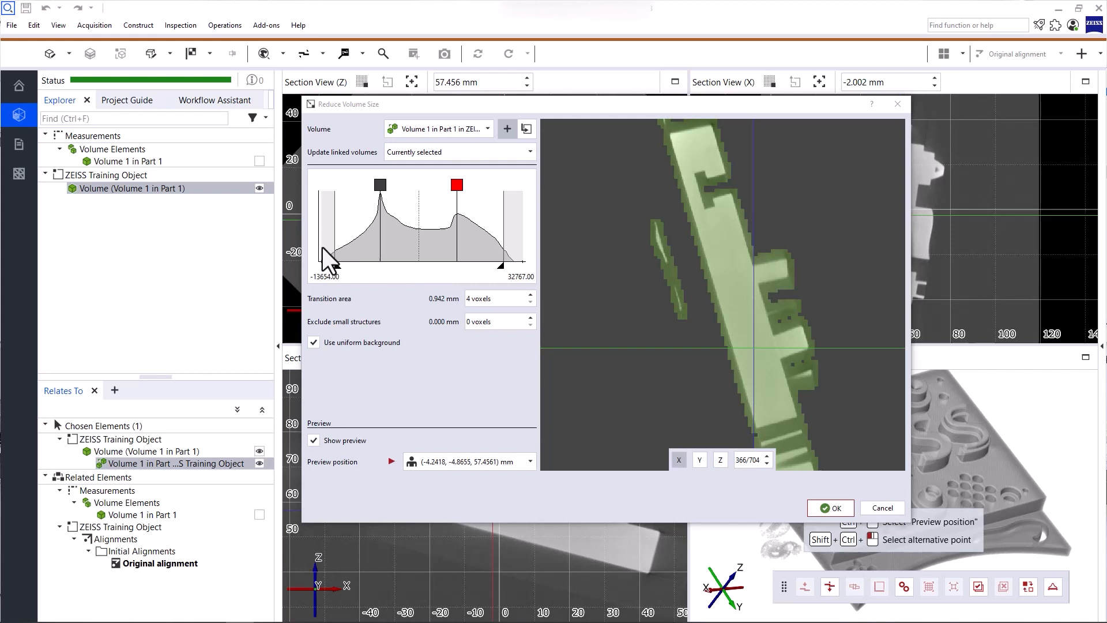
mouse_move(435, 253)
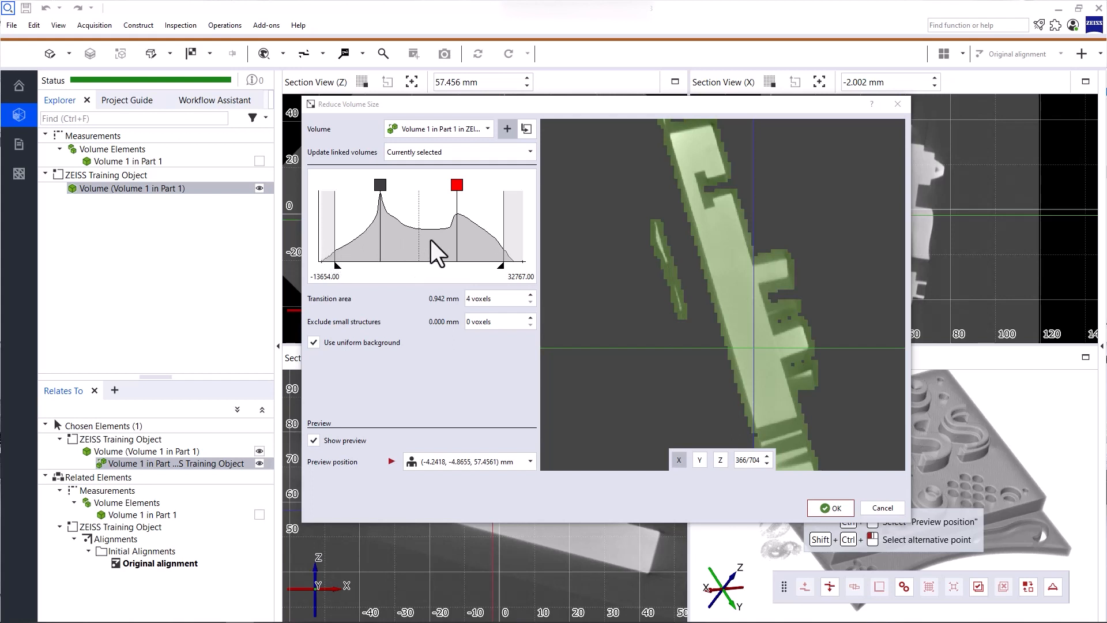
mouse_move(519, 251)
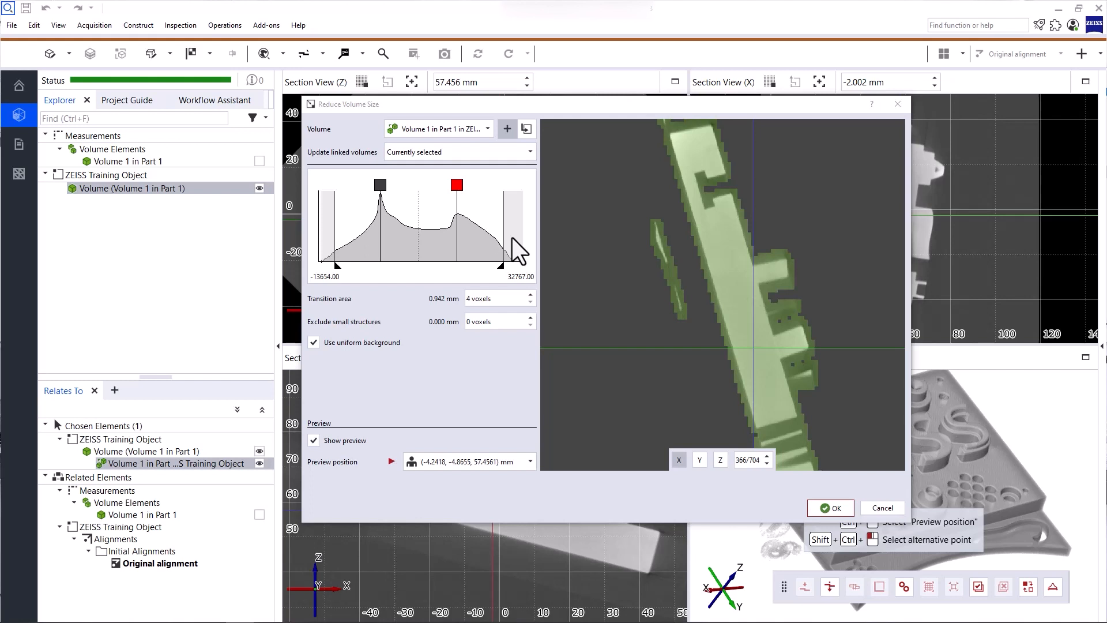
mouse_move(479, 251)
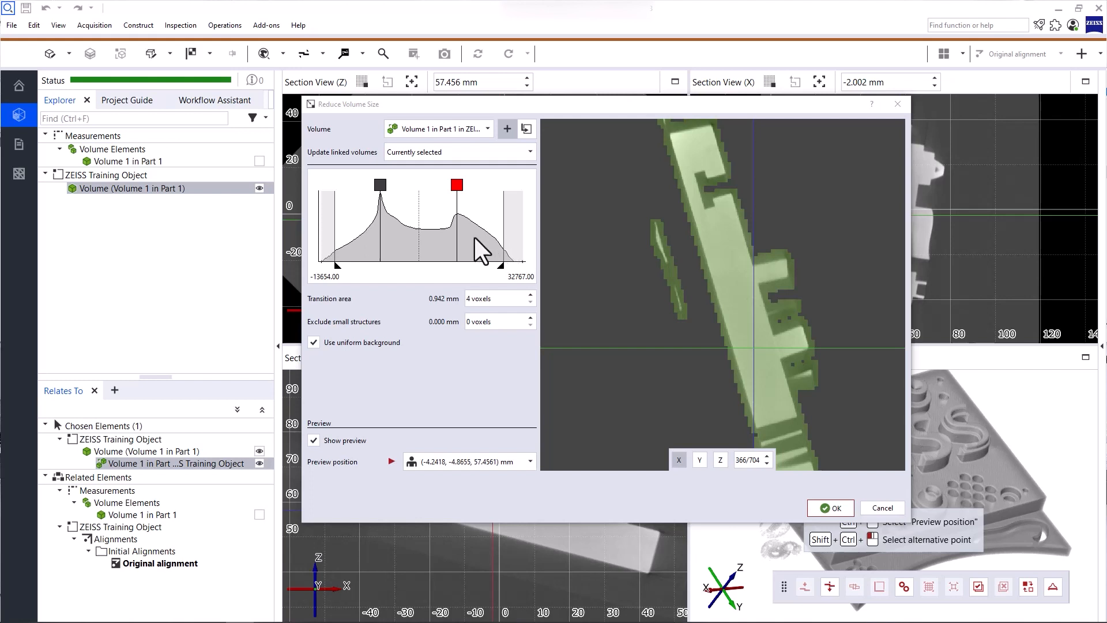
mouse_move(321, 316)
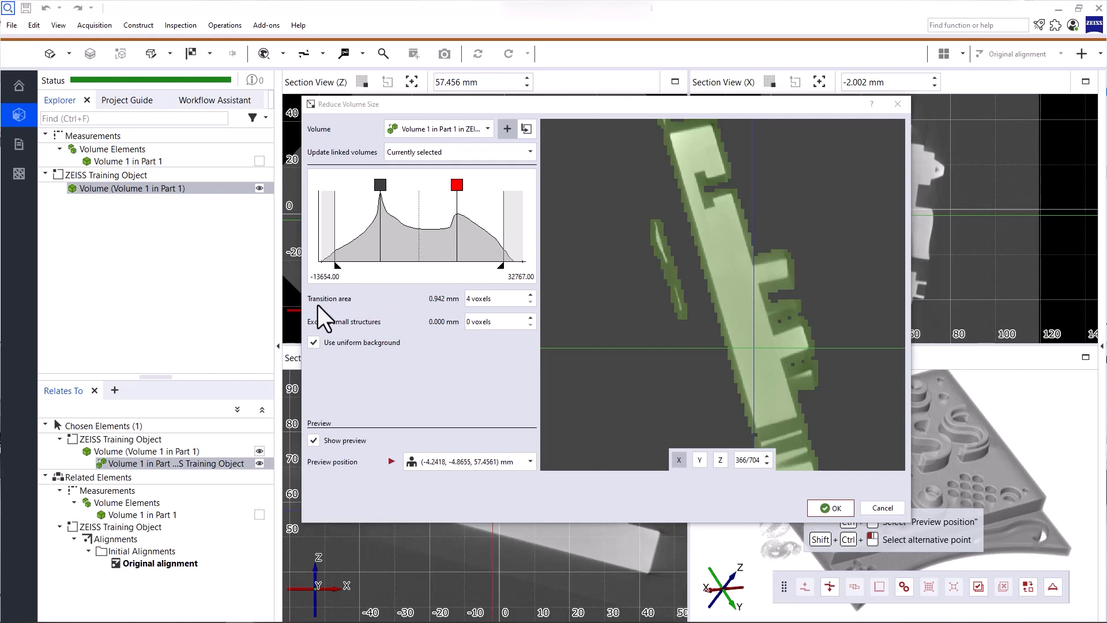
left_click(495, 297)
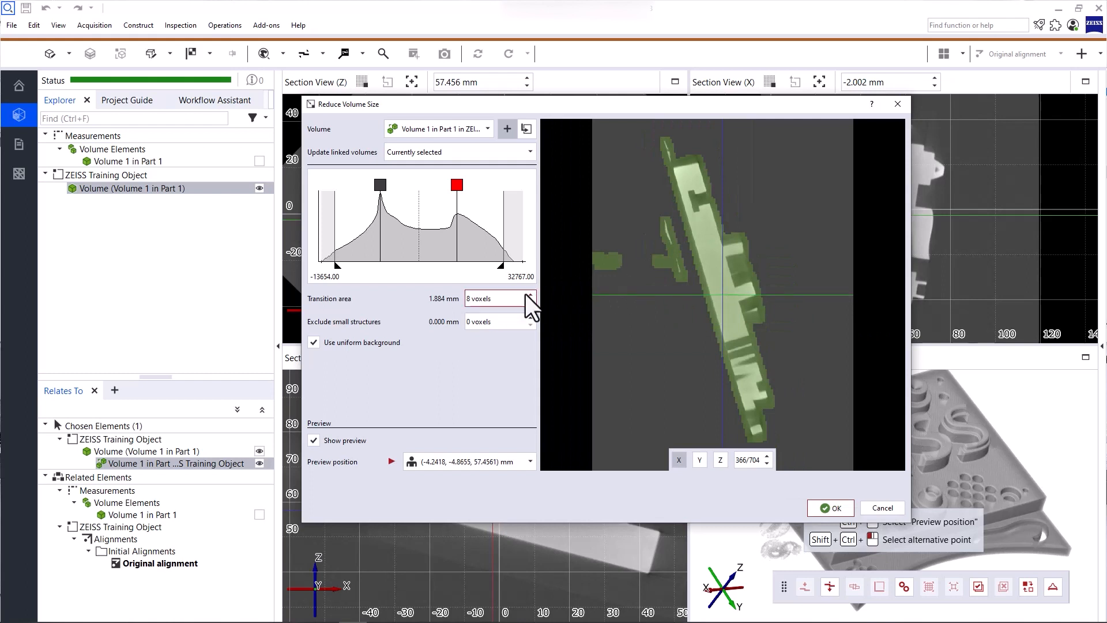
mouse_move(530, 309)
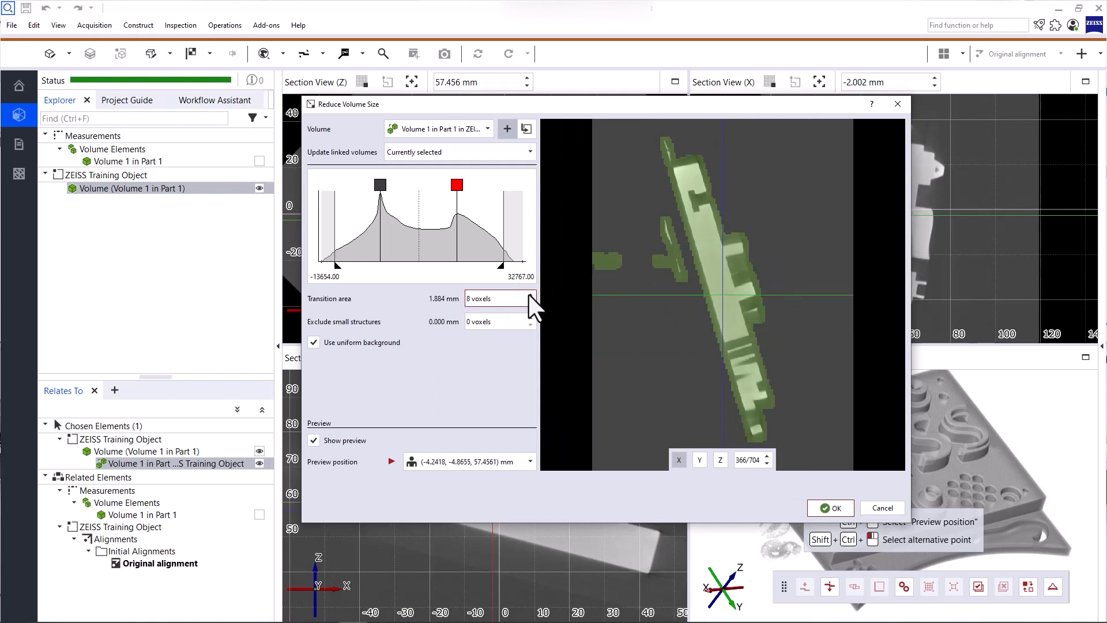
left_click(530, 295)
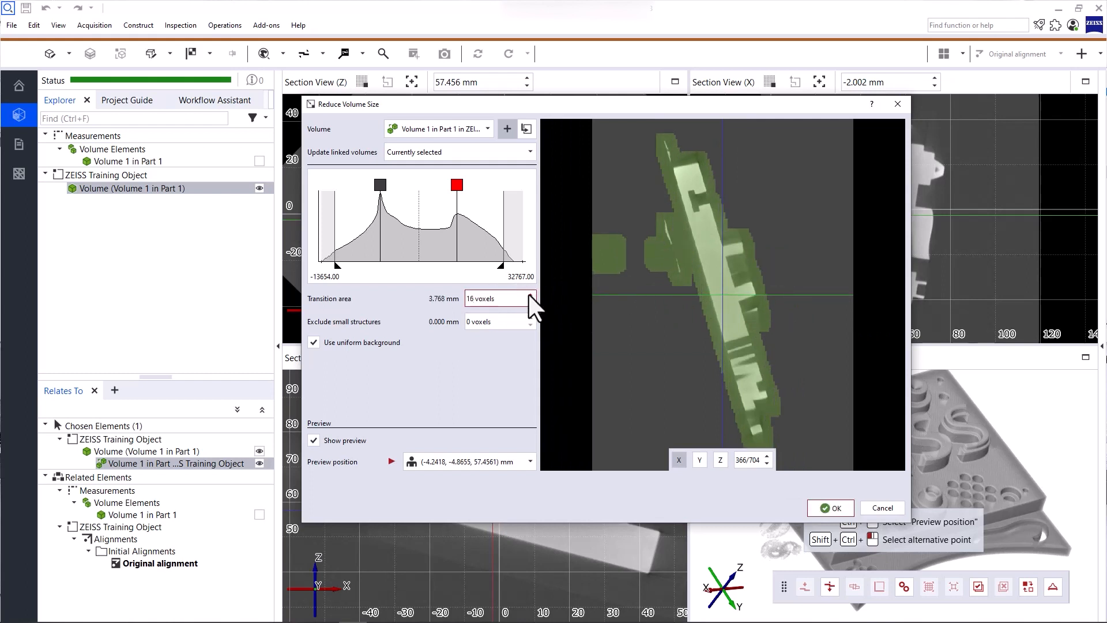
left_click(531, 294)
type("8")
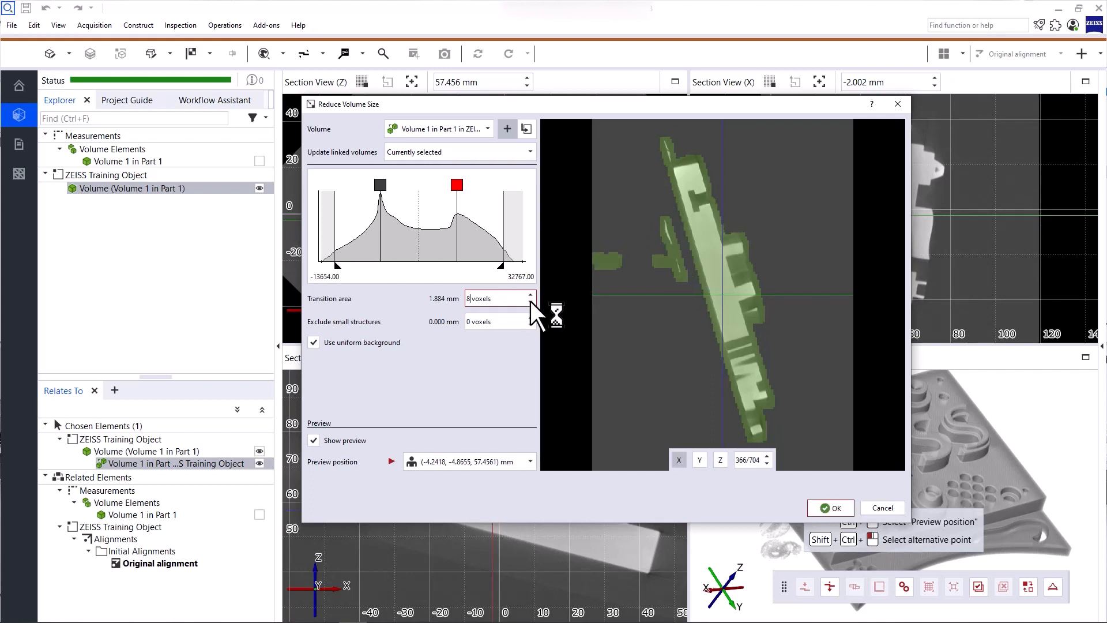
mouse_move(400, 330)
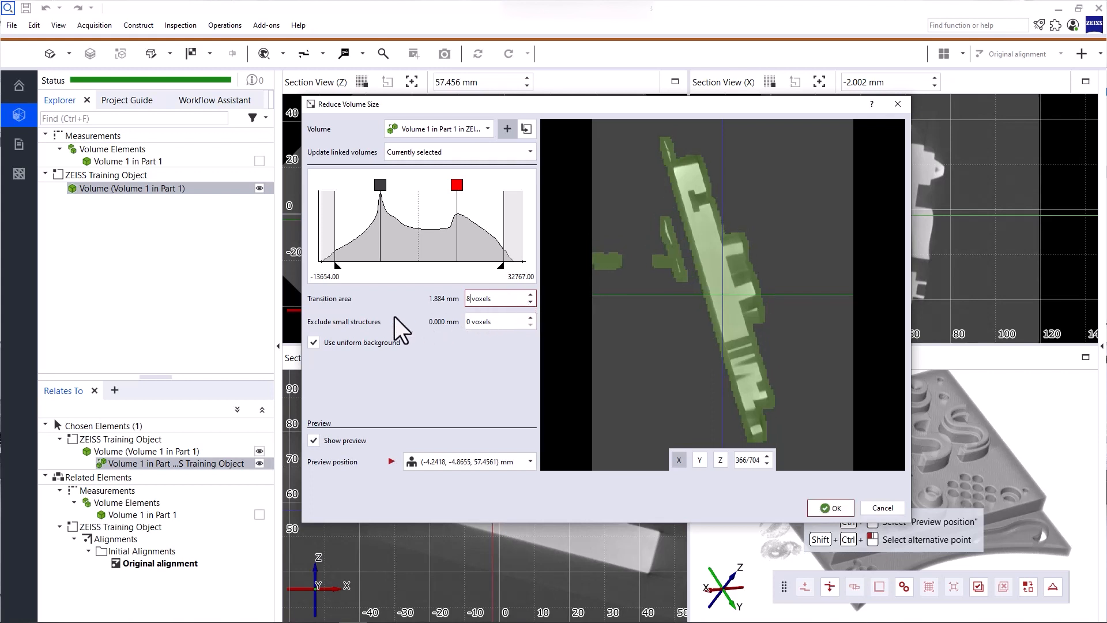
Step: Adjust the small-structure exclusion setting in the Reduce Volume Size preview
left_click(498, 322)
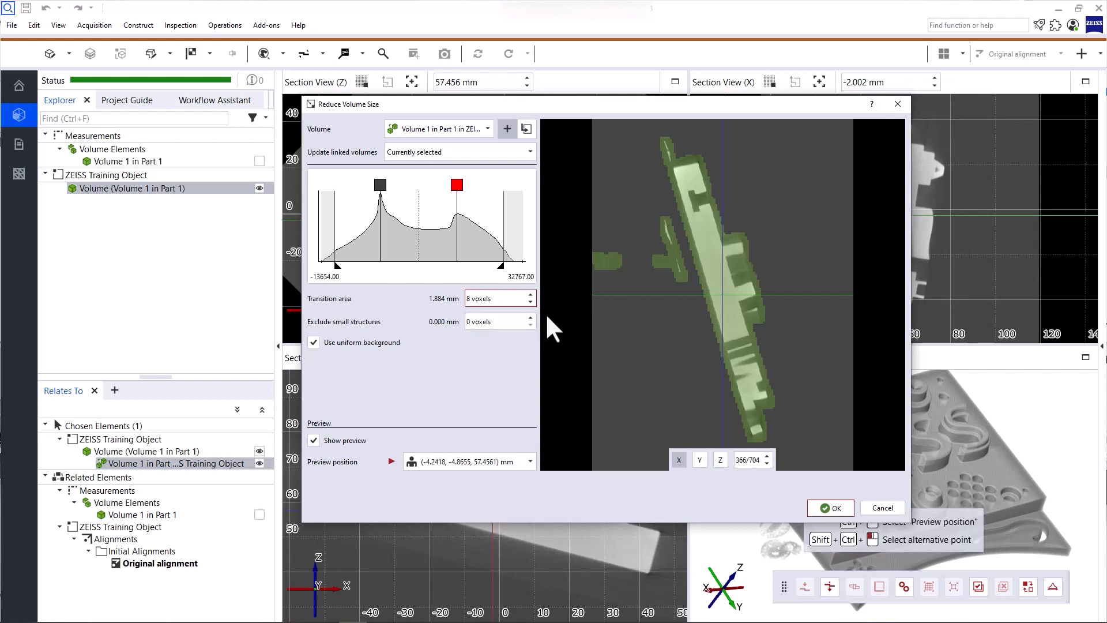
mouse_move(656, 245)
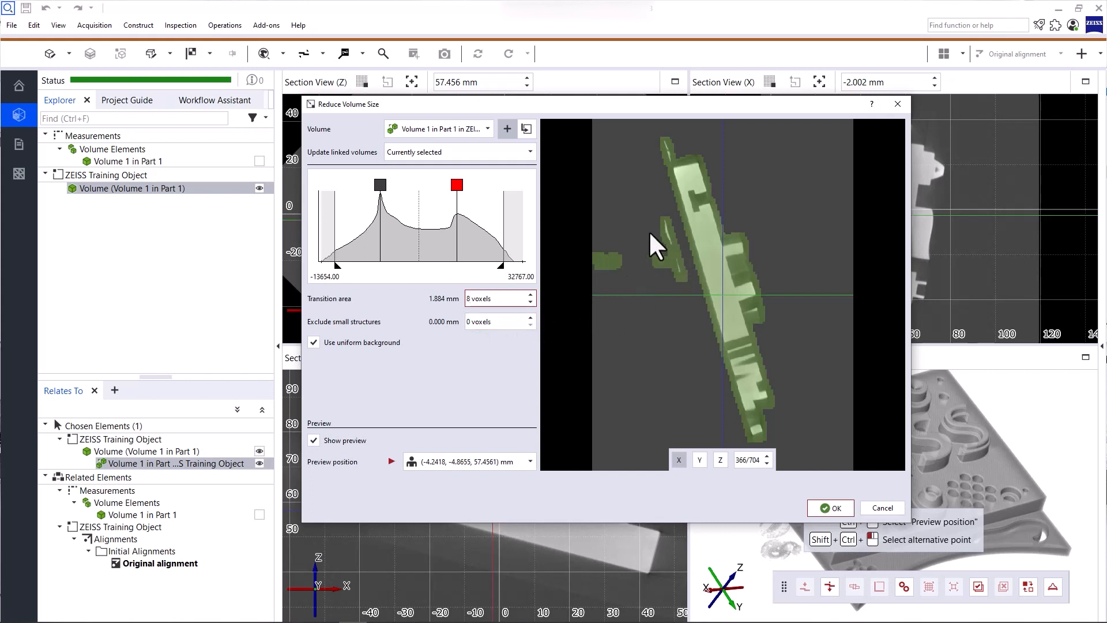
mouse_move(611, 279)
type("8")
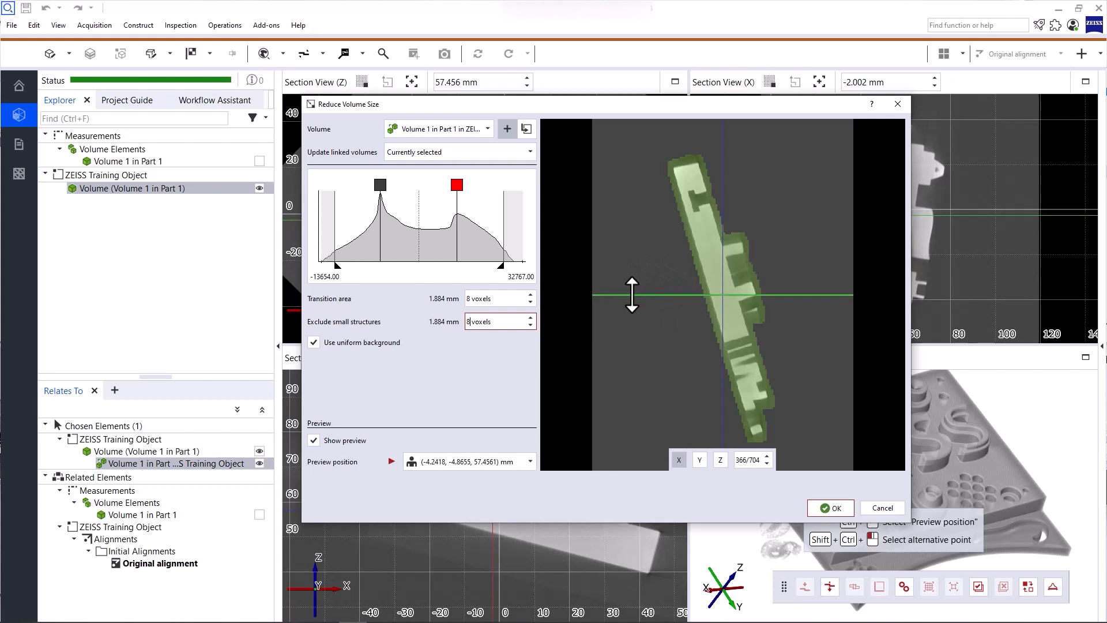
mouse_move(579, 318)
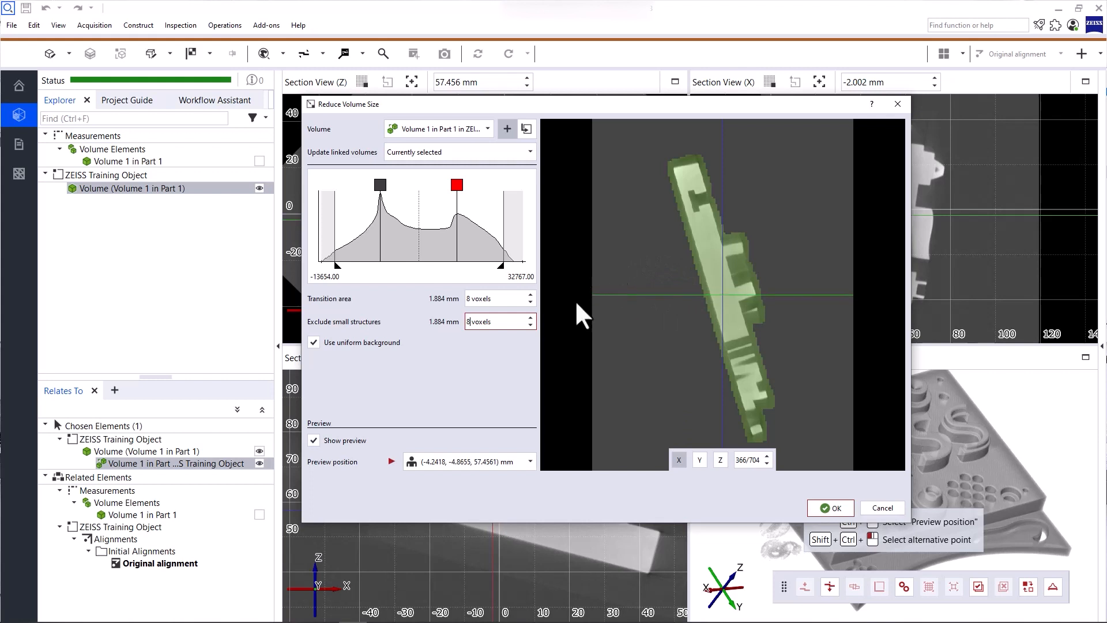
mouse_move(522, 322)
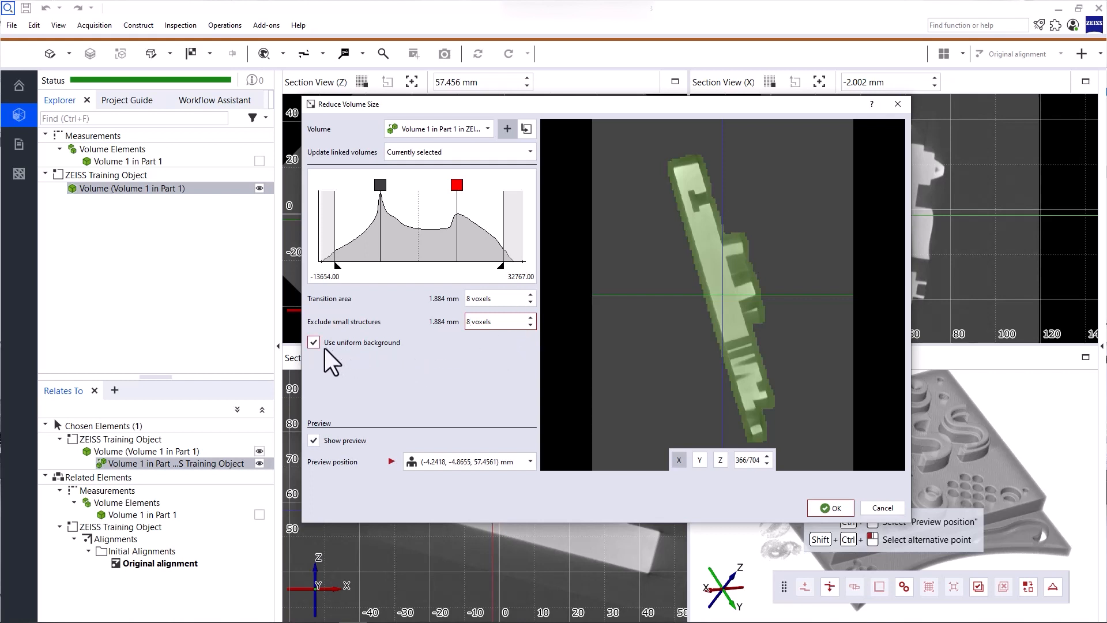
mouse_move(394, 362)
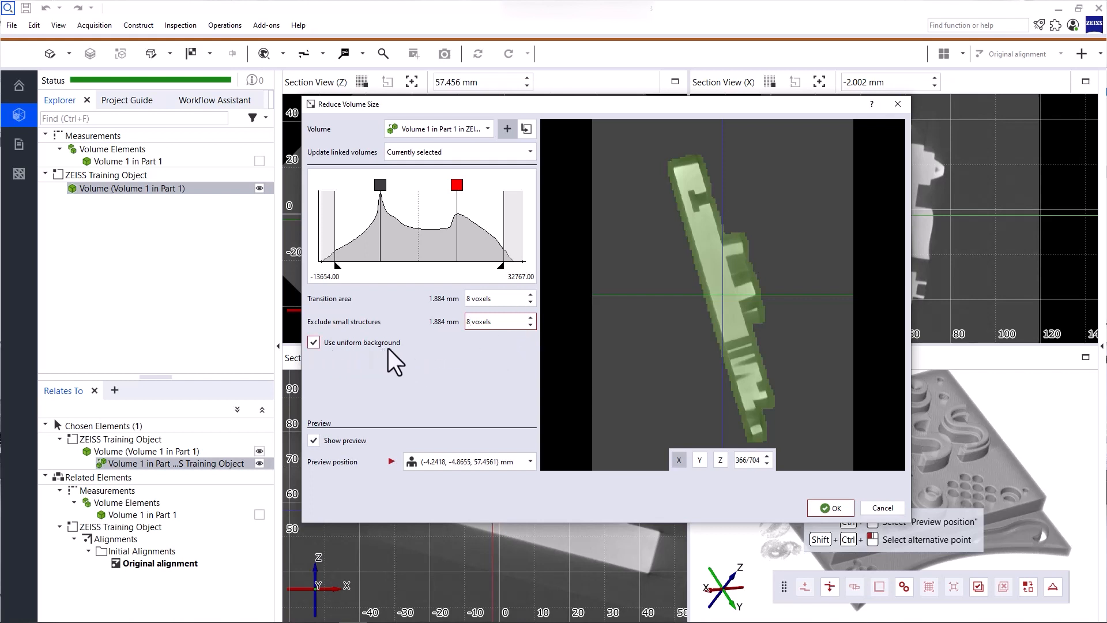
left_click(314, 341)
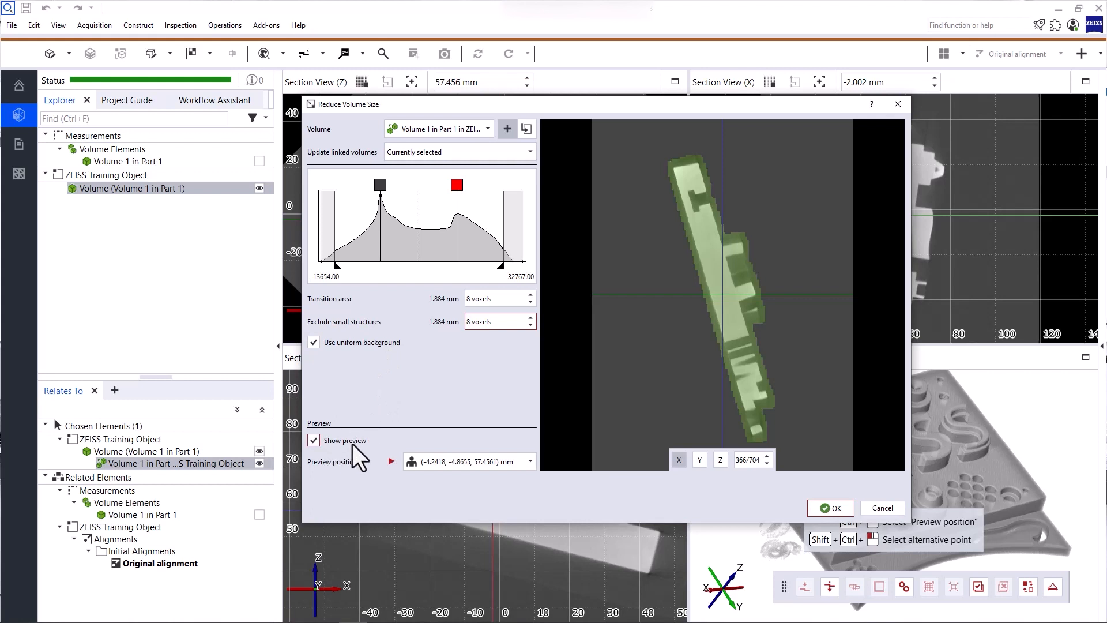
mouse_move(351, 456)
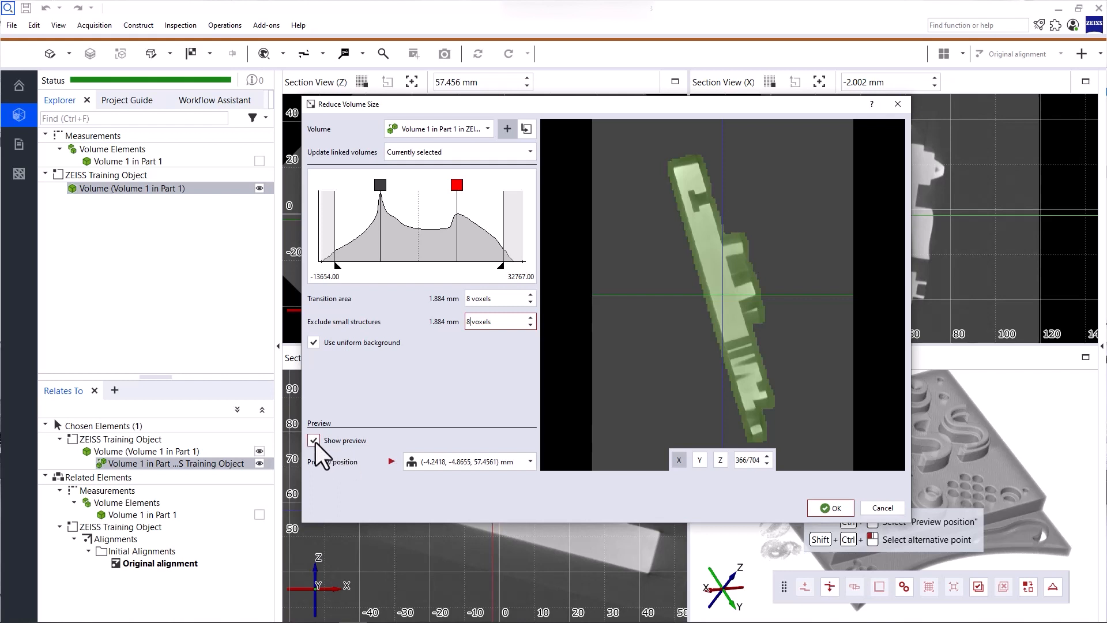
left_click(314, 439)
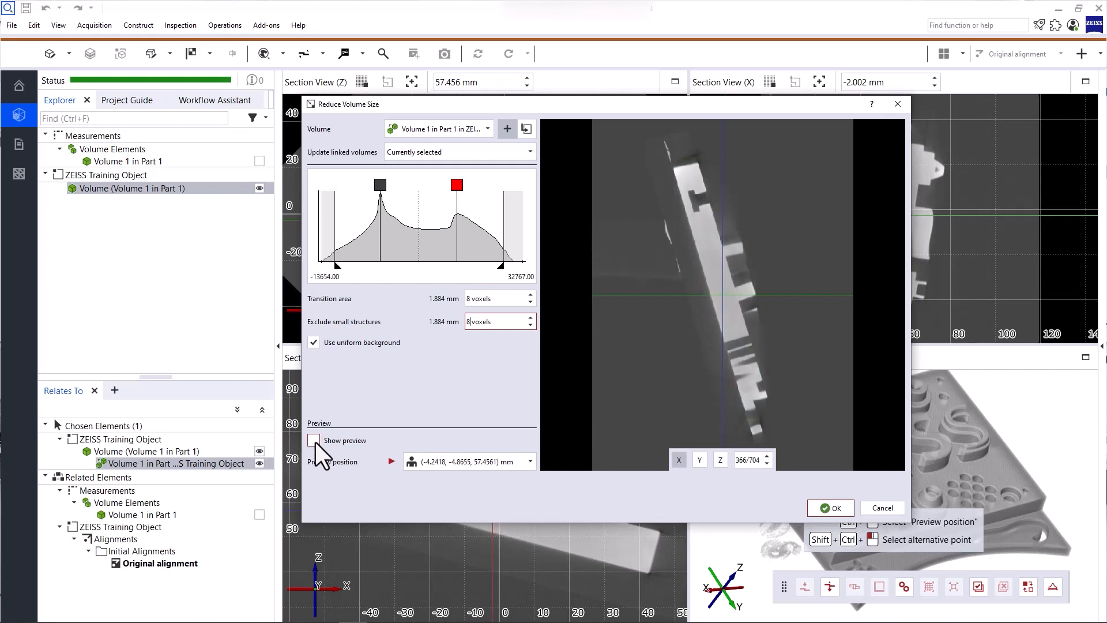
left_click(312, 440)
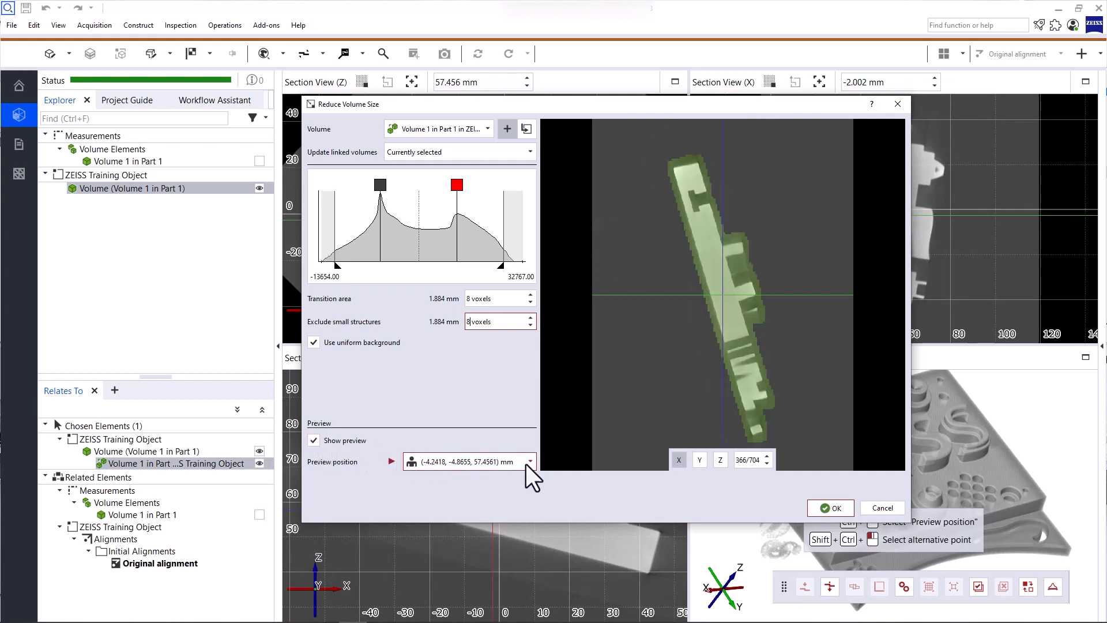
left_click(528, 461)
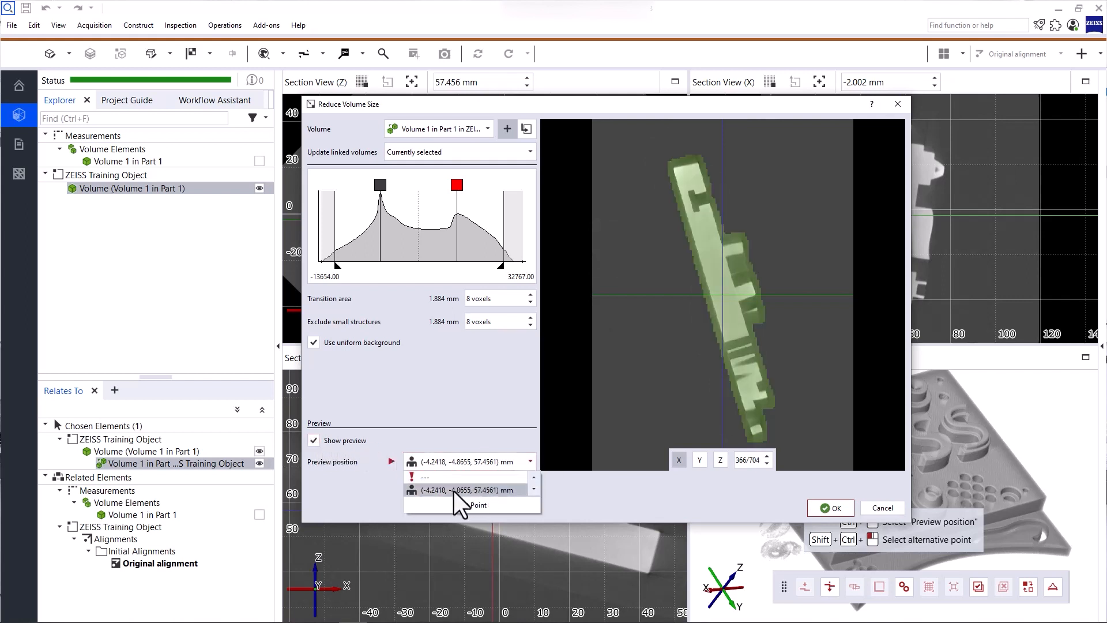
mouse_move(470, 490)
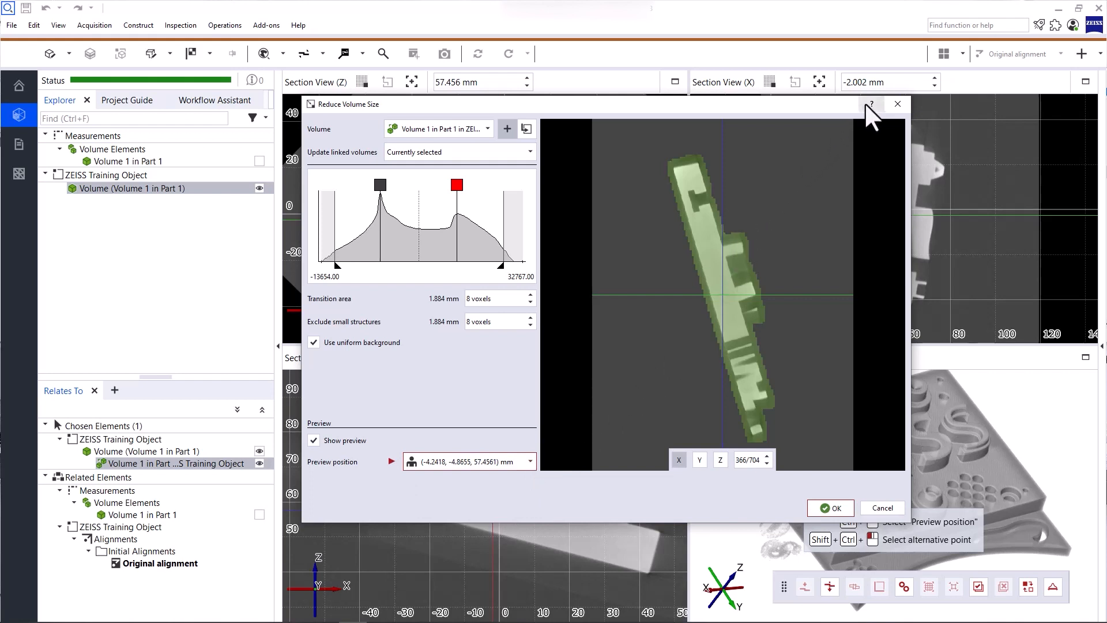
mouse_move(871, 157)
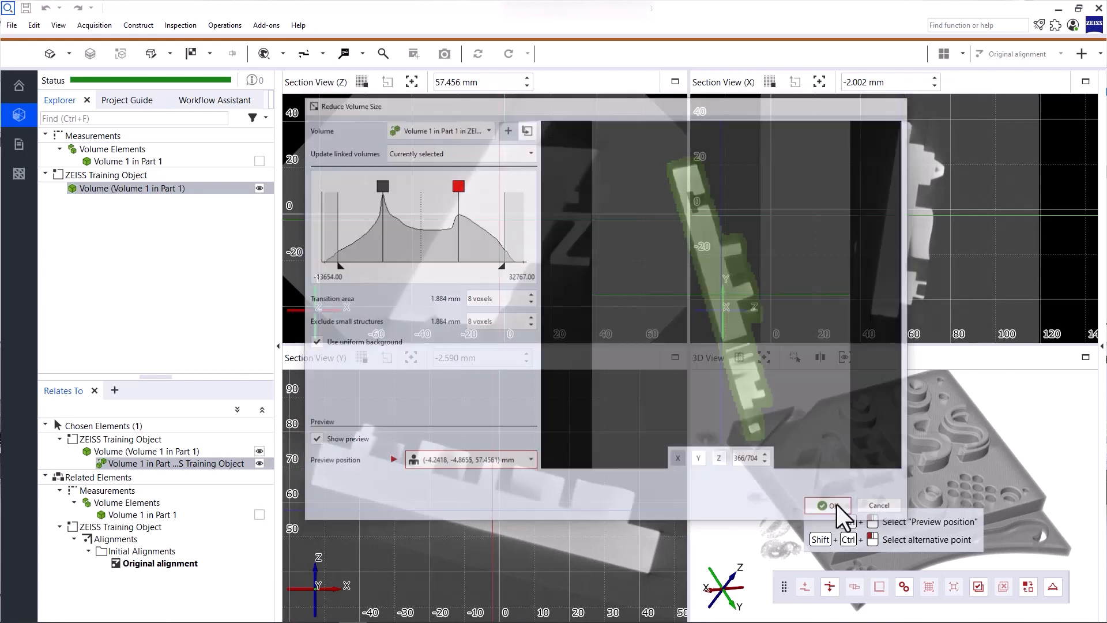
Step: Confirm the reduction and select the new Volume 1 in Part 1.red in the Explorer
left_click(827, 505)
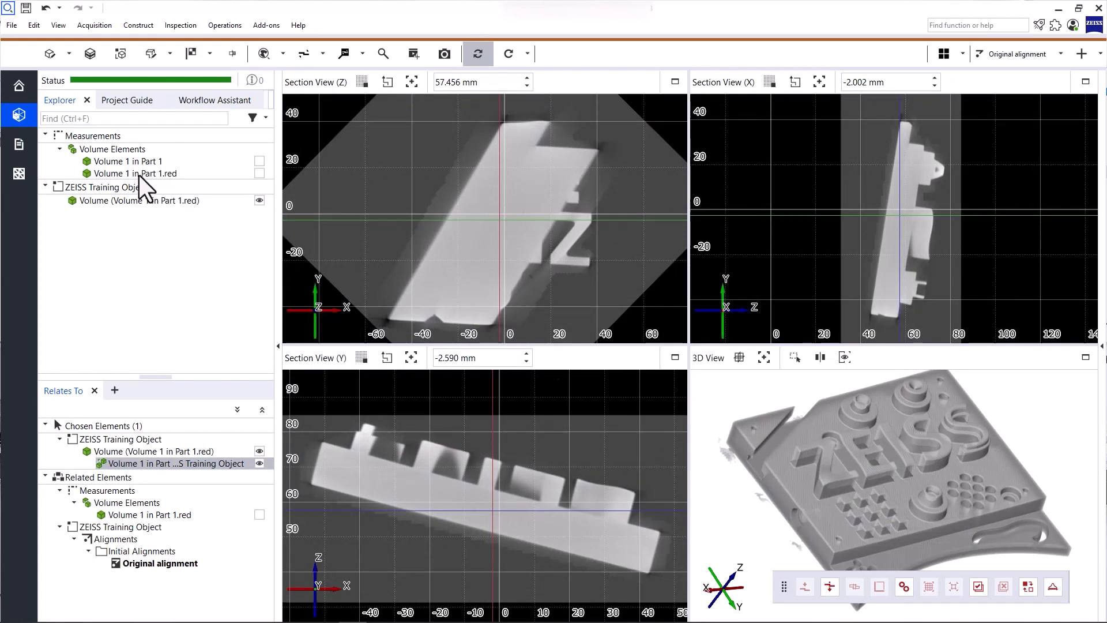
left_click(127, 161)
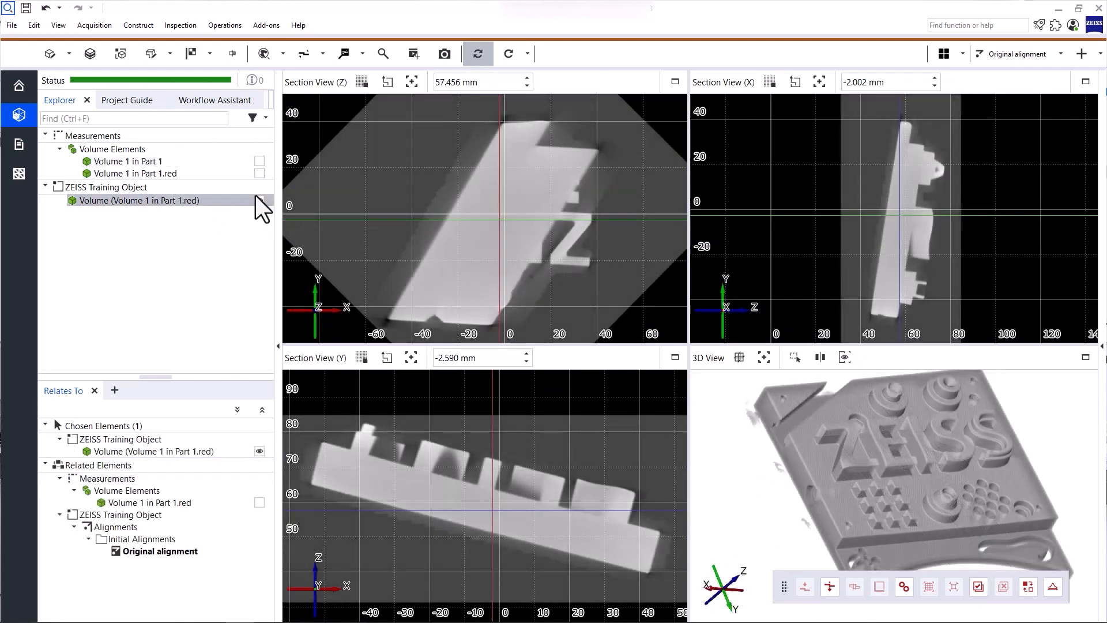
Step: Show the volume operations list with size reduction, area extraction and filtering
left_click(50, 53)
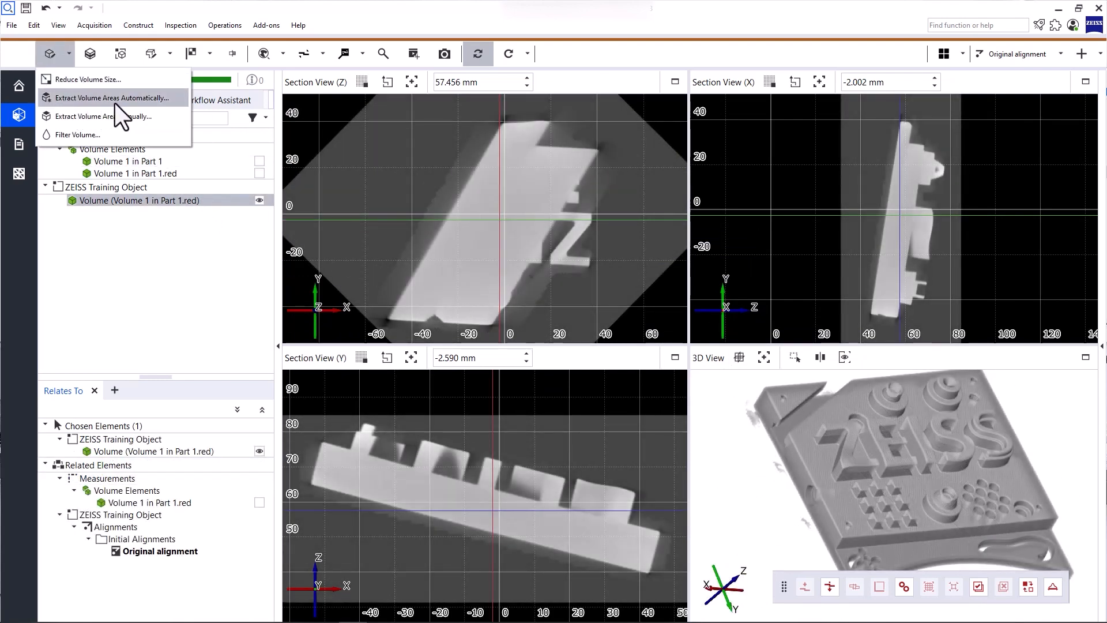
mouse_move(113, 116)
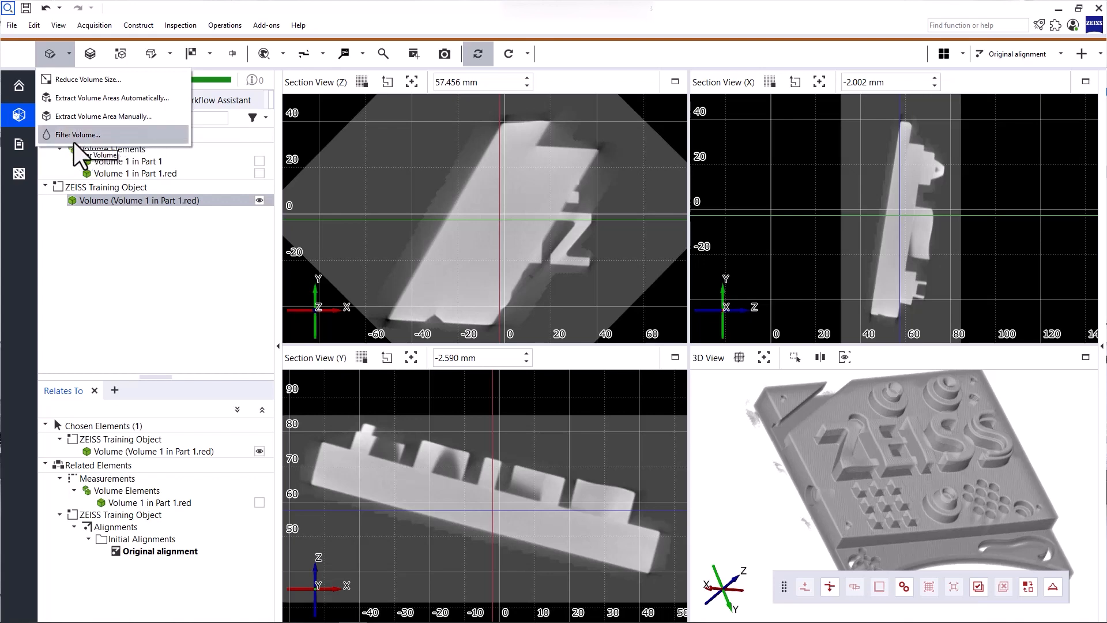
Step: Start Filter Volume on the reduced volume and try linked-volume updates None, then Currently selected
left_click(78, 134)
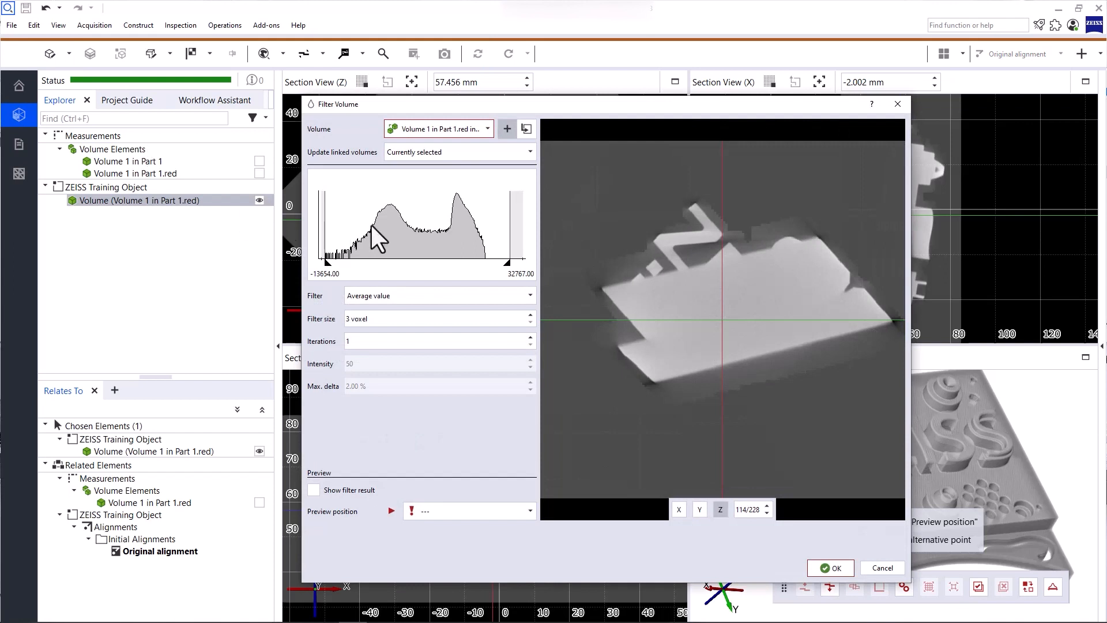
mouse_move(388, 234)
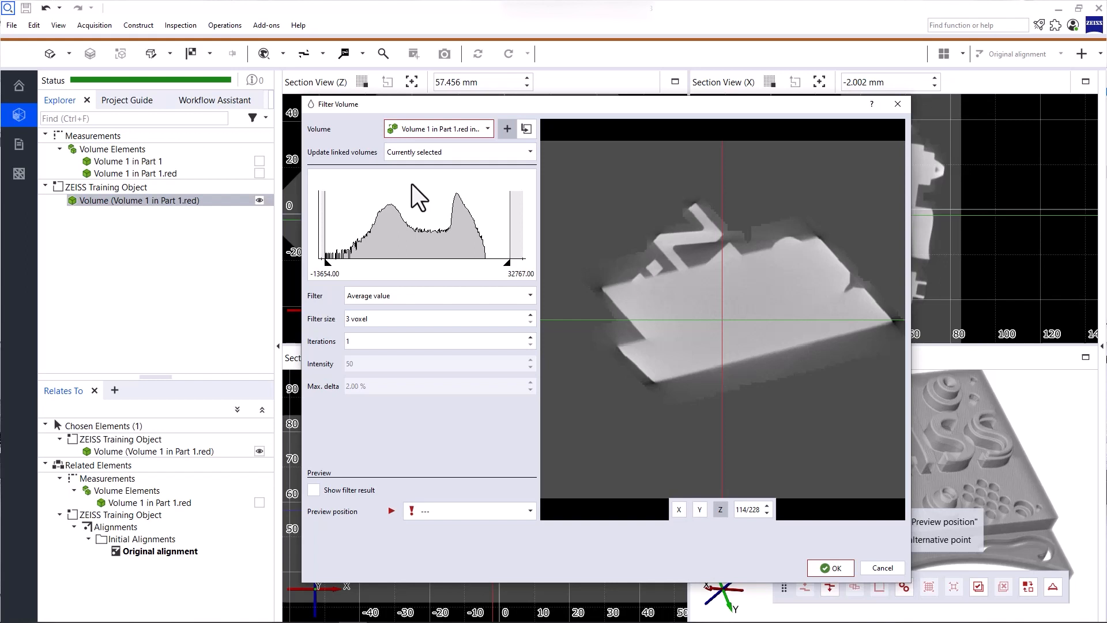
mouse_move(512, 141)
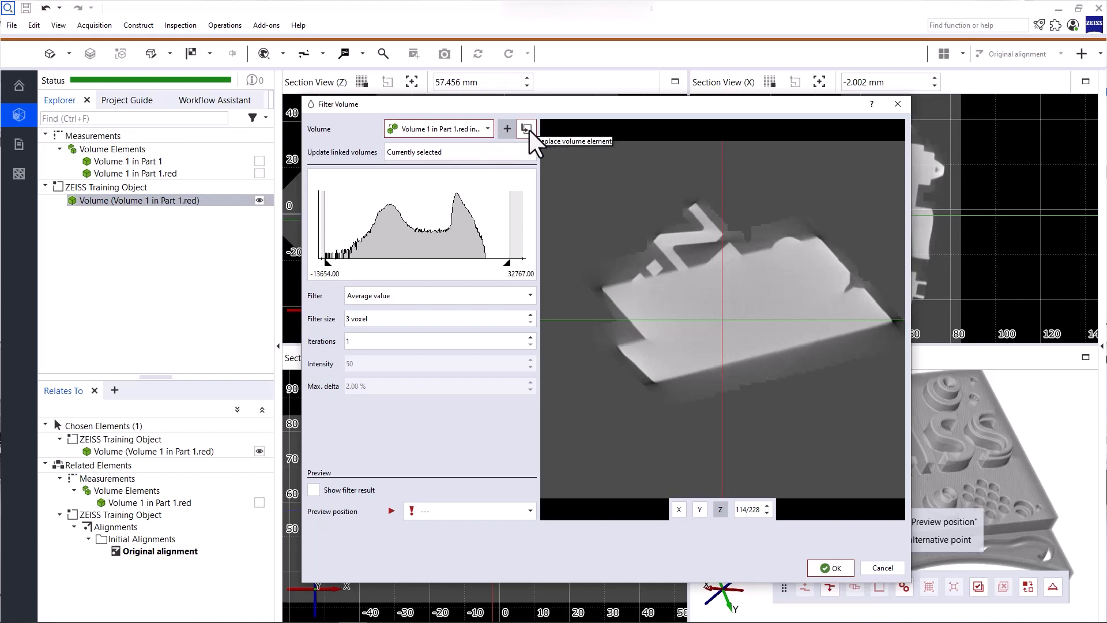
mouse_move(362, 169)
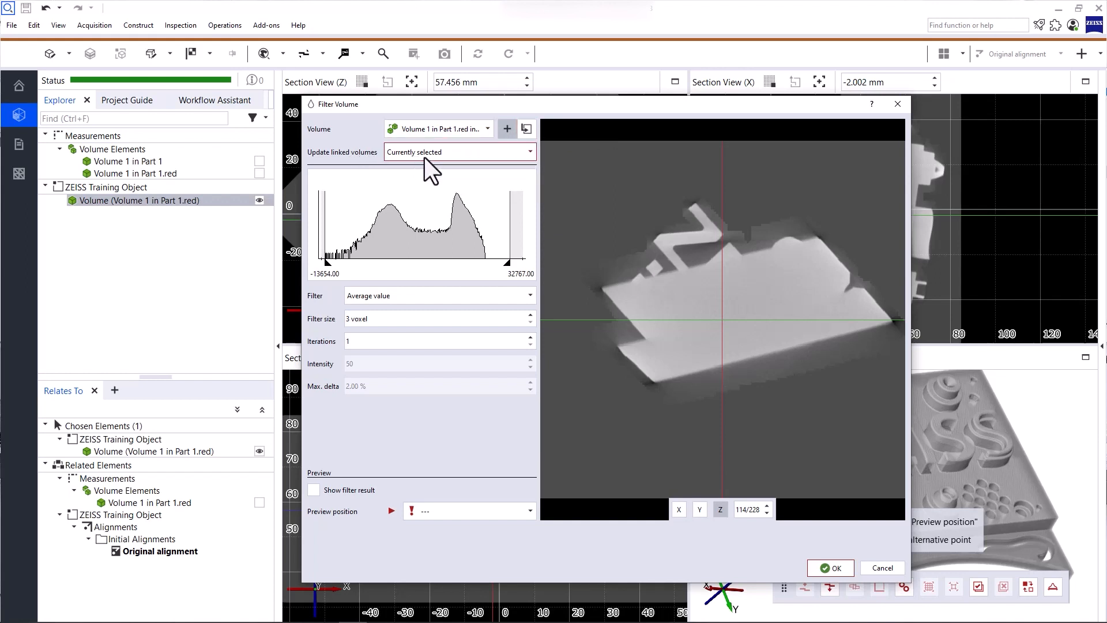
mouse_move(414, 238)
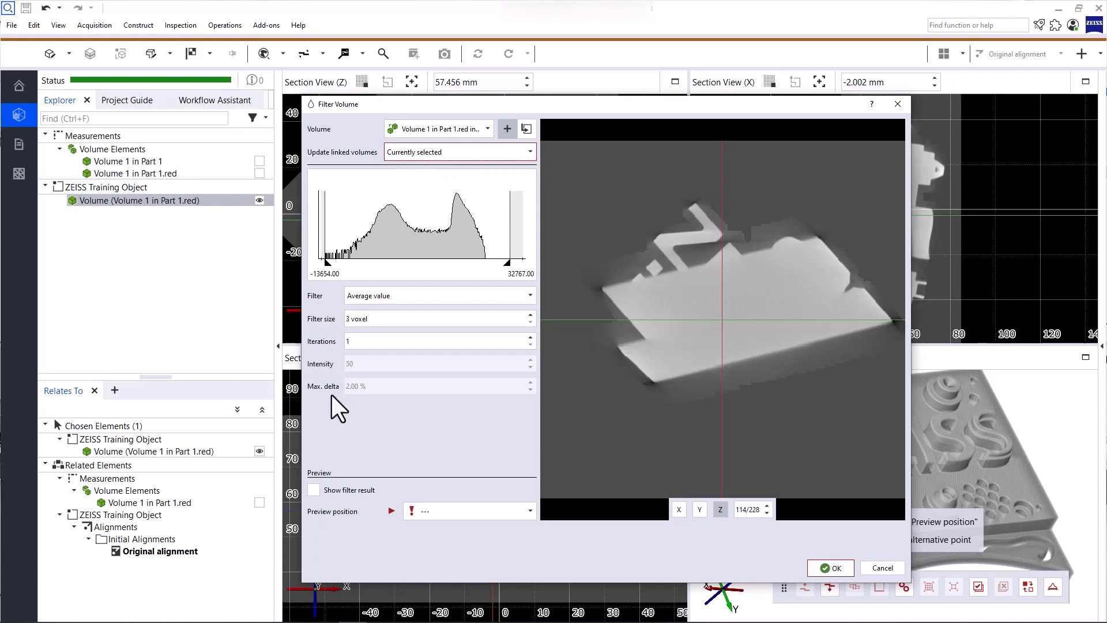
mouse_move(513, 146)
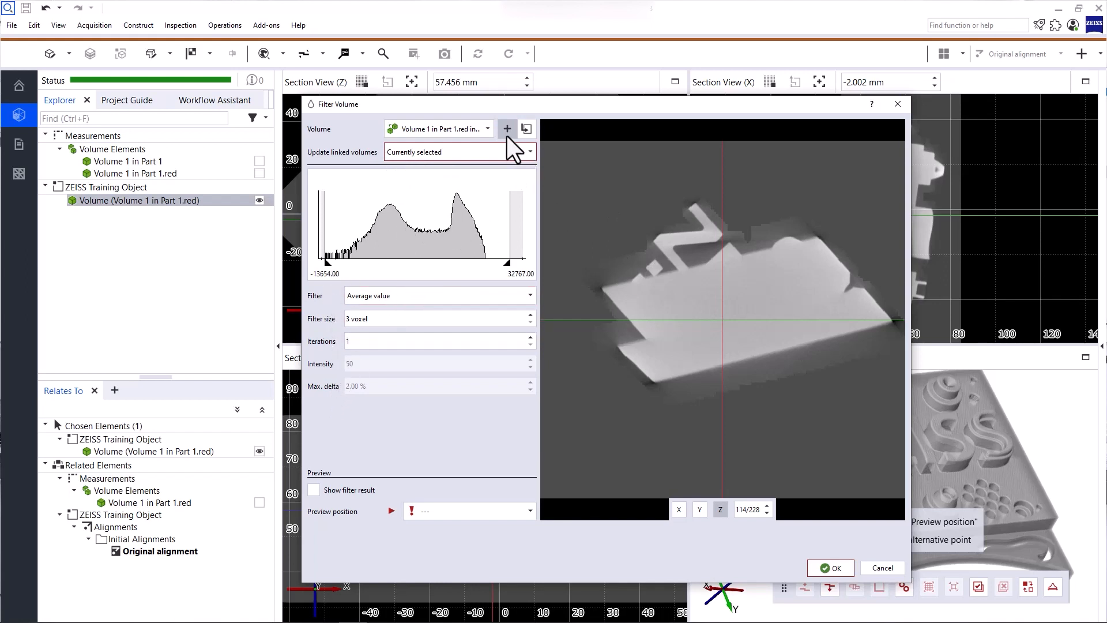
mouse_move(507, 128)
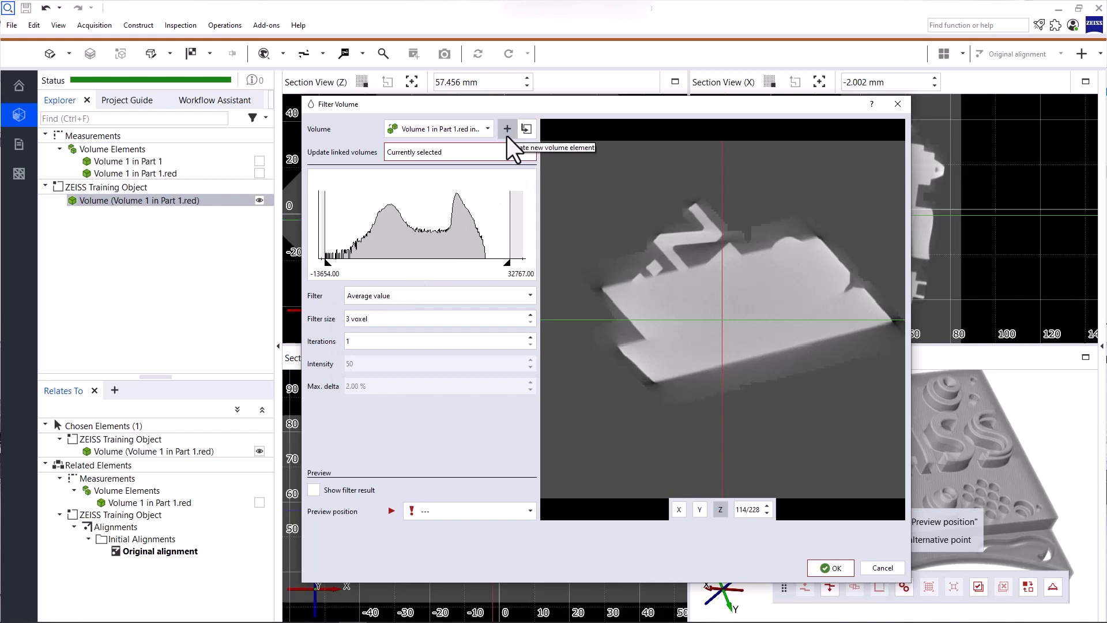
left_click(438, 152)
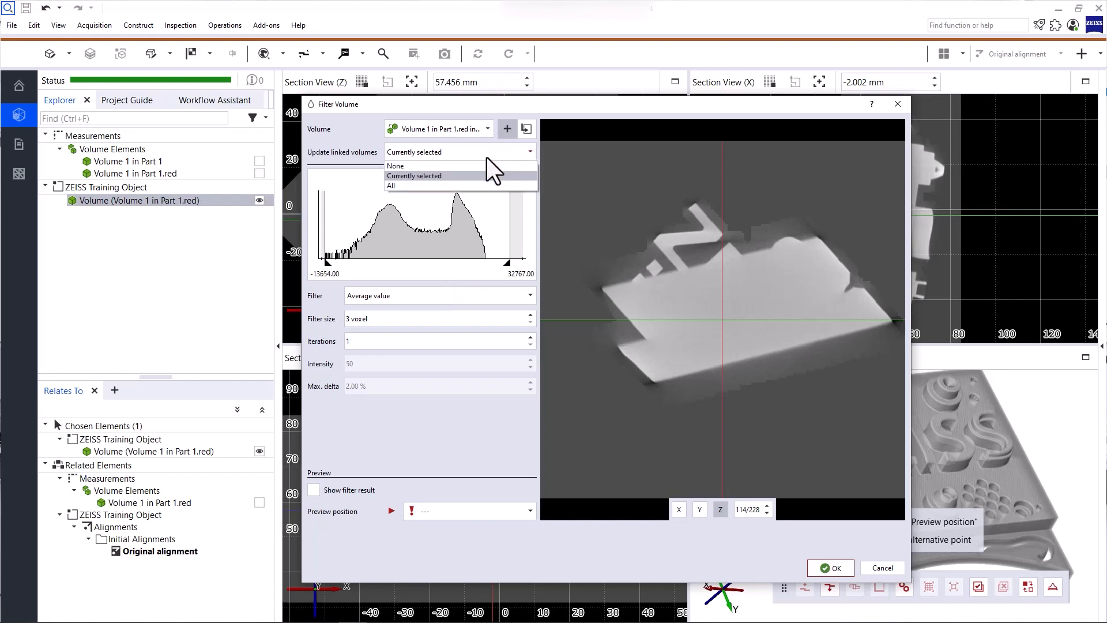
left_click(396, 165)
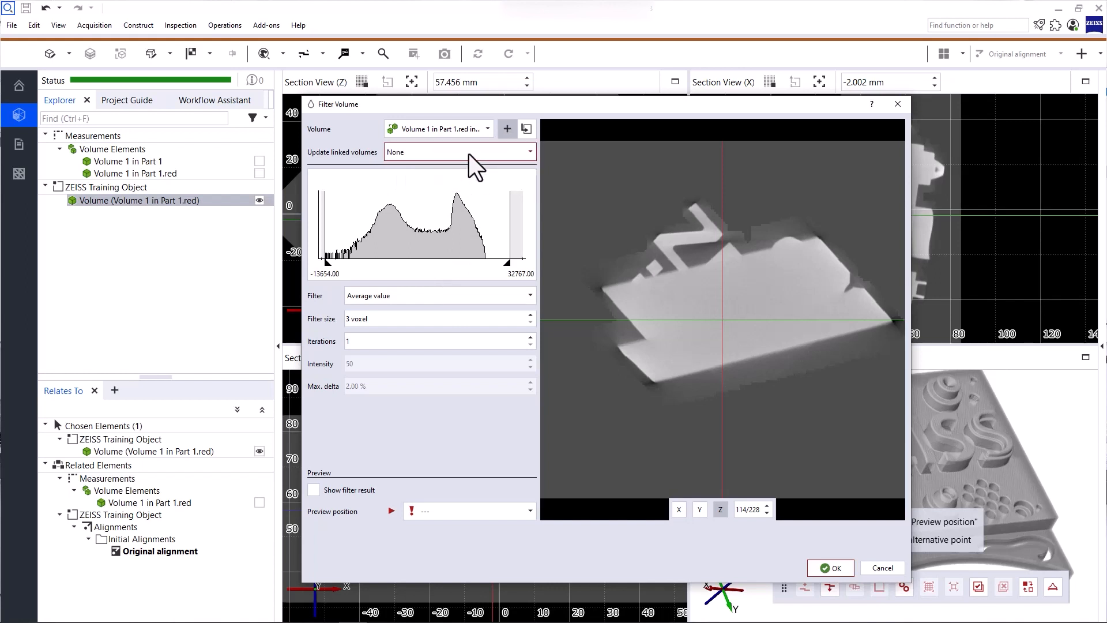
left_click(459, 152)
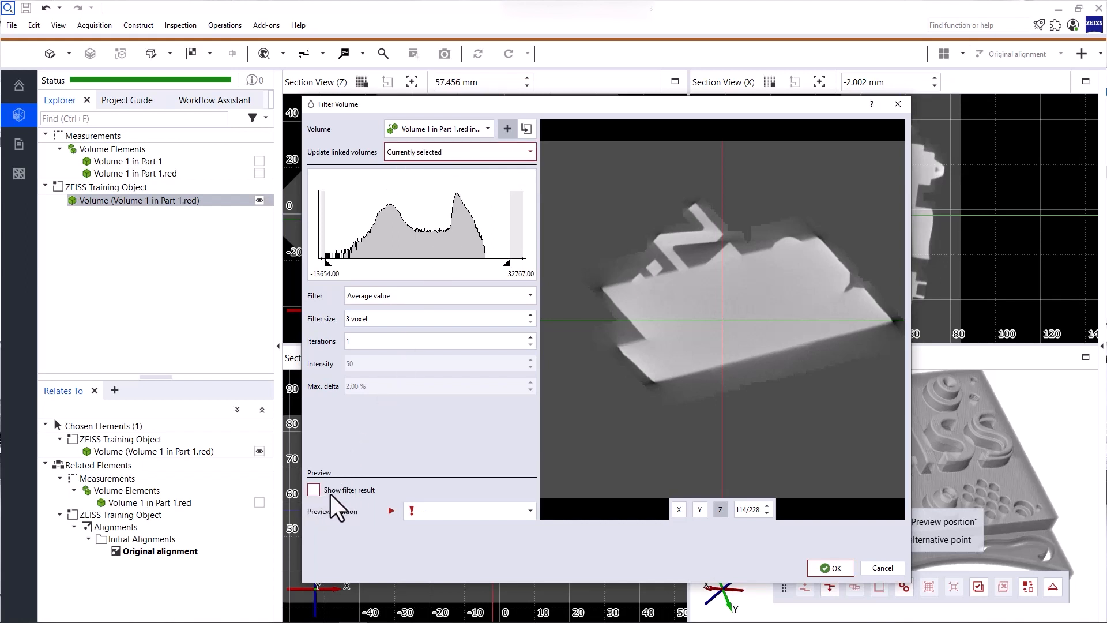
Step: Enable Show filter result and choose the Edge-preserving selective Gaussian filter
left_click(313, 490)
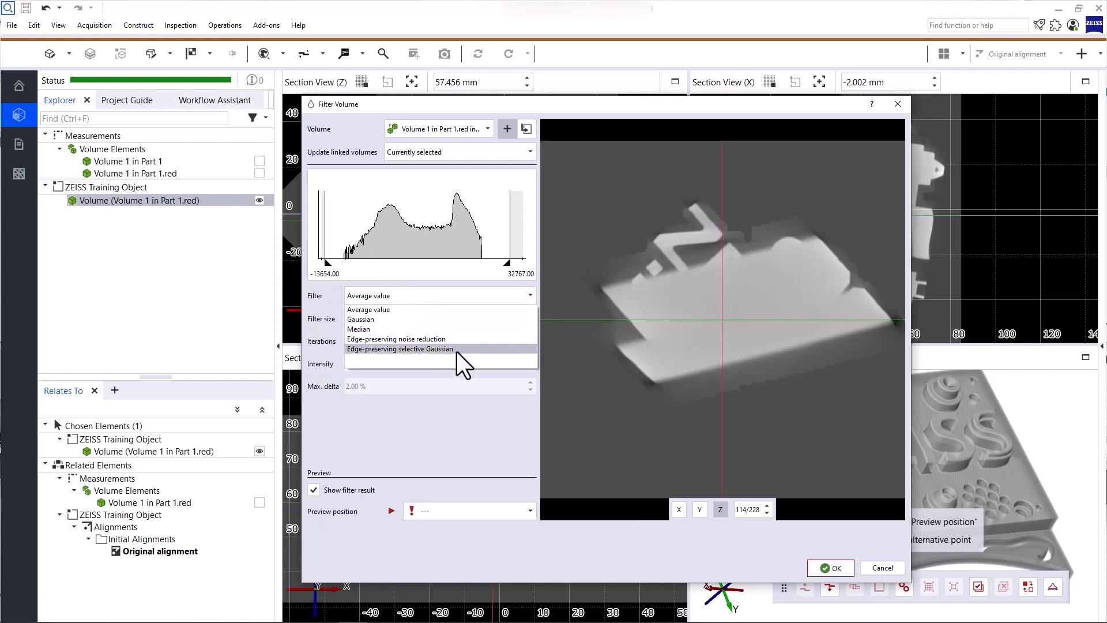
left_click(399, 348)
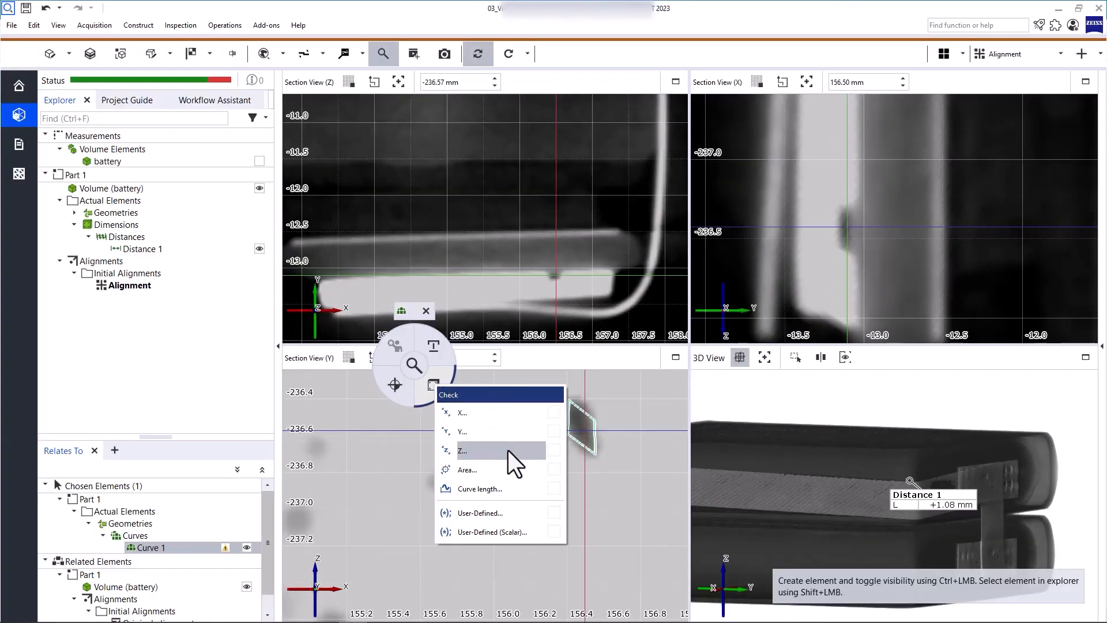
Step: Start a Check Area on Curve 1, creating check Curve 1.A in the battery project
left_click(467, 469)
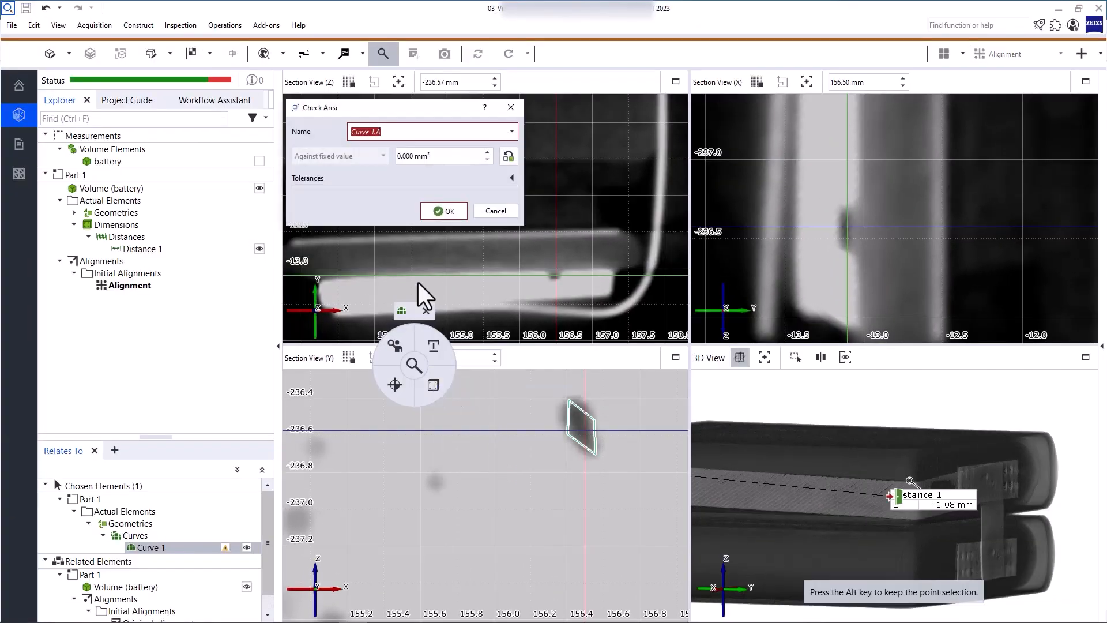